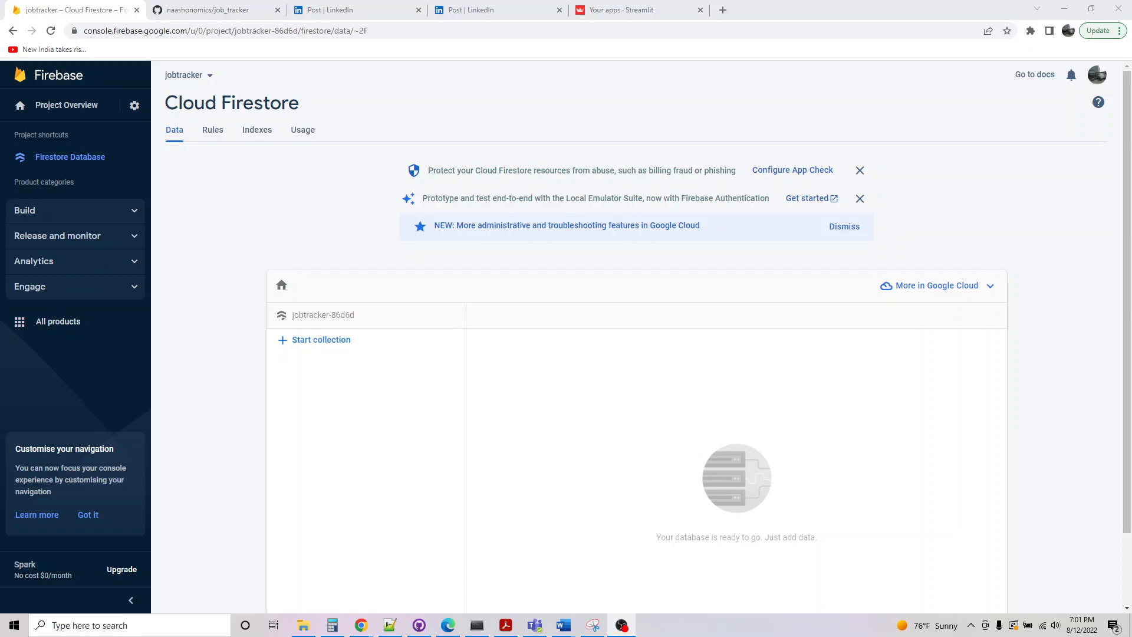
pyautogui.moveTo(285, 77)
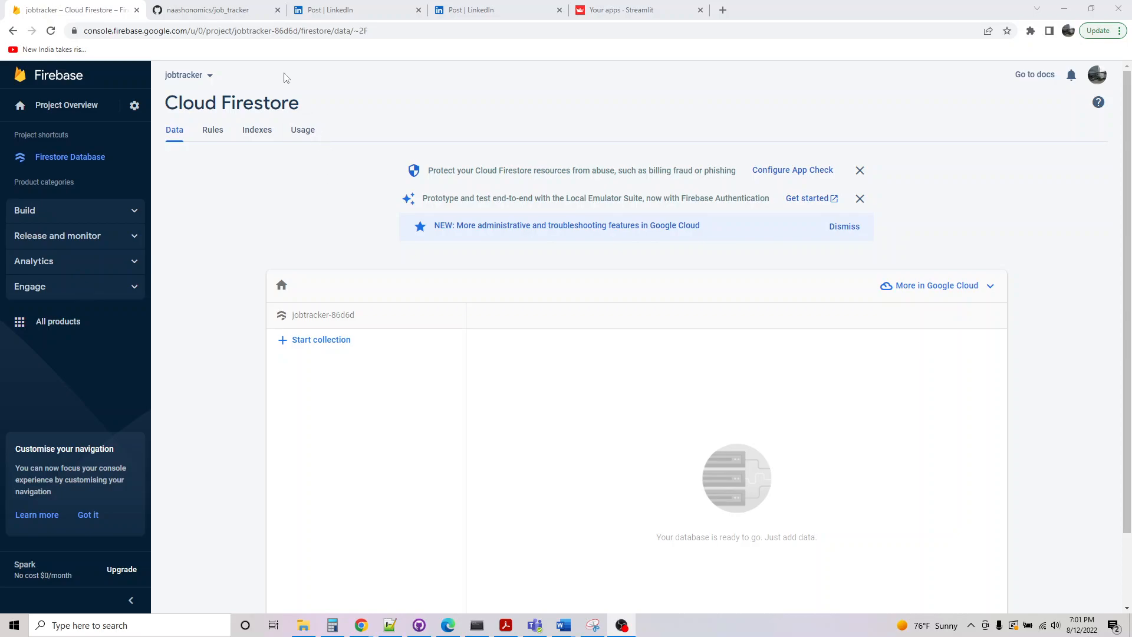
# Start a new app from existing repo naashonomics/job_tracker, branch main, file streamlit_app.py
pyautogui.click(638, 9)
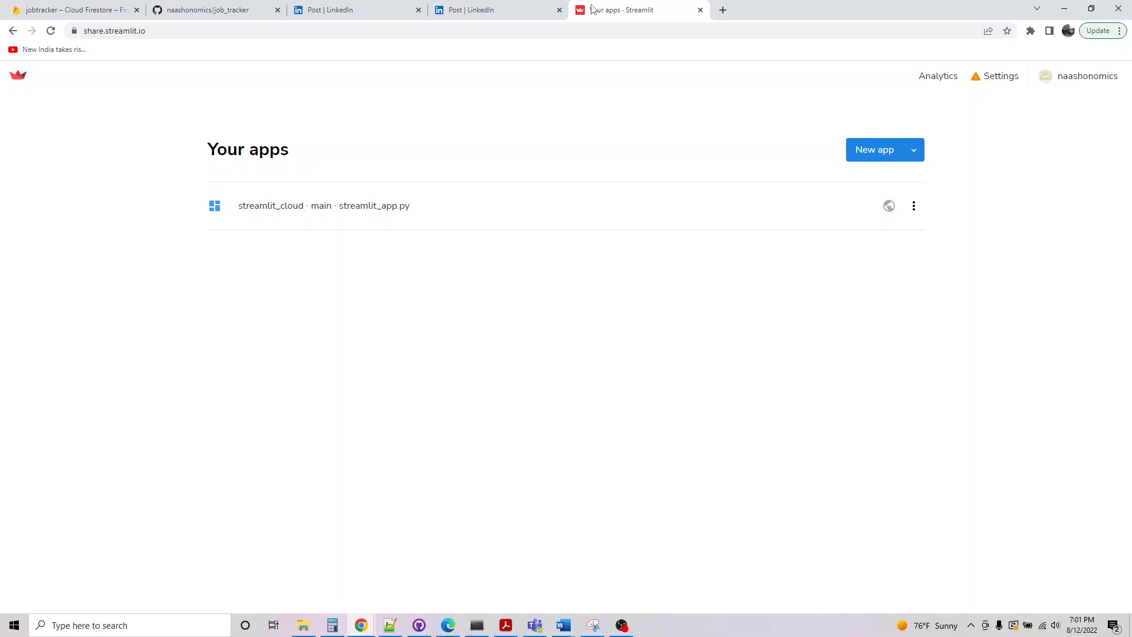
pyautogui.moveTo(591, 12)
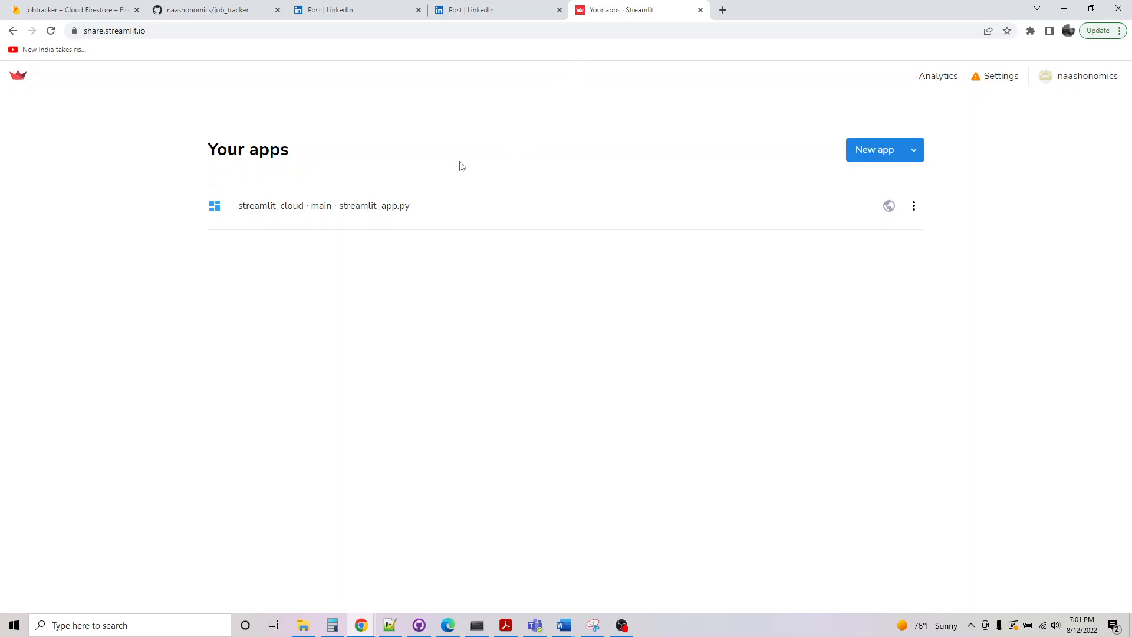
pyautogui.moveTo(914, 152)
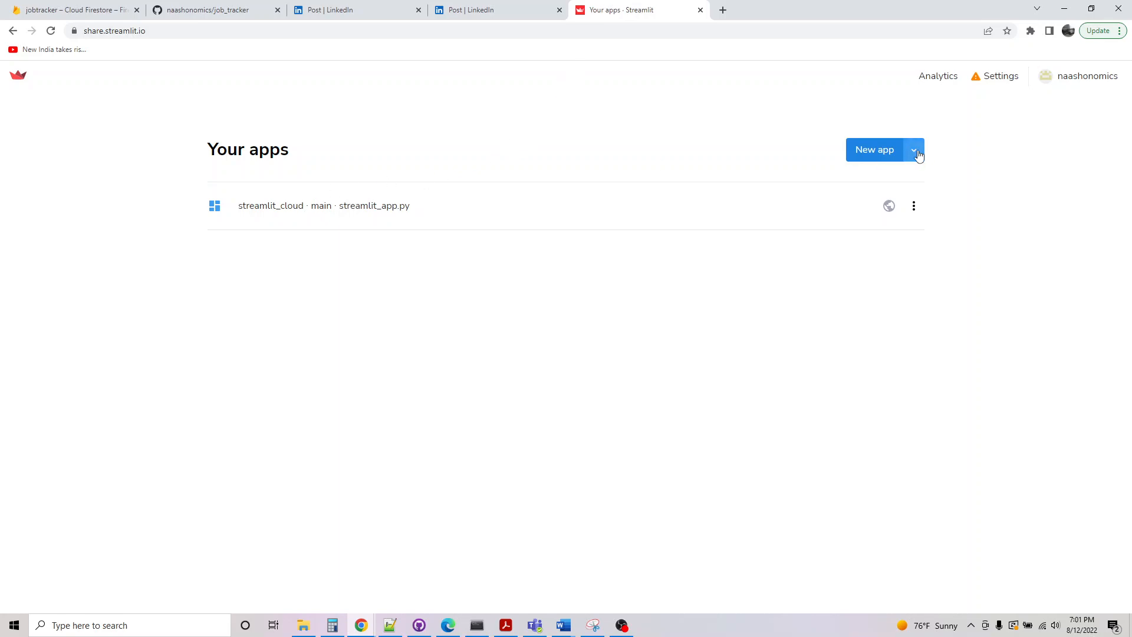
pyautogui.click(210, 10)
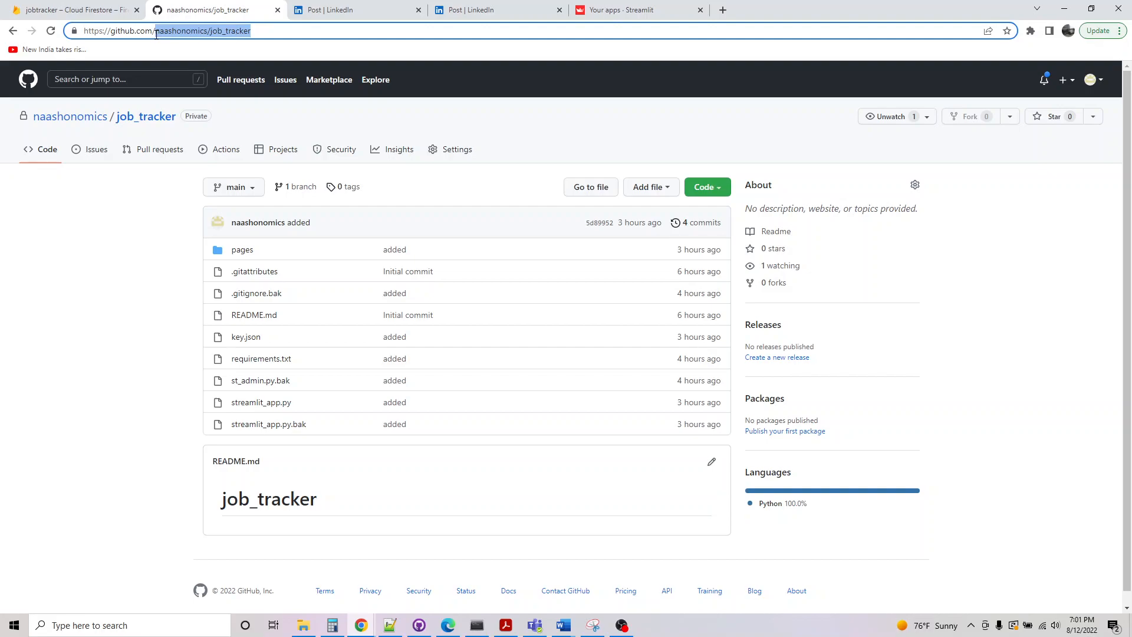
pyautogui.click(639, 10)
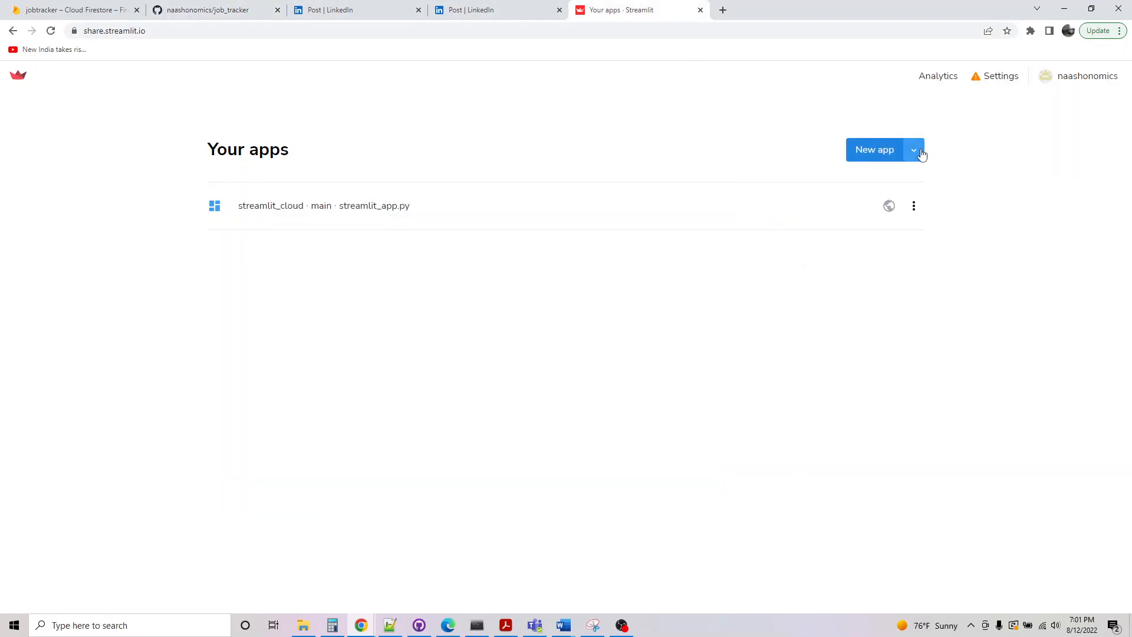
pyautogui.click(914, 150)
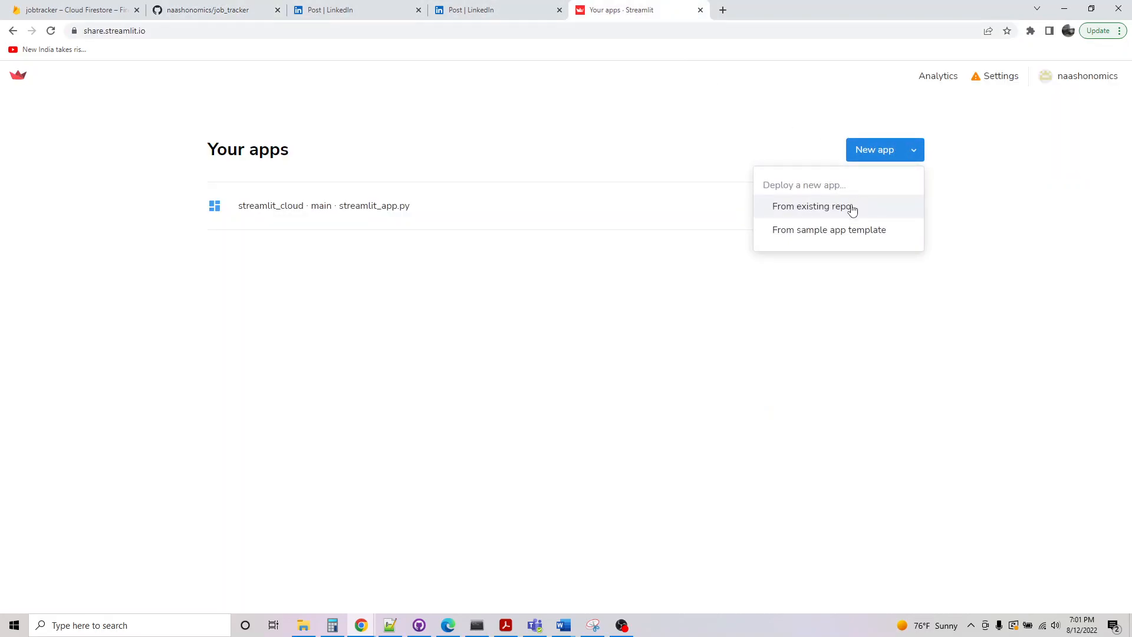
pyautogui.click(811, 206)
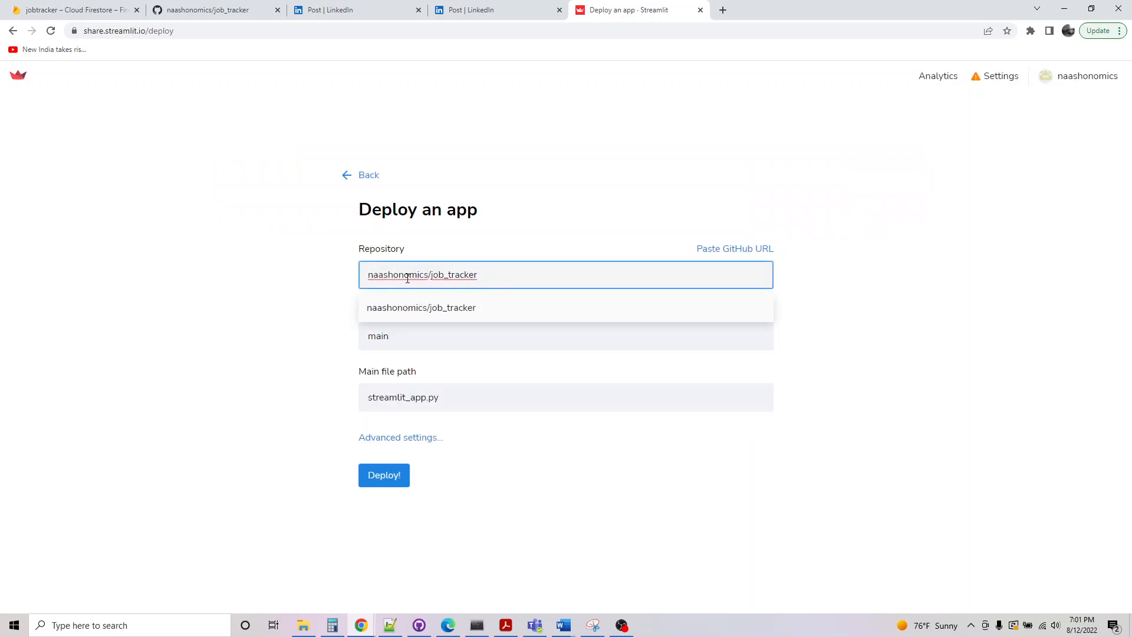
pyautogui.moveTo(253, 414)
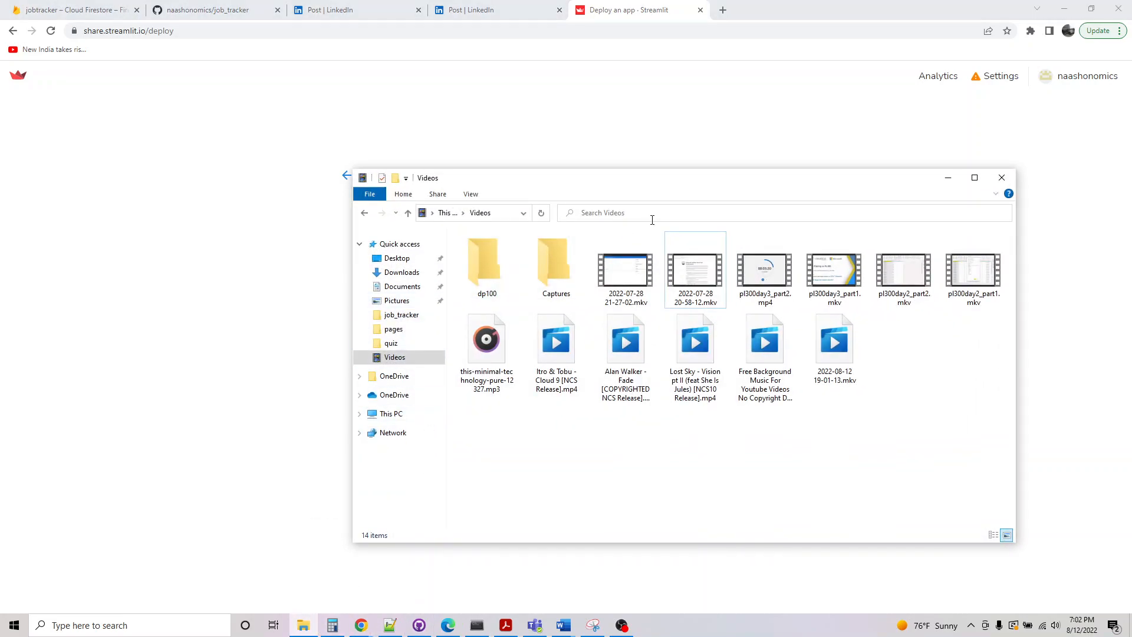
# Browse the local Downloads/job_tracker project files and its pages subfolder containing st_admin.py
pyautogui.click(523, 212)
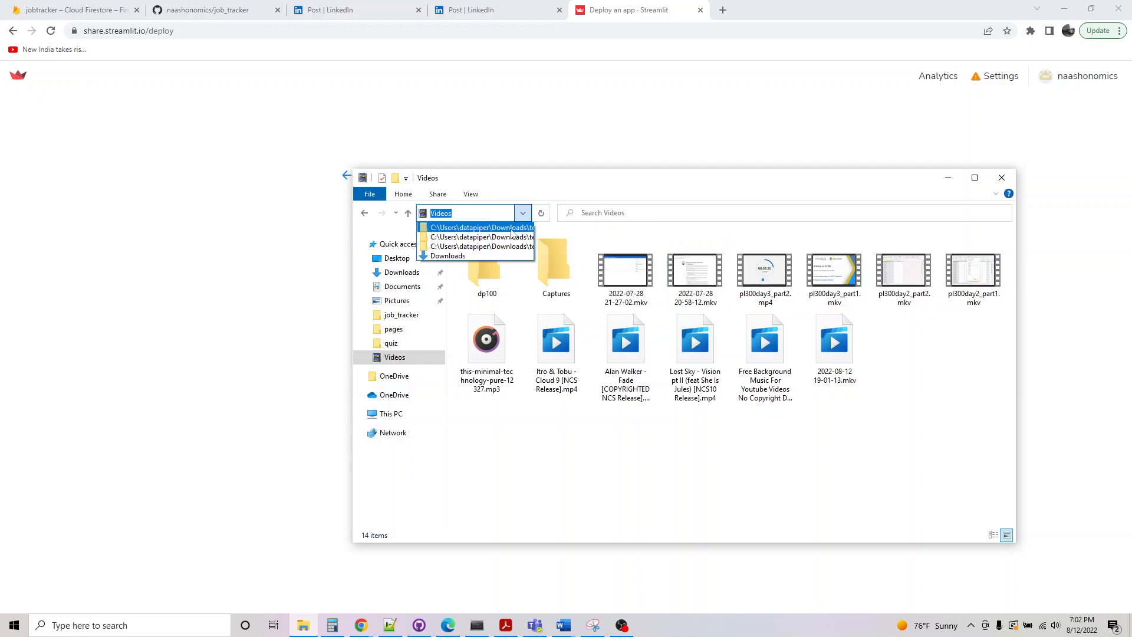
pyautogui.click(395, 328)
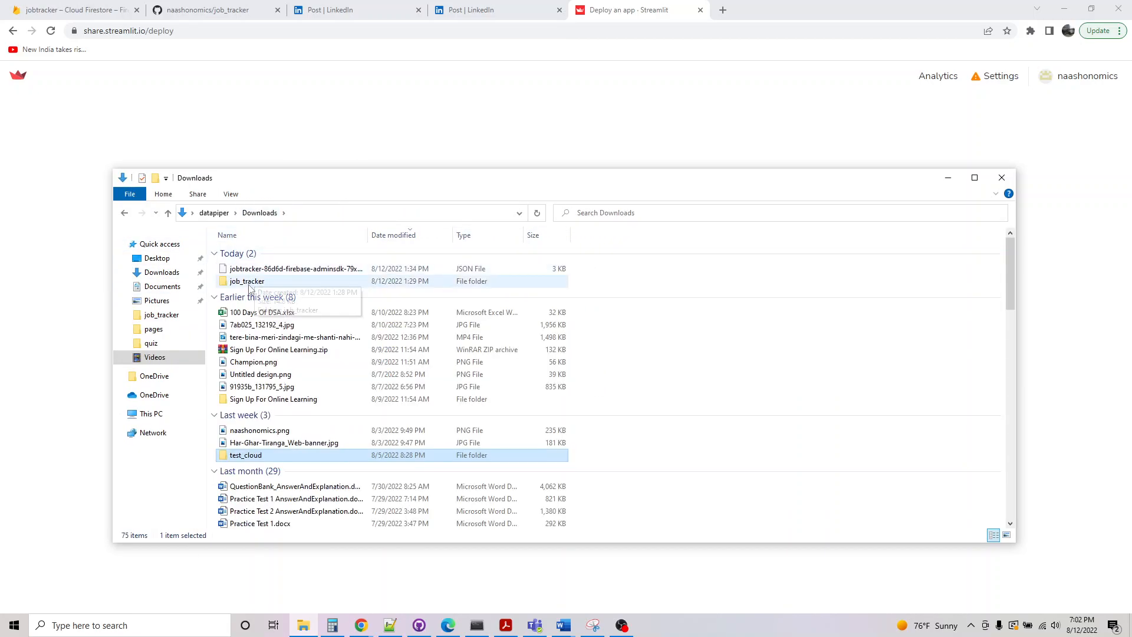
pyautogui.doubleClick(247, 280)
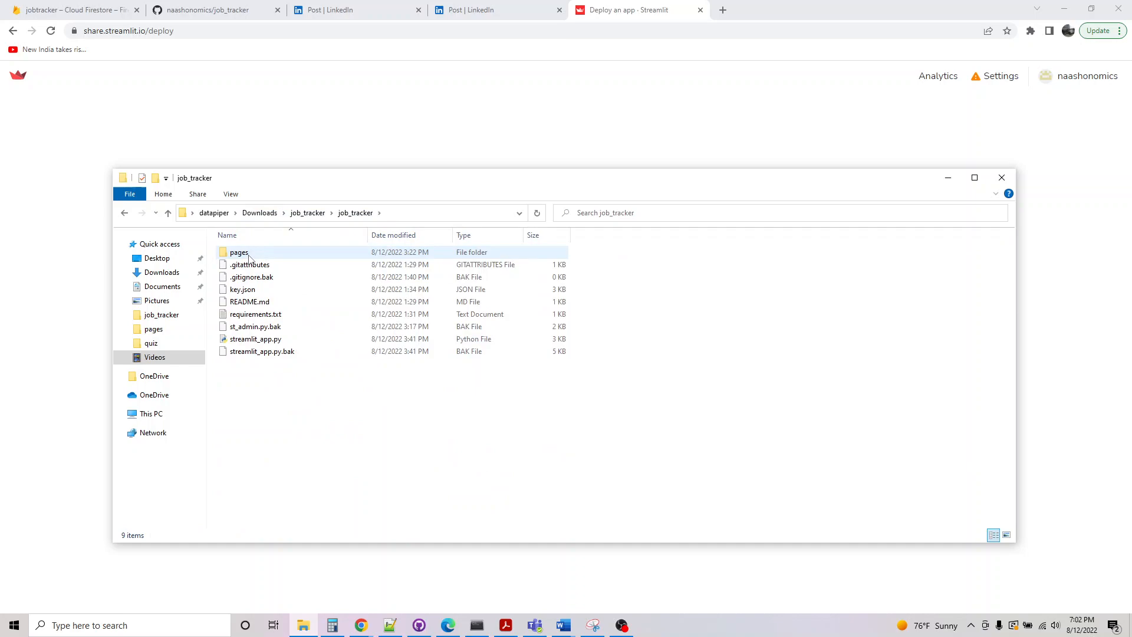
pyautogui.click(262, 351)
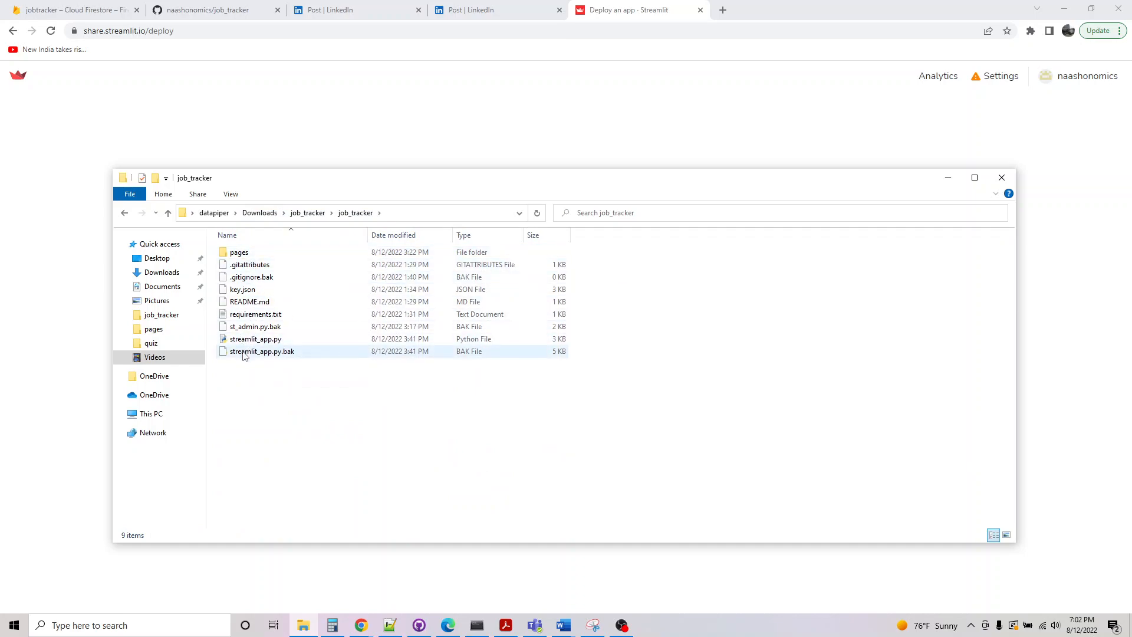
pyautogui.click(253, 326)
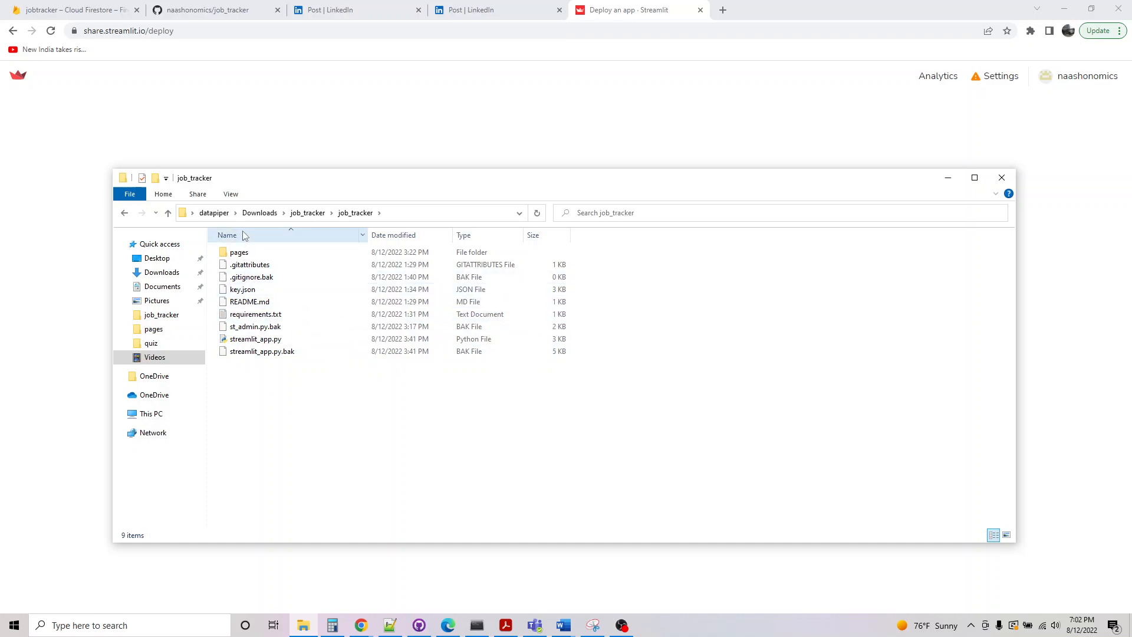
pyautogui.click(306, 212)
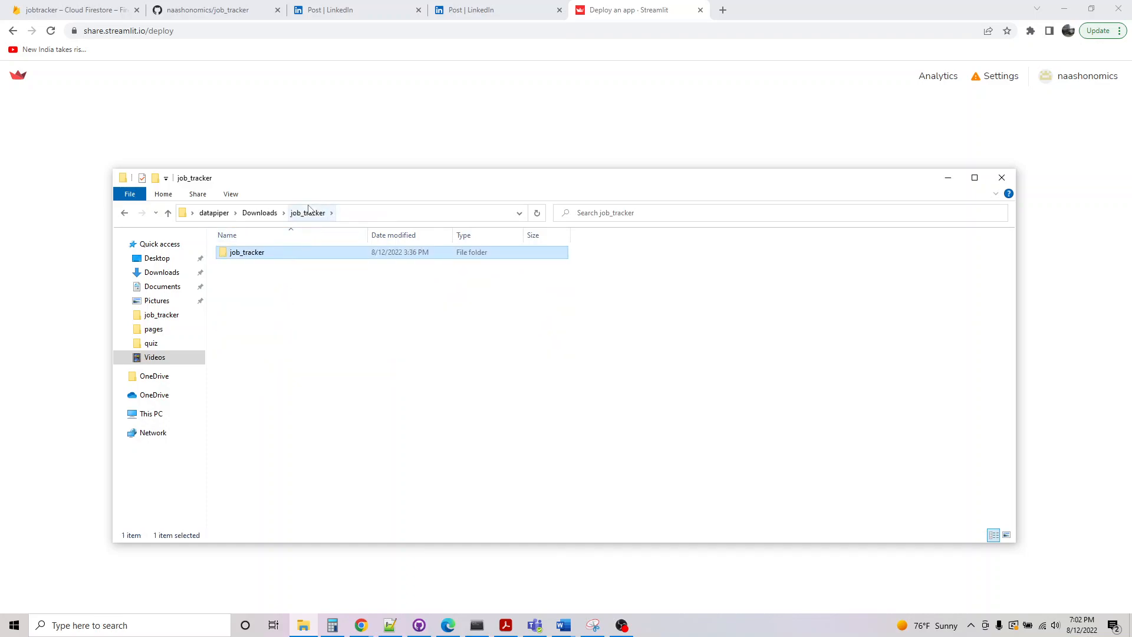
pyautogui.doubleClick(247, 251)
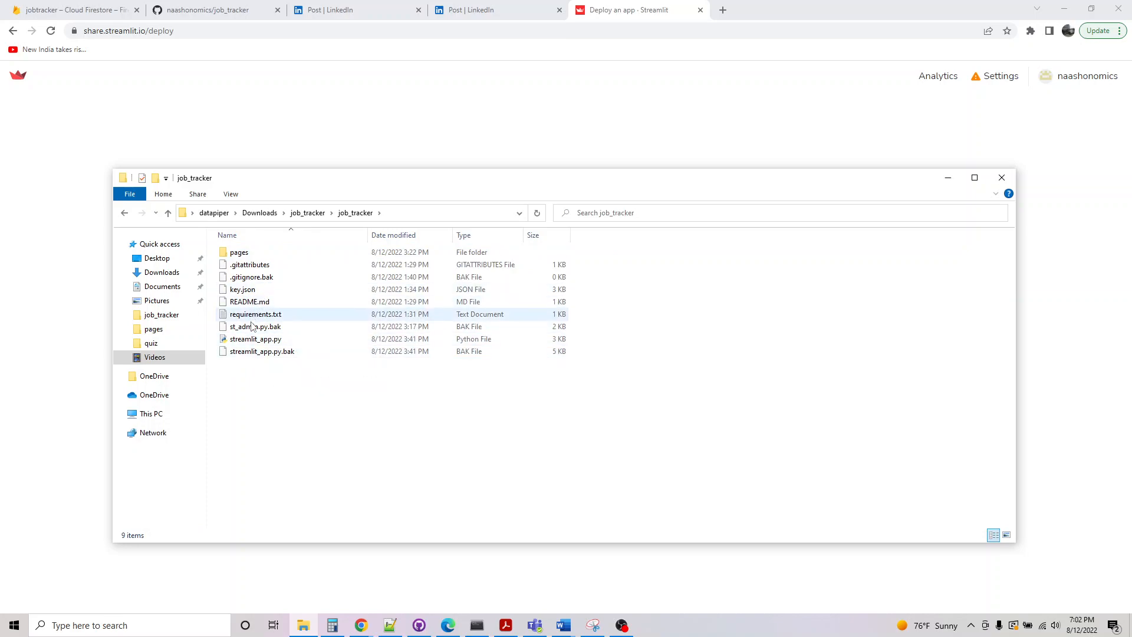
pyautogui.click(251, 276)
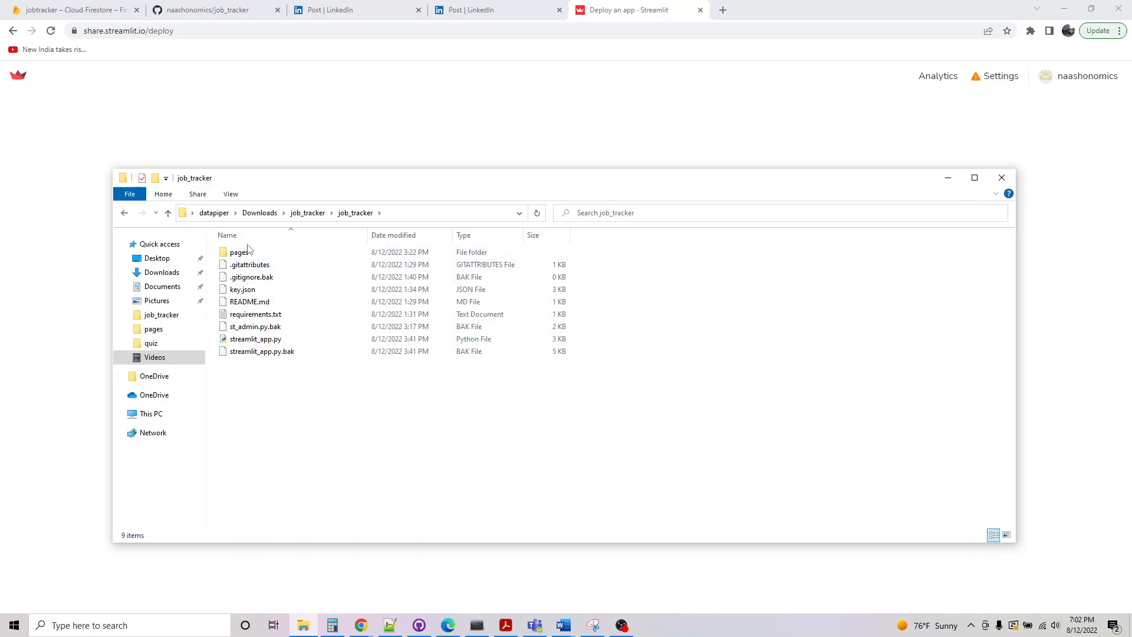
pyautogui.doubleClick(239, 252)
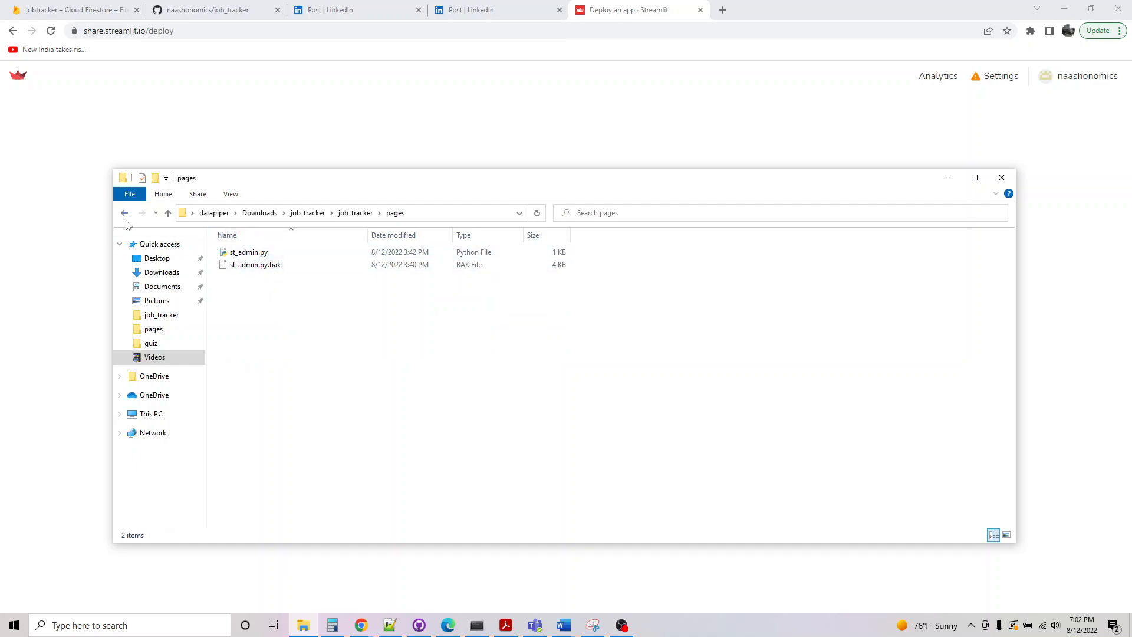
pyautogui.click(125, 212)
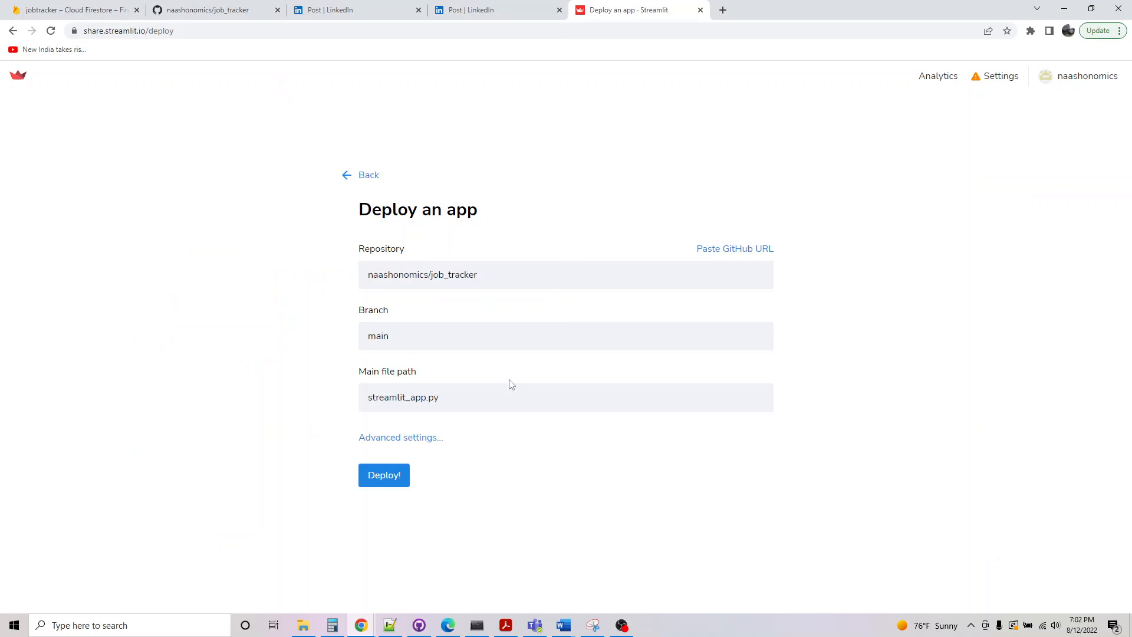
# Launch the job_tracker deployment so the app starts building at its streamlitapp.com URL
pyautogui.click(383, 475)
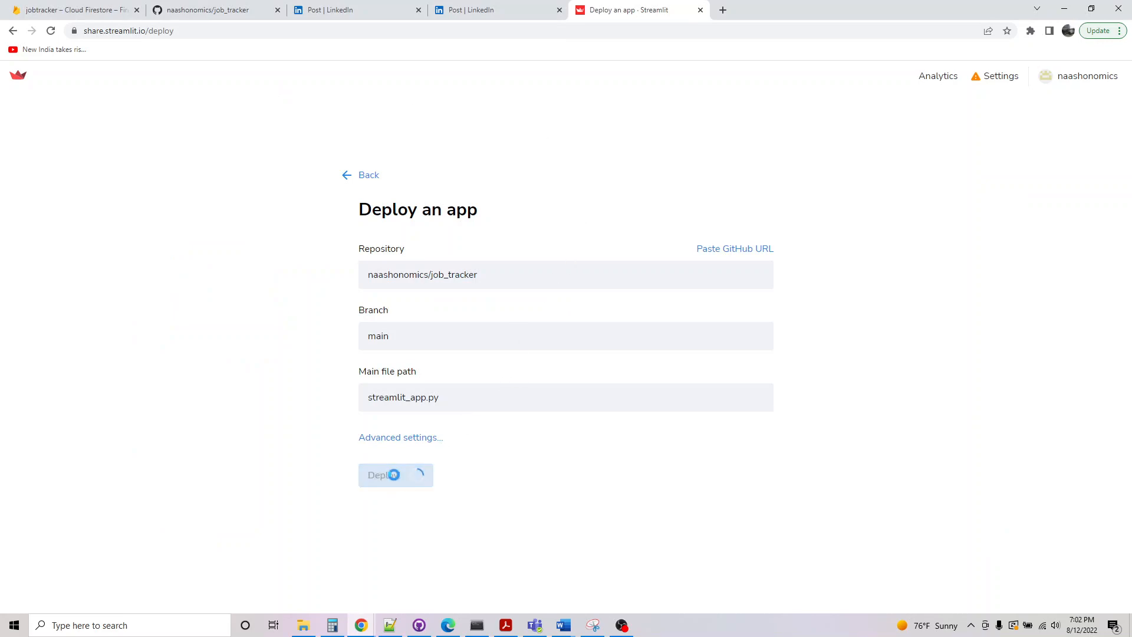
pyautogui.click(396, 474)
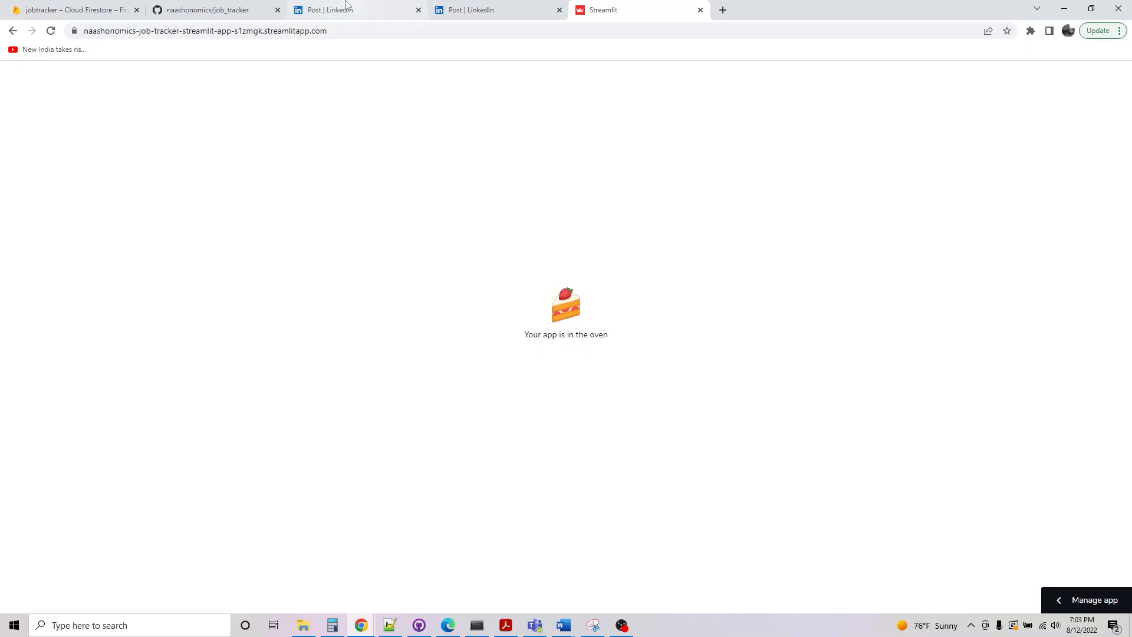
# Glance at the LinkedIn post, then watch the app's package-installation build log
pyautogui.click(354, 9)
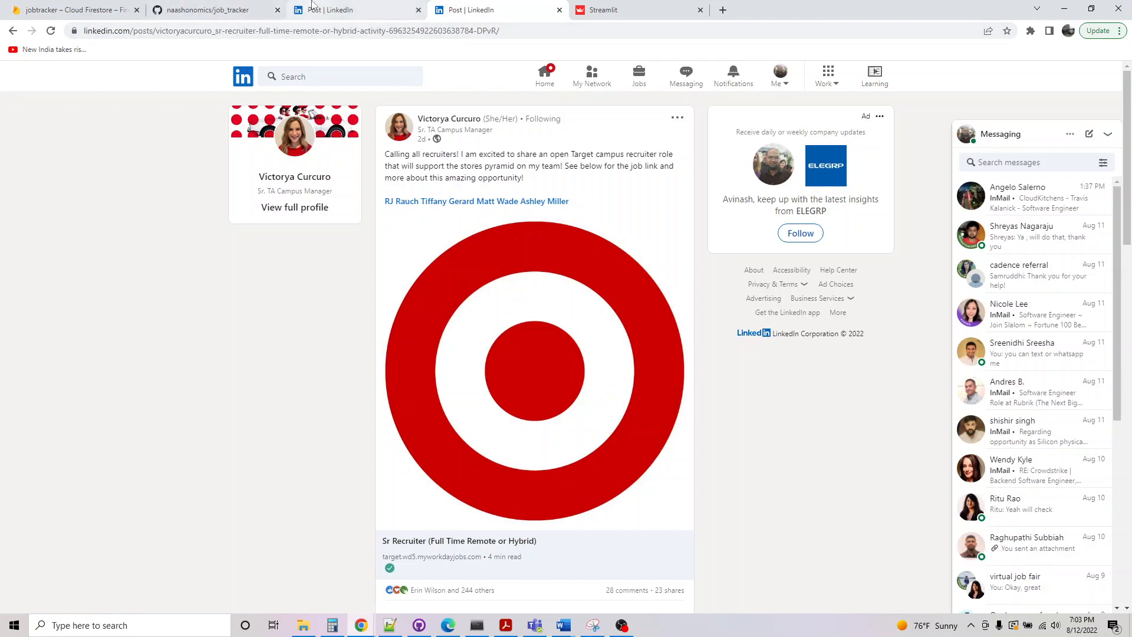
pyautogui.click(638, 9)
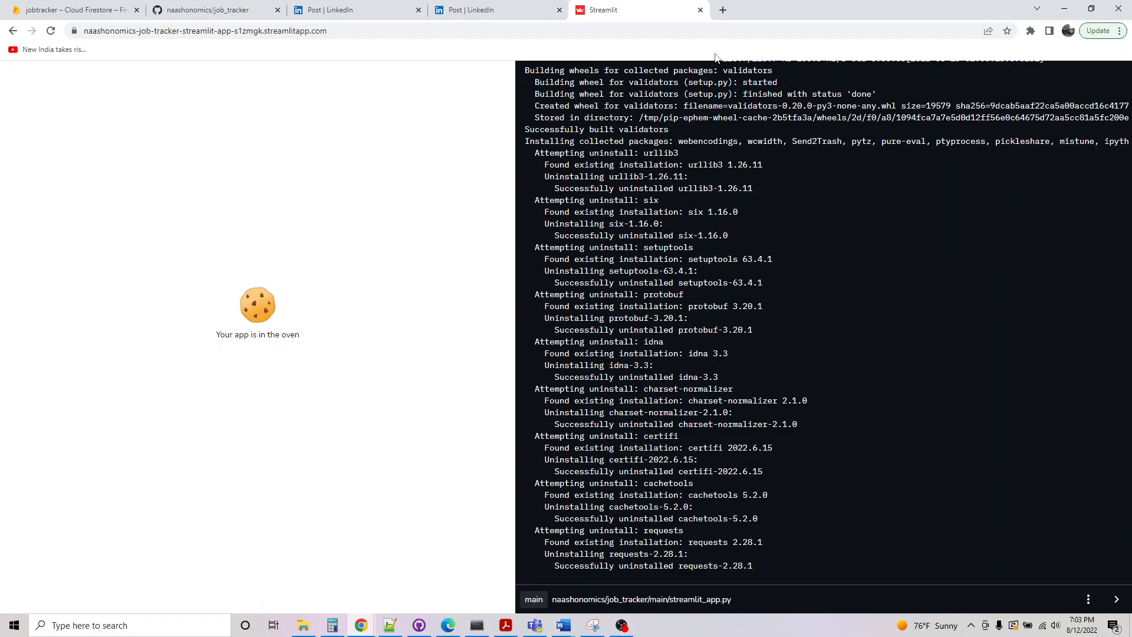
pyautogui.click(723, 10)
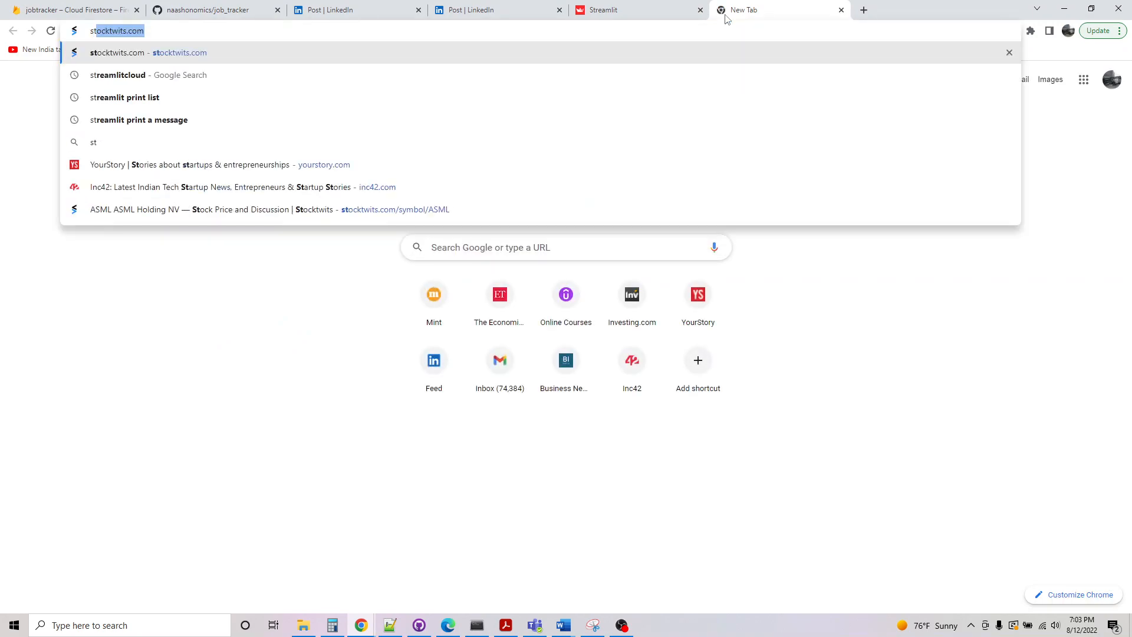
# Search 'streamlit cloud' and scroll down to the product page's Features section
pyautogui.write('stream clo')
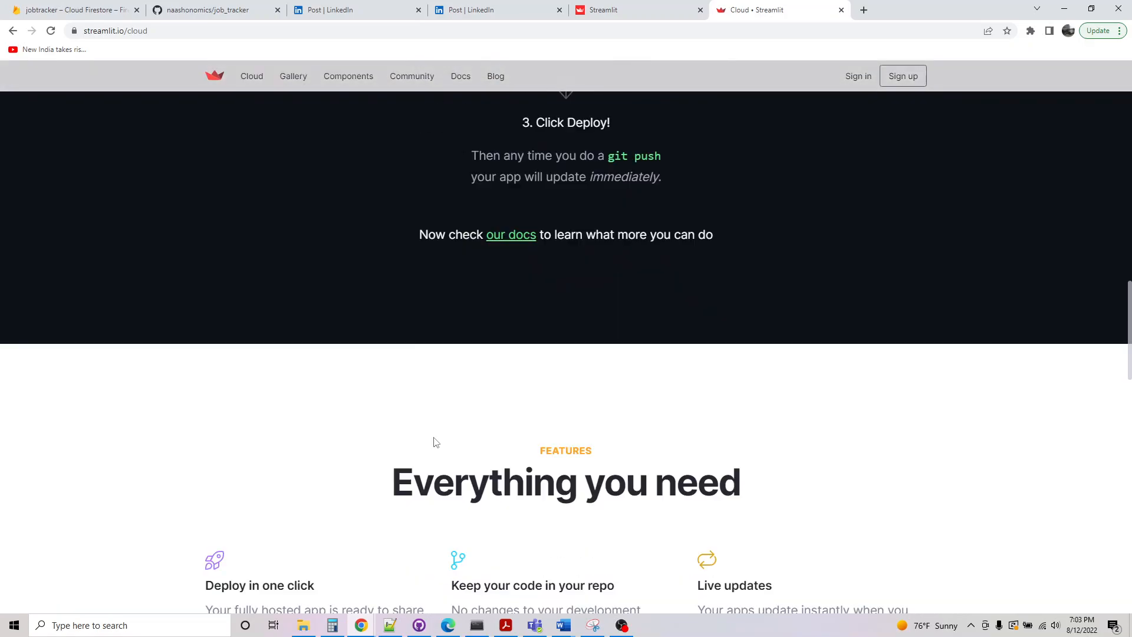
pyautogui.scroll(-3)
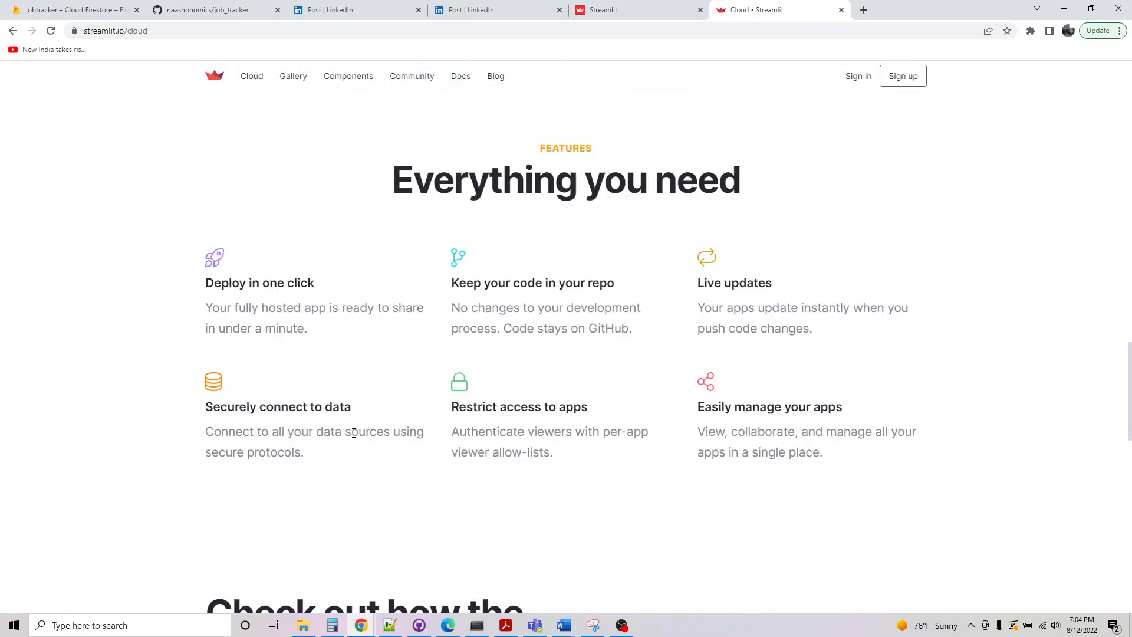
pyautogui.scroll(-3)
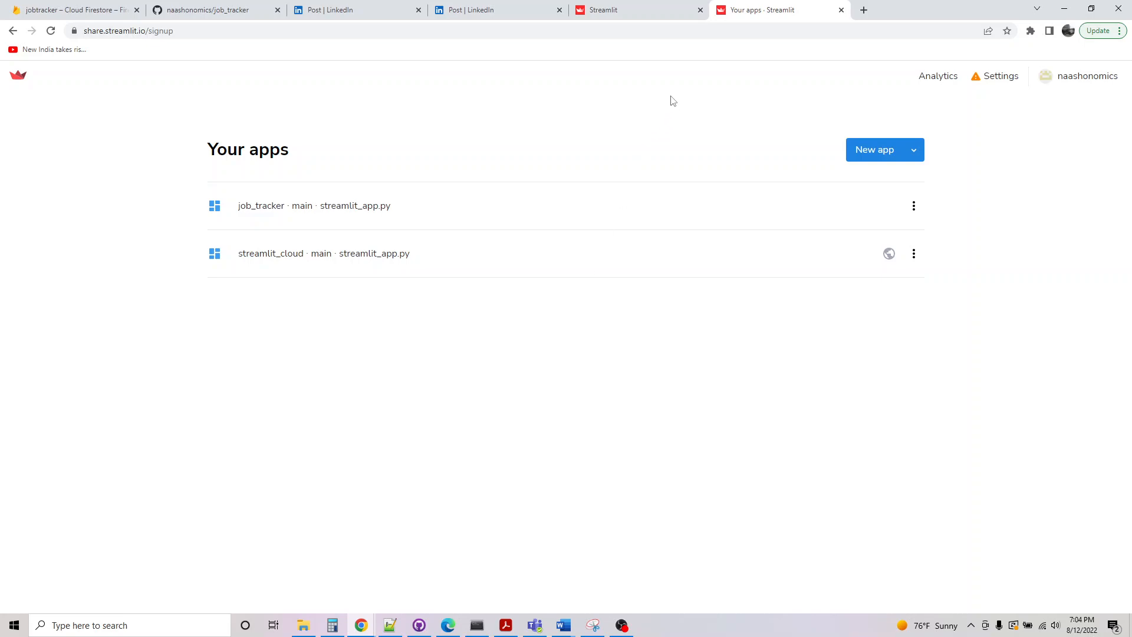
pyautogui.moveTo(840, 10)
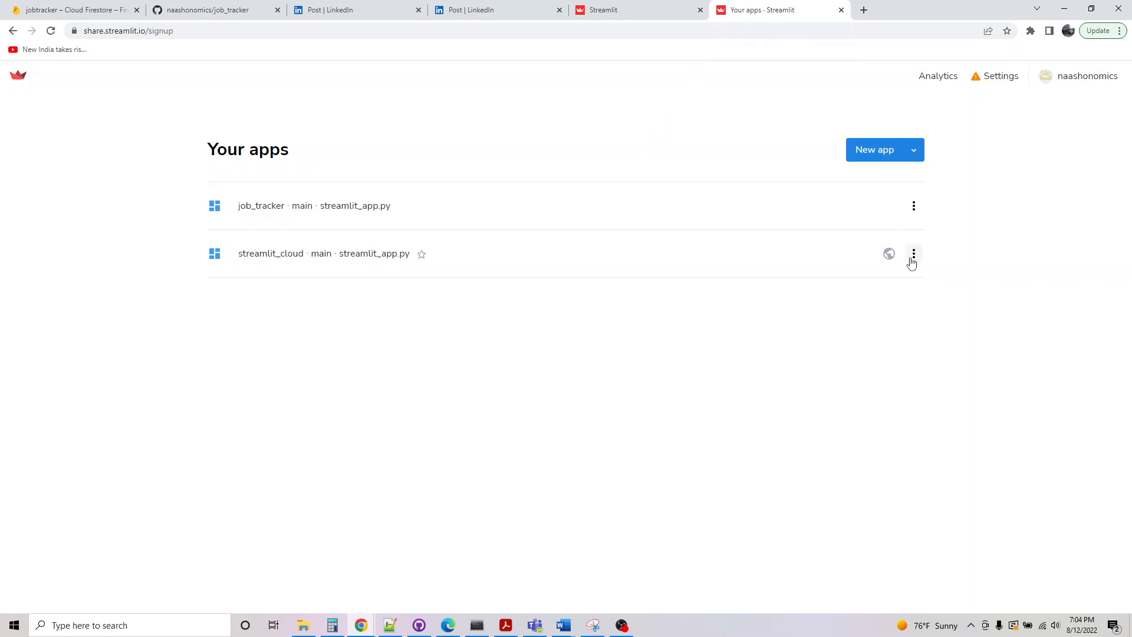
# Review the streamlit_cloud app's Analytics dialog listing its 11 viewers, then close it
pyautogui.click(914, 254)
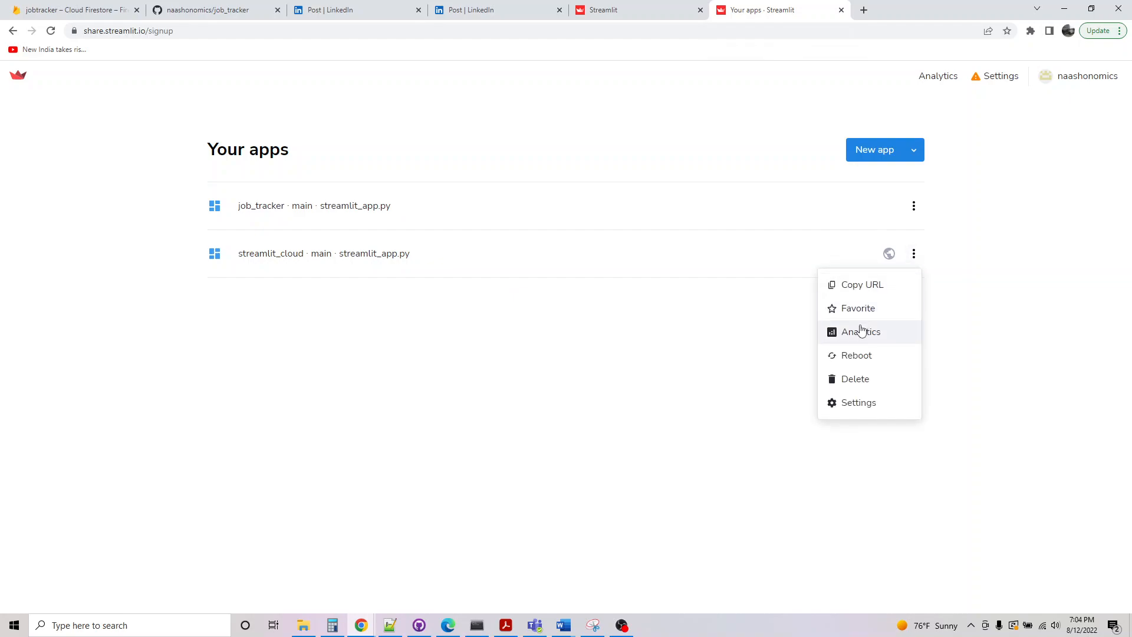
pyautogui.click(861, 332)
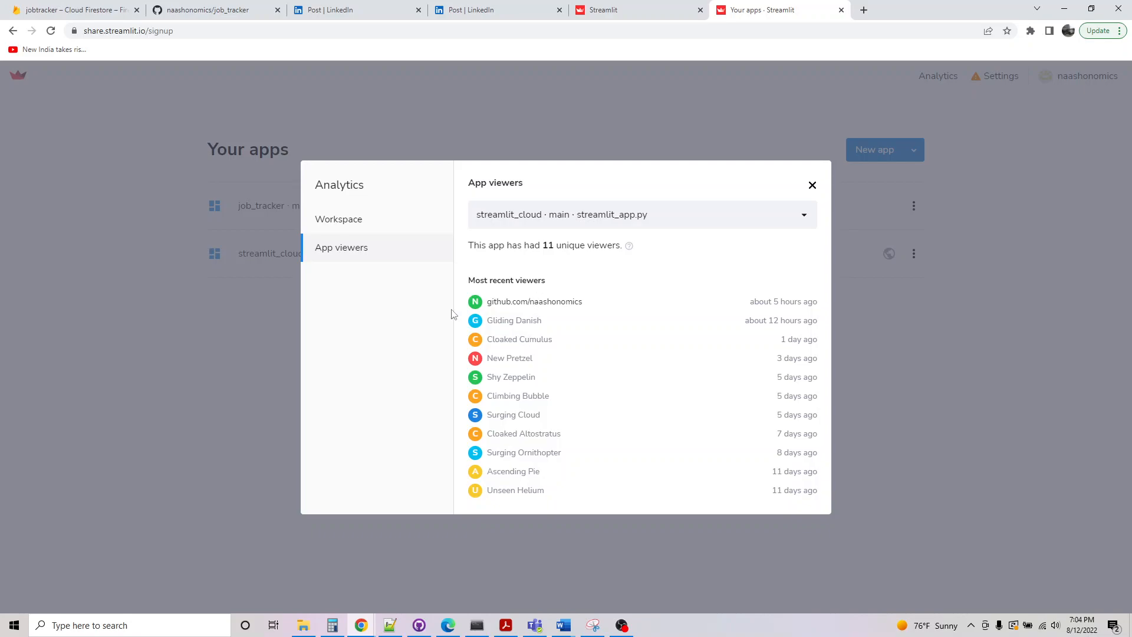
pyautogui.click(811, 184)
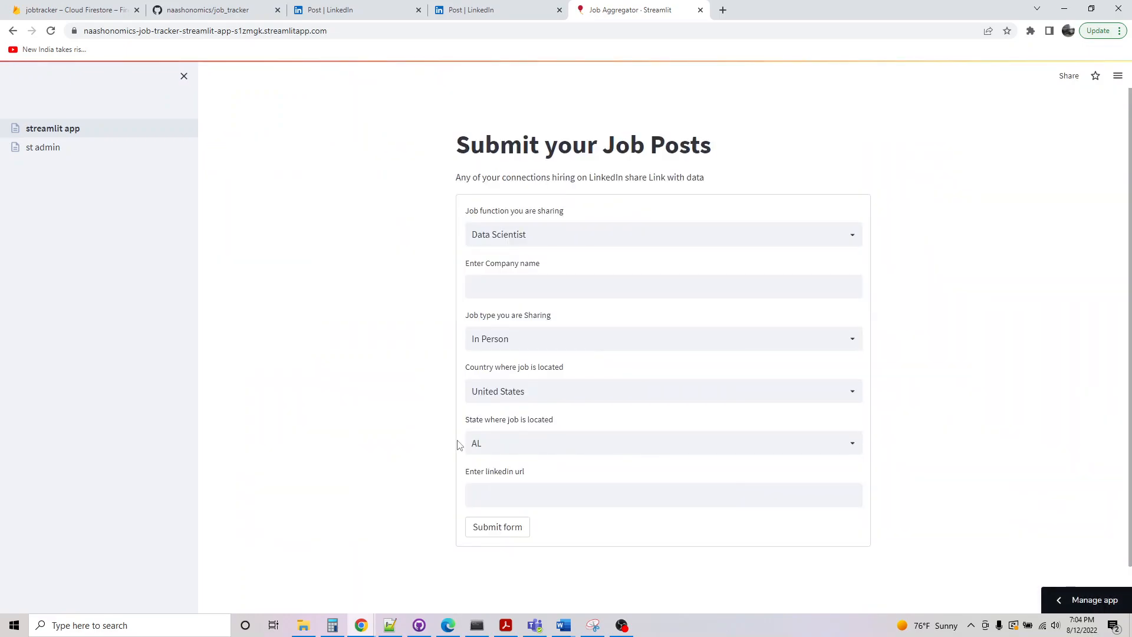
# View the st admin page, then set the job post form's function to Human Resource
pyautogui.click(43, 147)
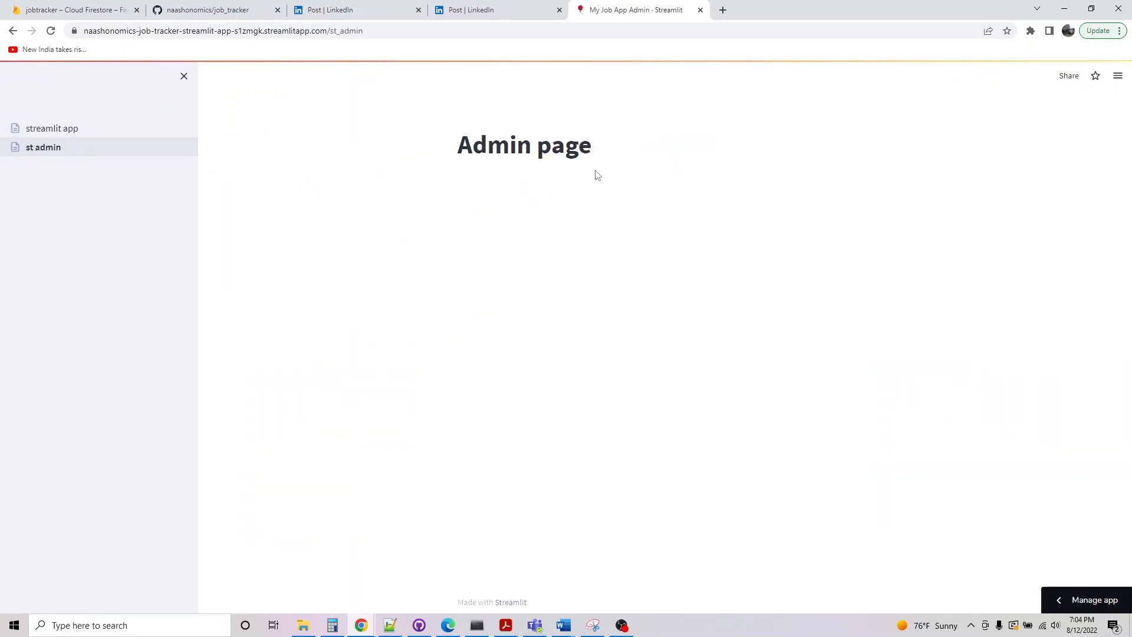
pyautogui.moveTo(51, 128)
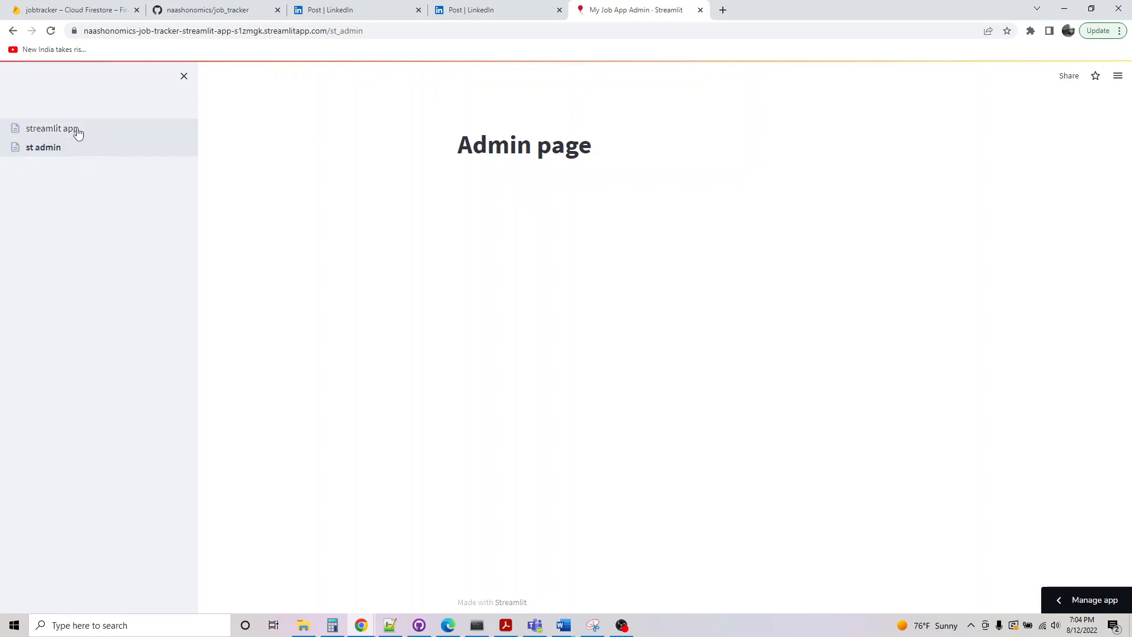
pyautogui.click(51, 128)
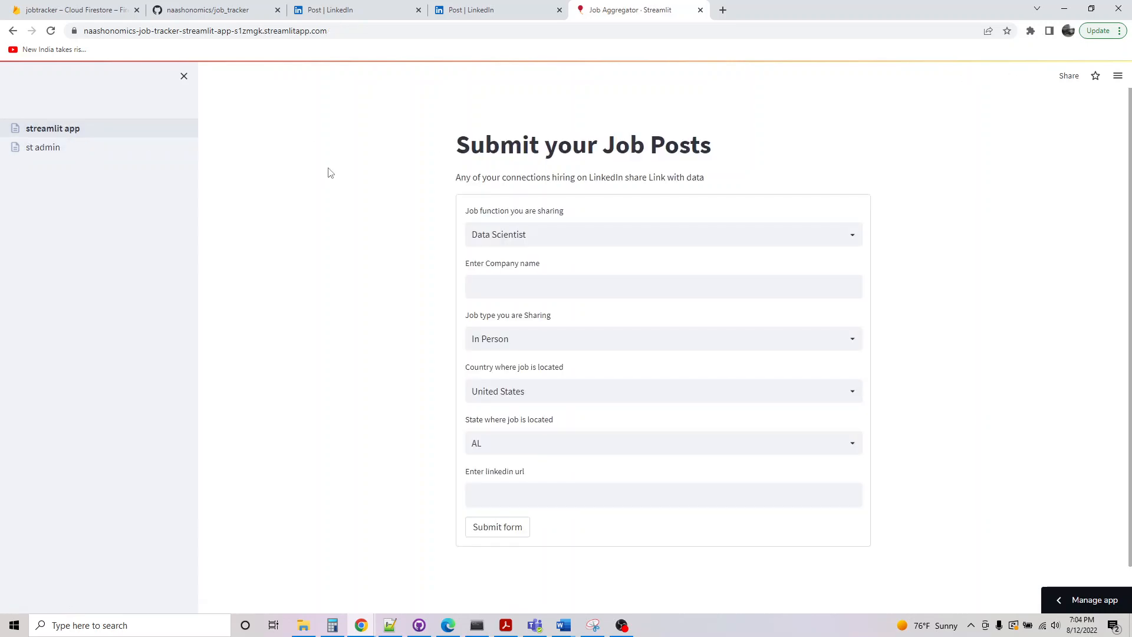
pyautogui.click(662, 234)
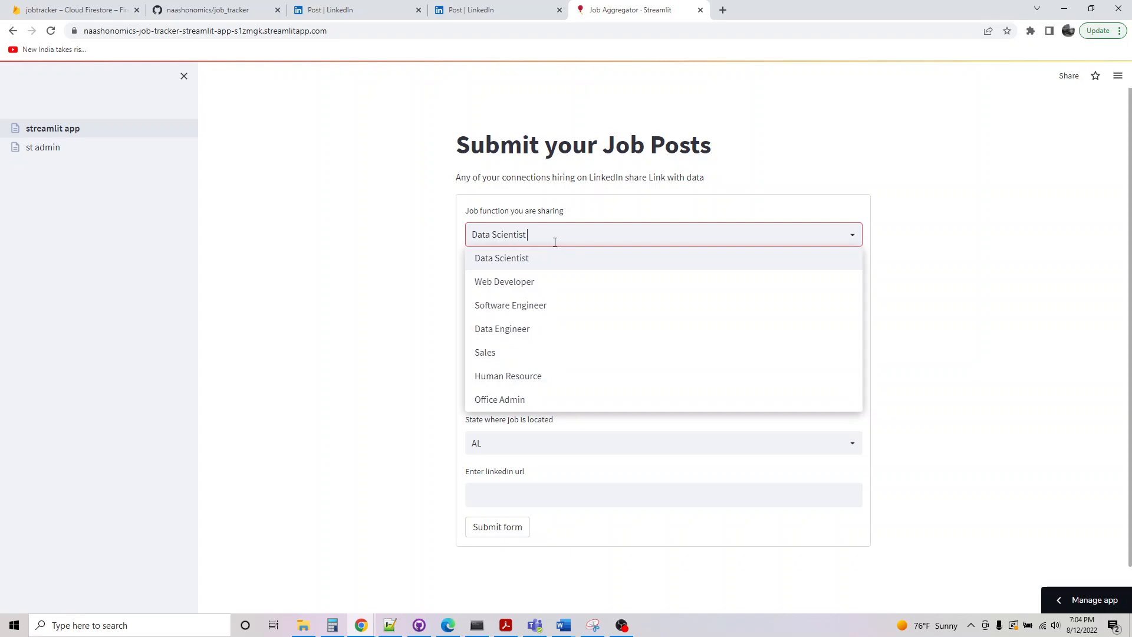
pyautogui.click(511, 305)
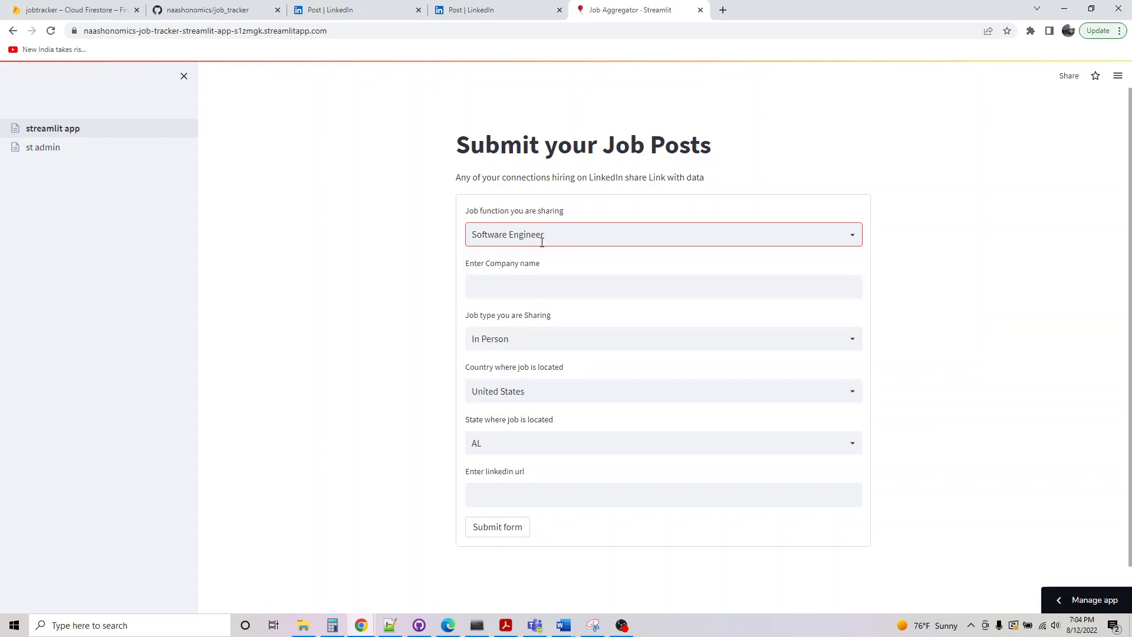
pyautogui.click(663, 234)
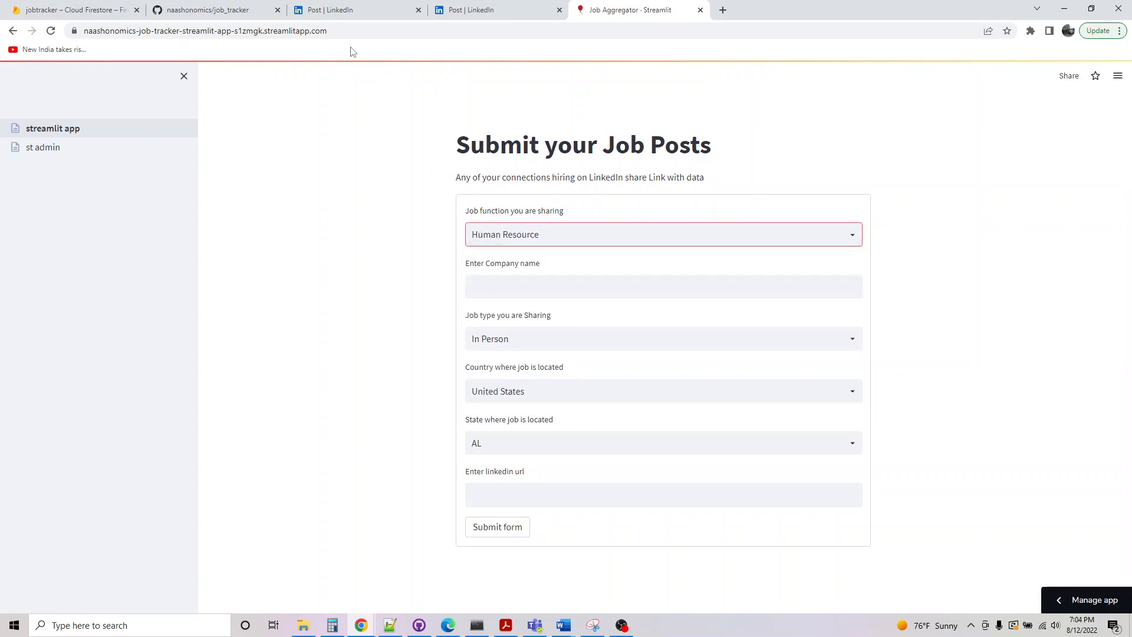
pyautogui.click(354, 9)
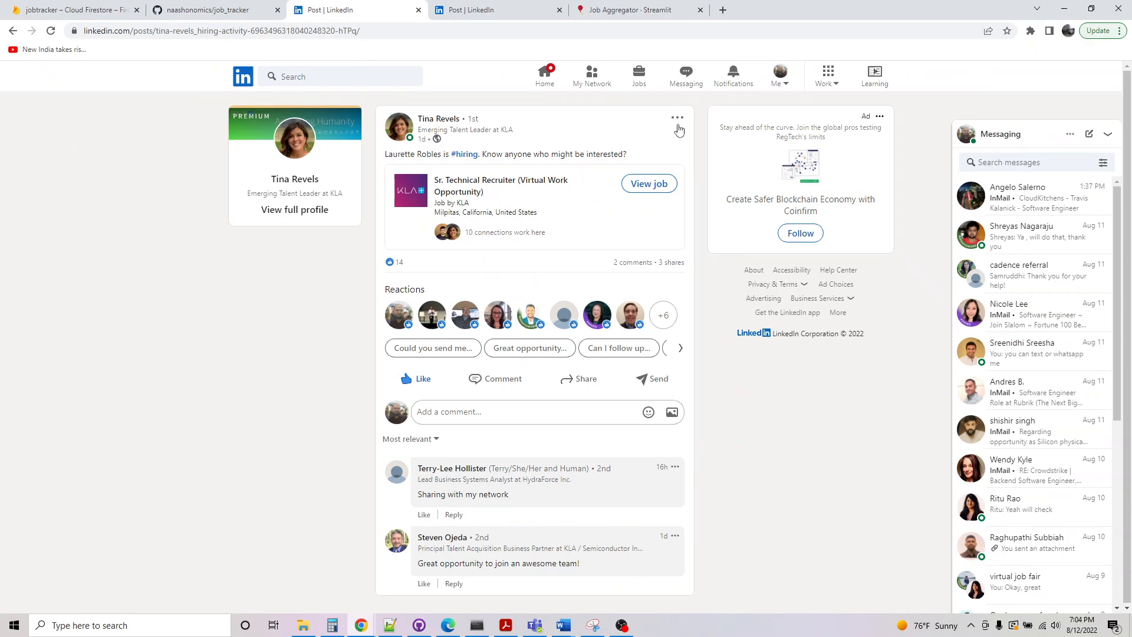
# Copy the KLA hiring post's LinkedIn link and return to the job form
pyautogui.click(676, 118)
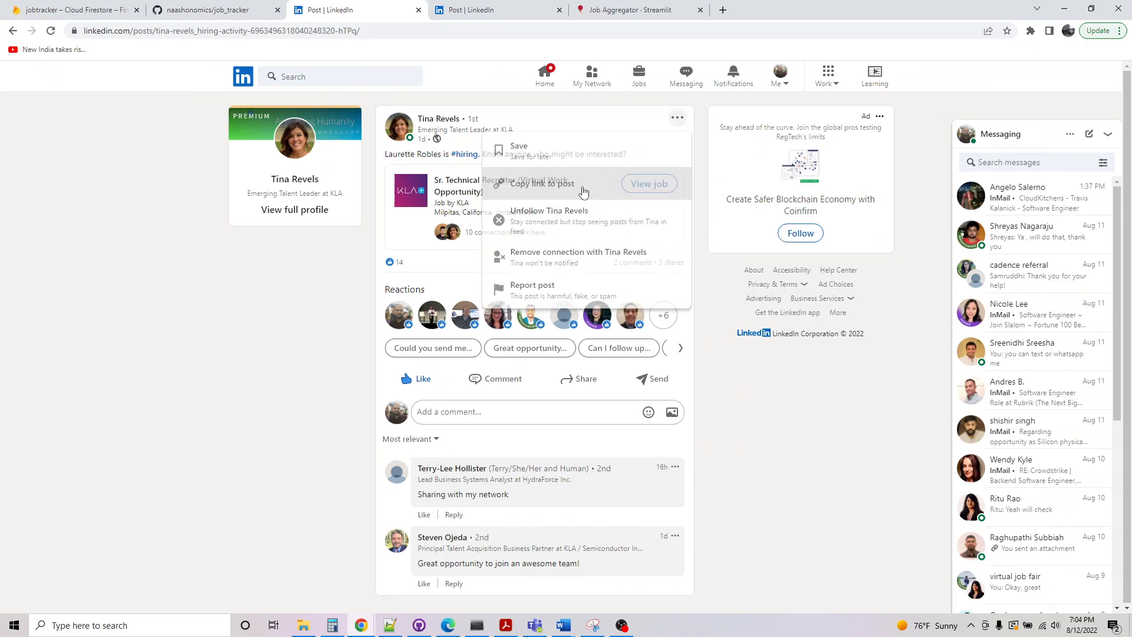
pyautogui.click(638, 10)
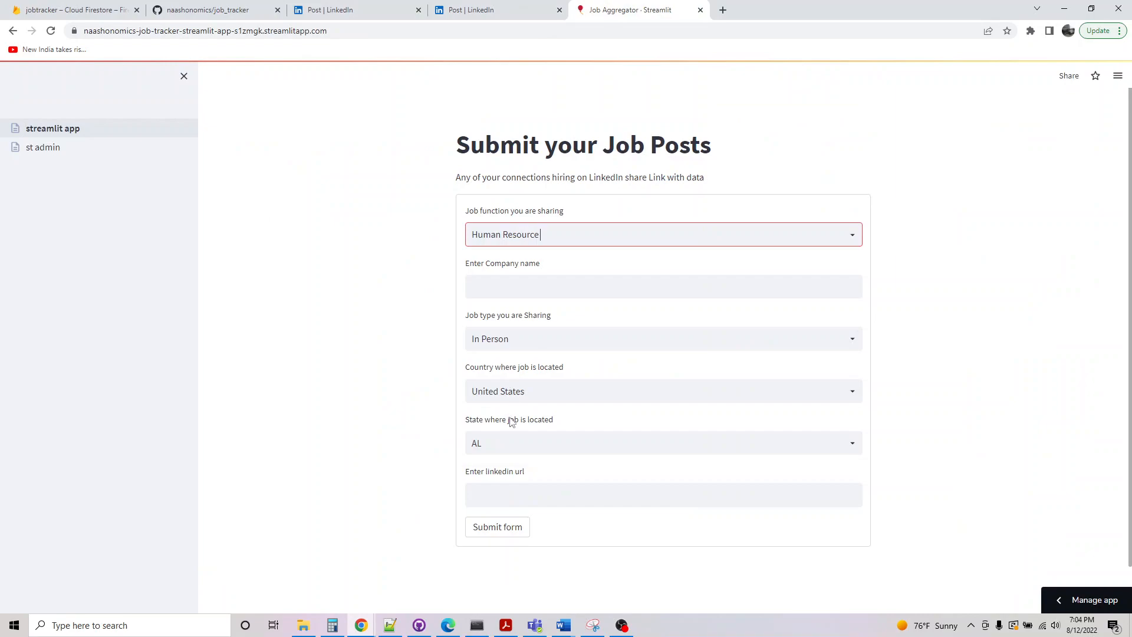
pyautogui.click(662, 339)
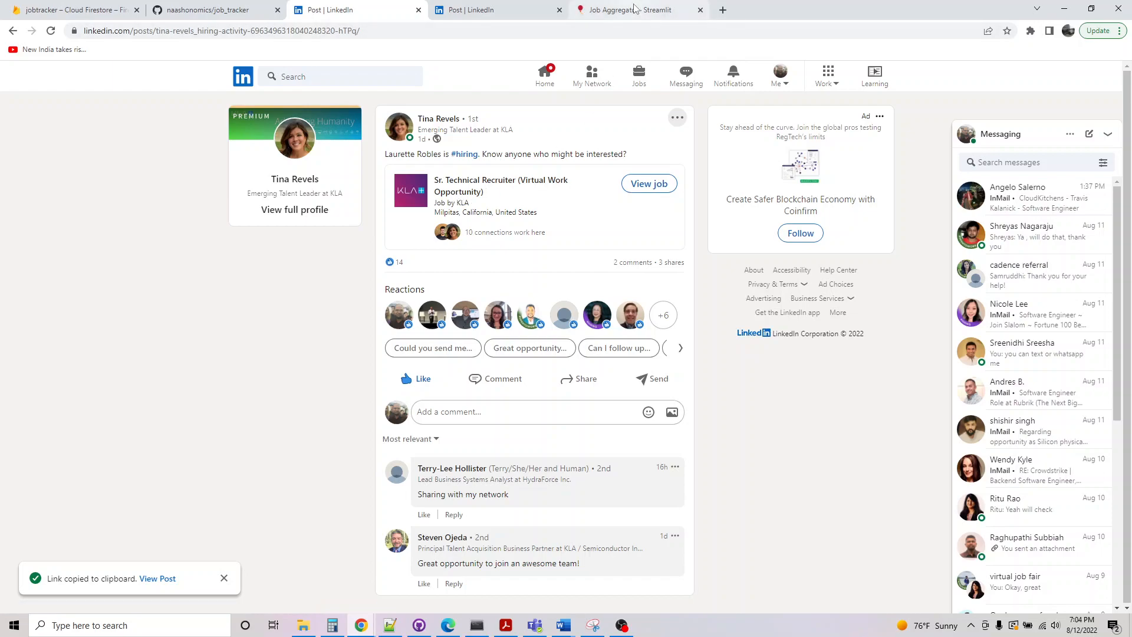
pyautogui.click(639, 10)
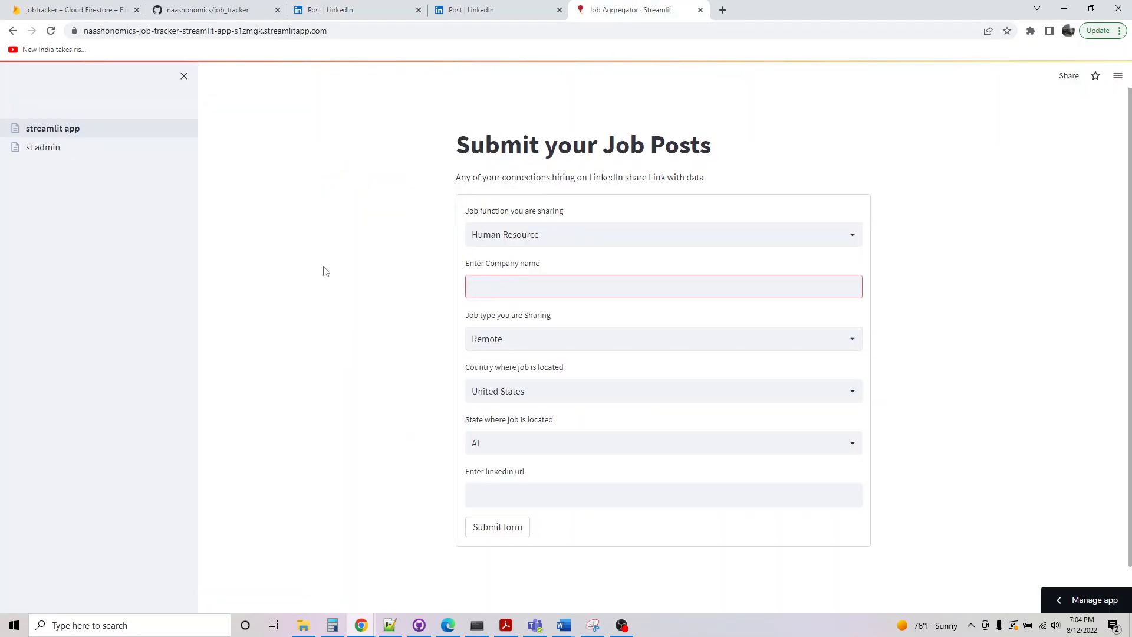
# Submit the KLA job in CA with its post URL and check Firestore
pyautogui.write('KLA')
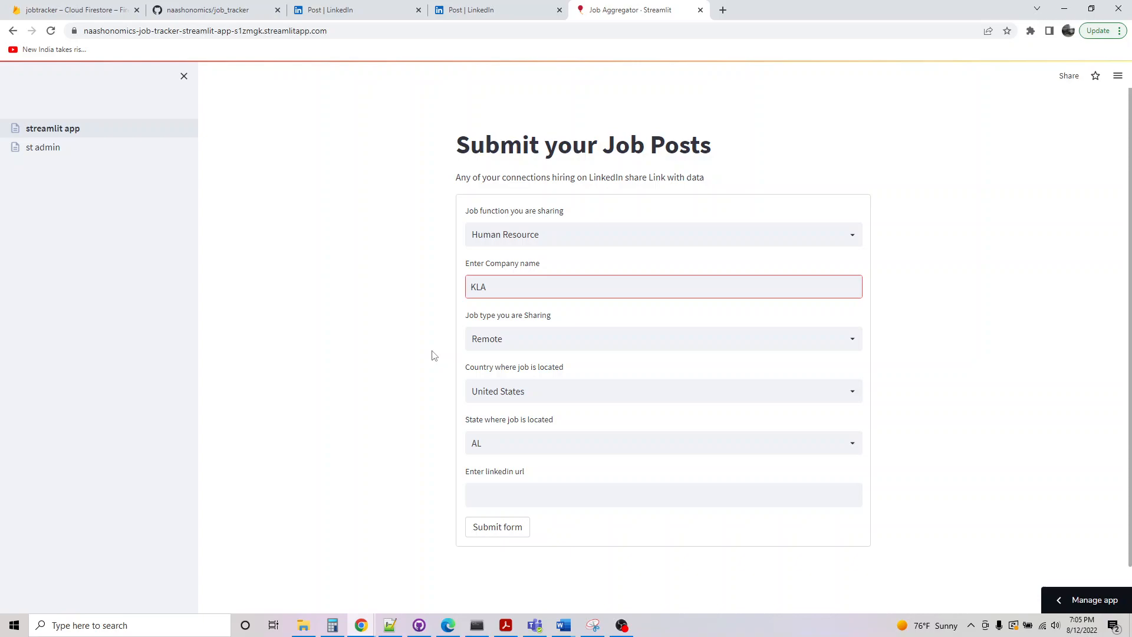
pyautogui.write('CA')
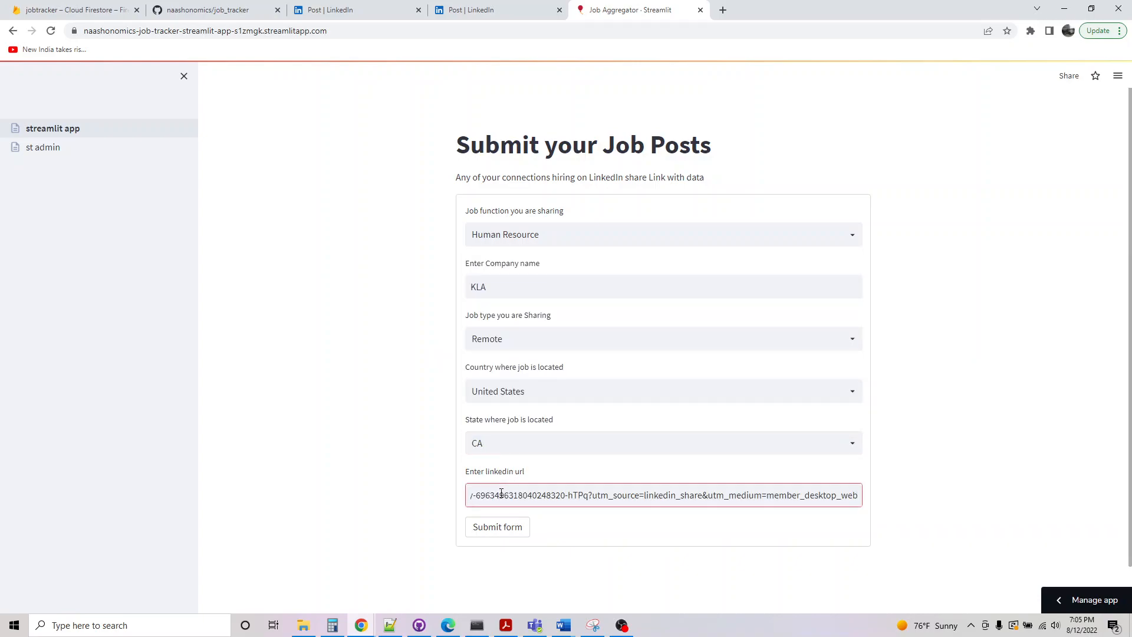
pyautogui.click(497, 526)
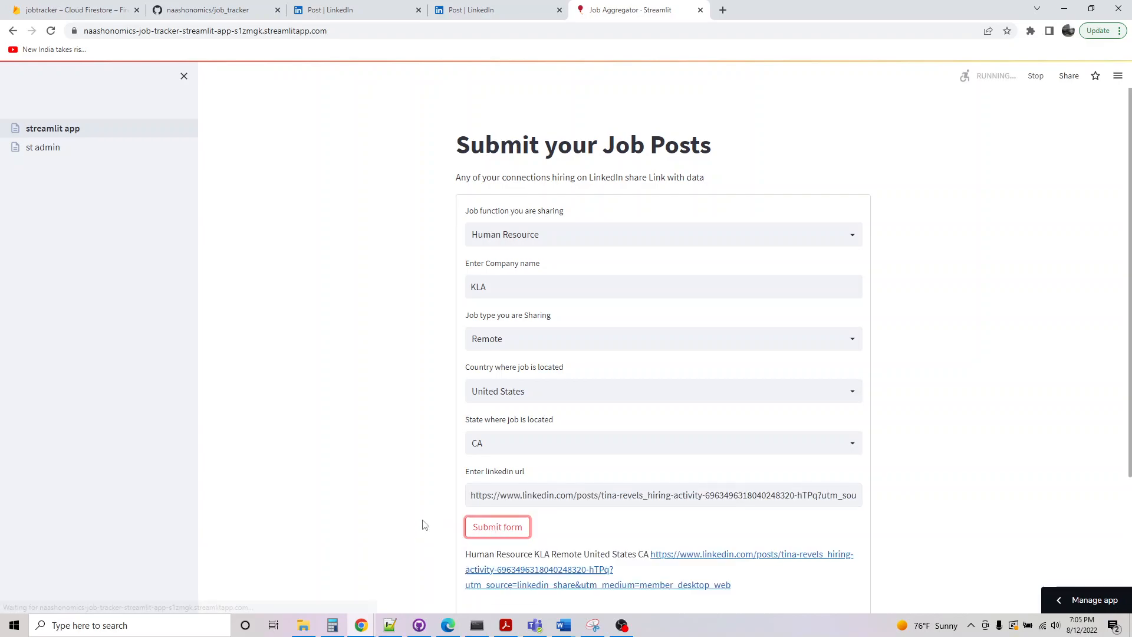
pyautogui.click(497, 526)
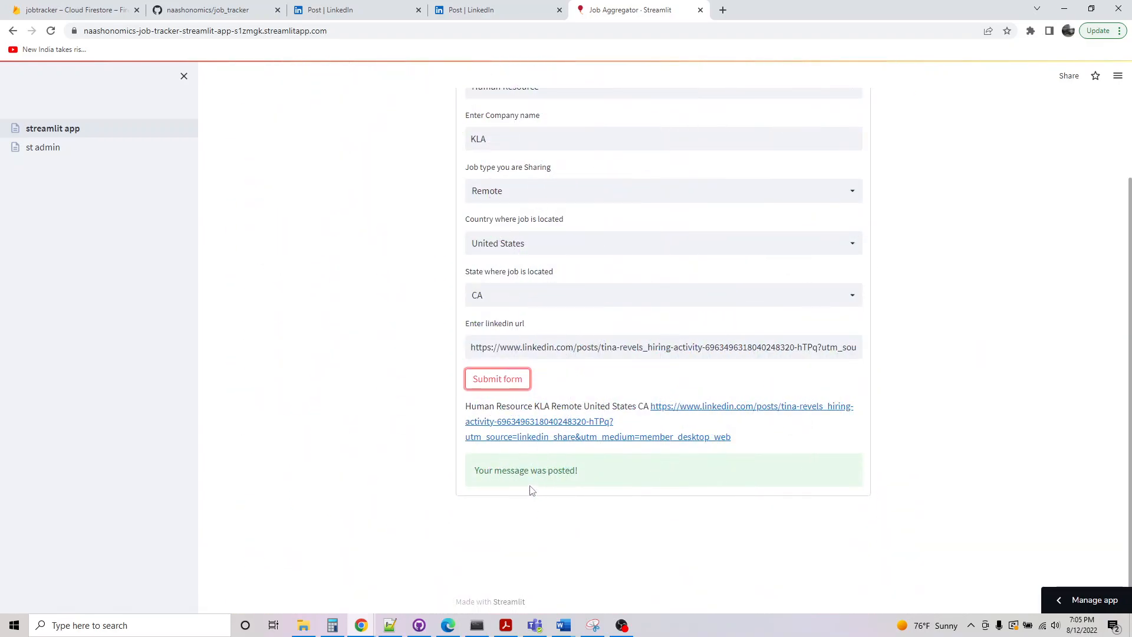
pyautogui.click(72, 10)
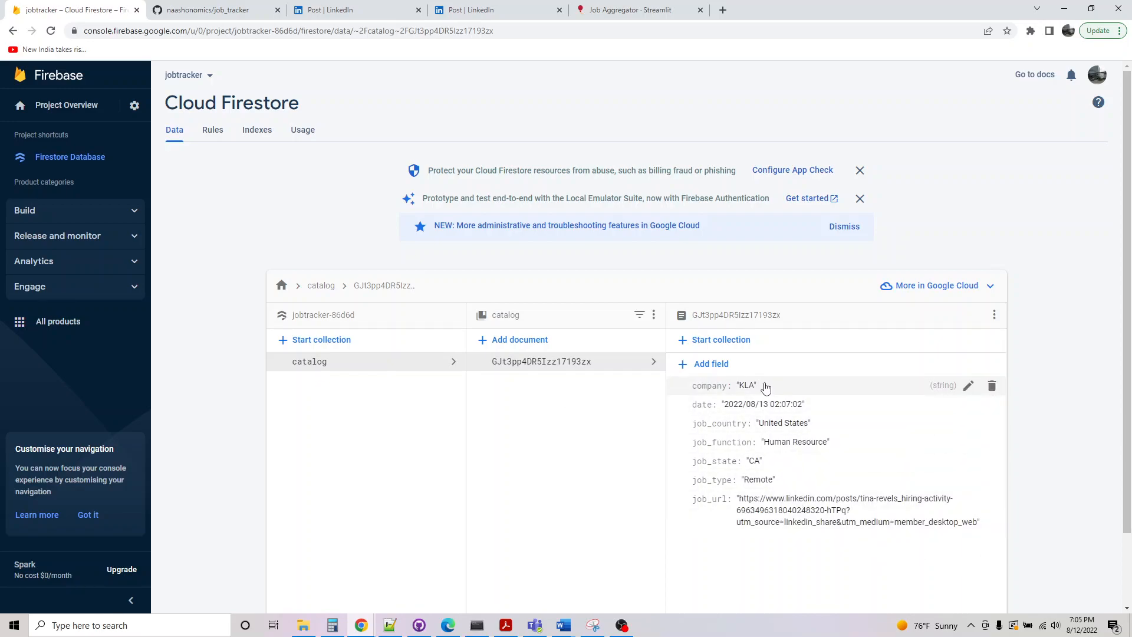
# Enter 'Target' as the company name in the job post form
pyautogui.click(495, 10)
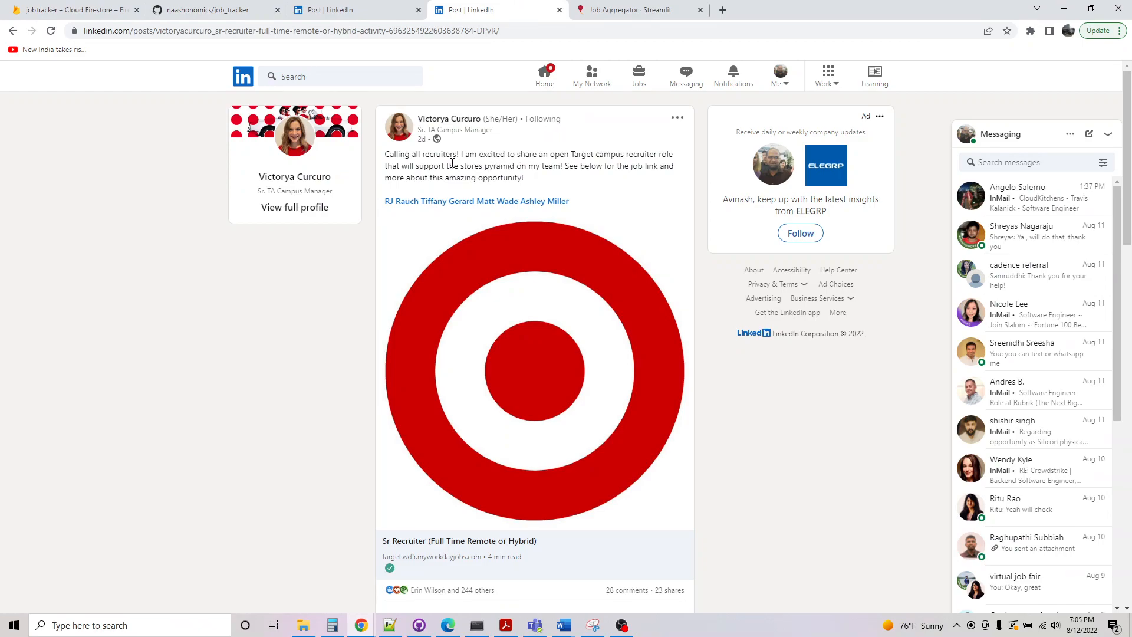
pyautogui.moveTo(502, 453)
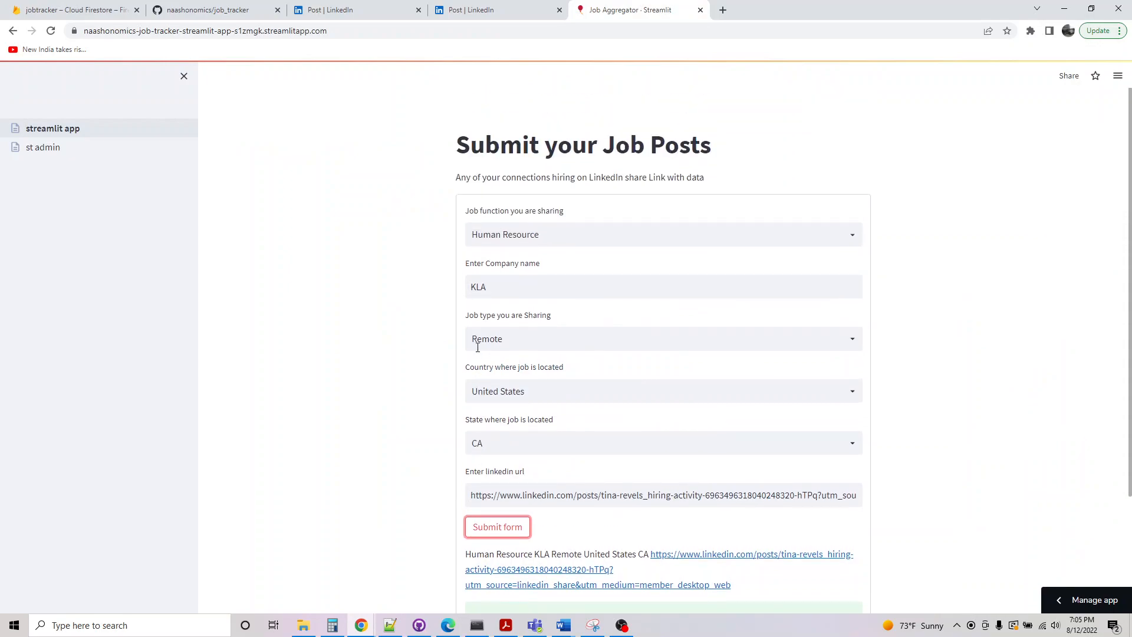
pyautogui.click(497, 527)
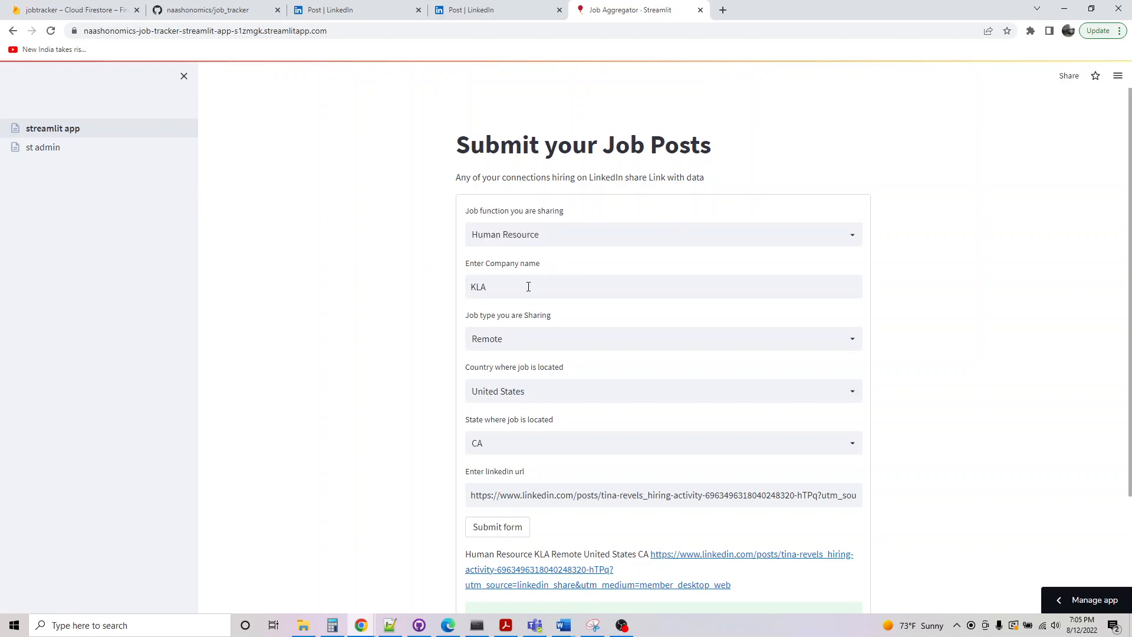
pyautogui.write('Tar')
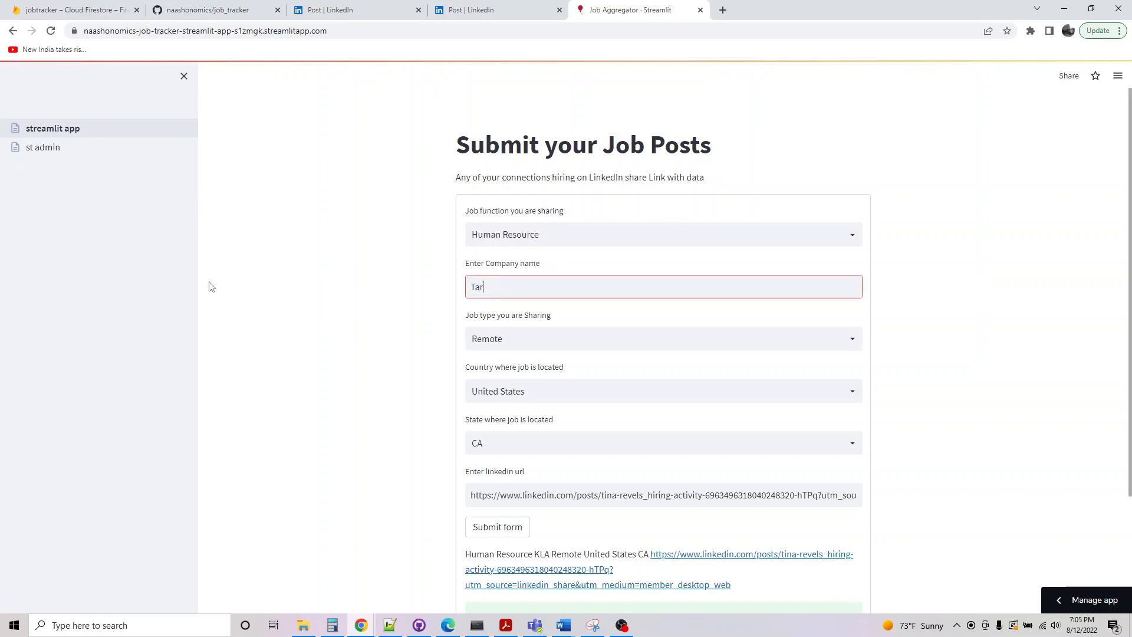
pyautogui.write('get')
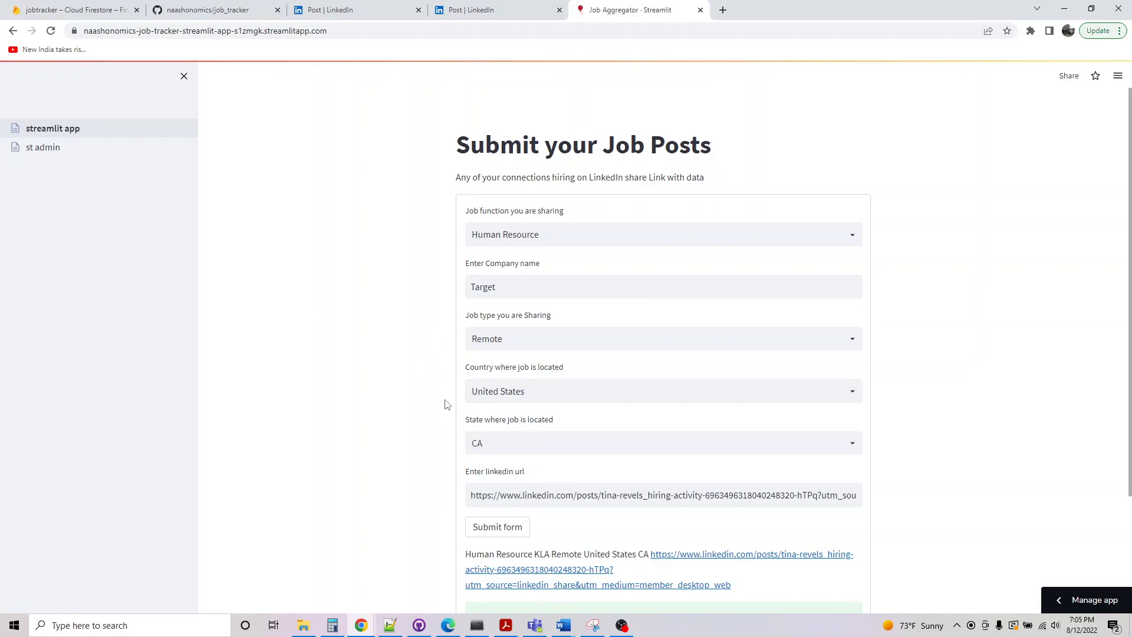
# Copy the Target post's LinkedIn link, submit the form, and check Firestore
pyautogui.click(494, 9)
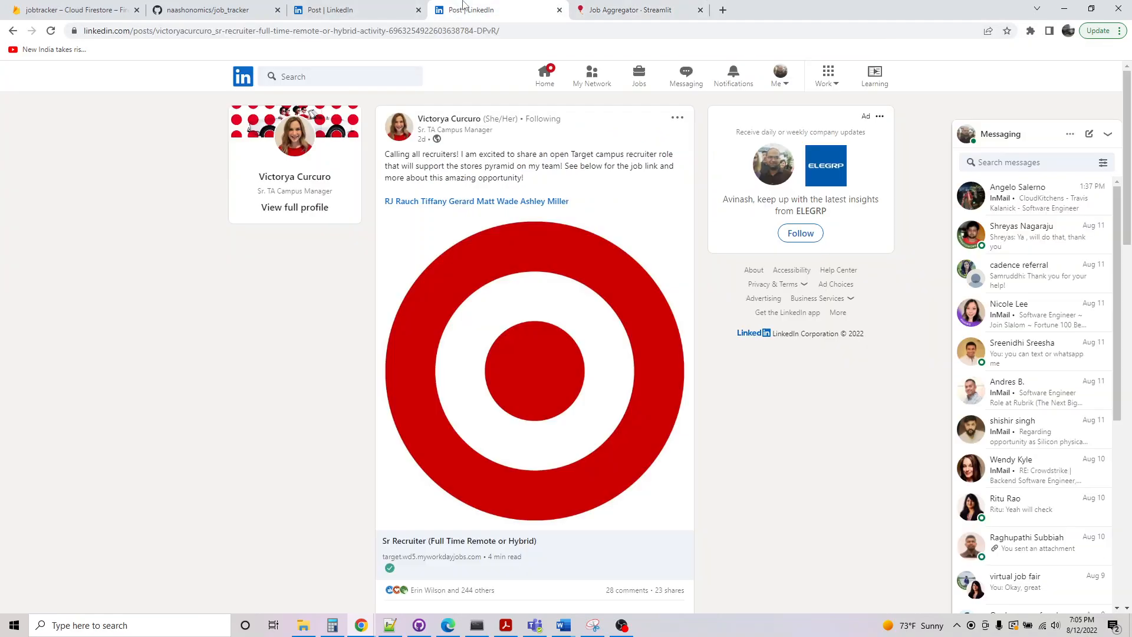
pyautogui.click(676, 117)
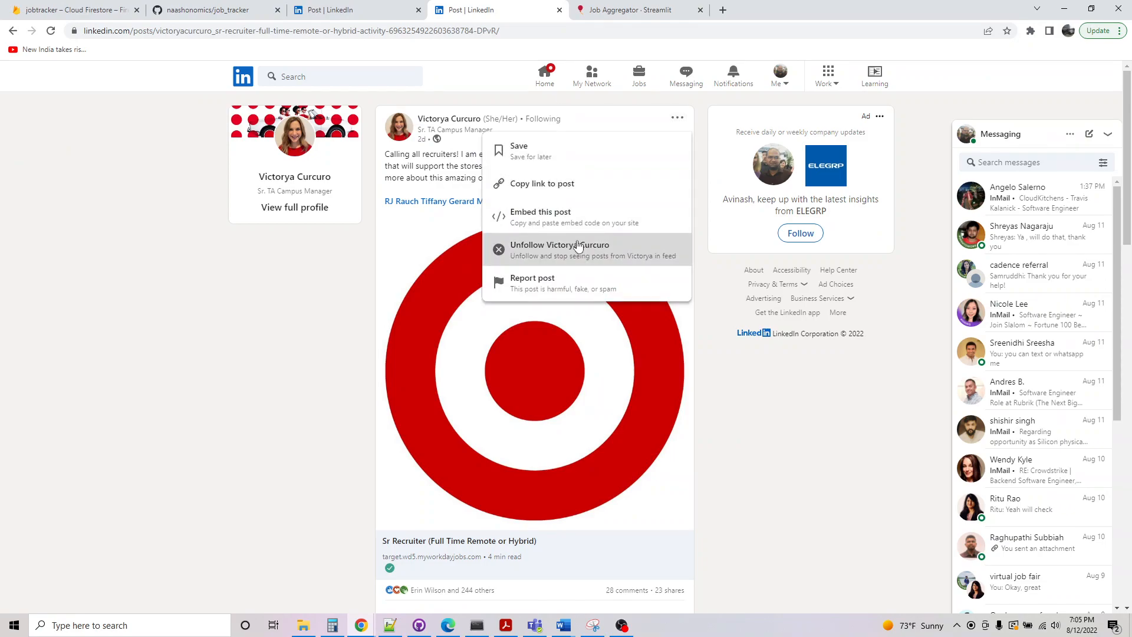
pyautogui.click(638, 10)
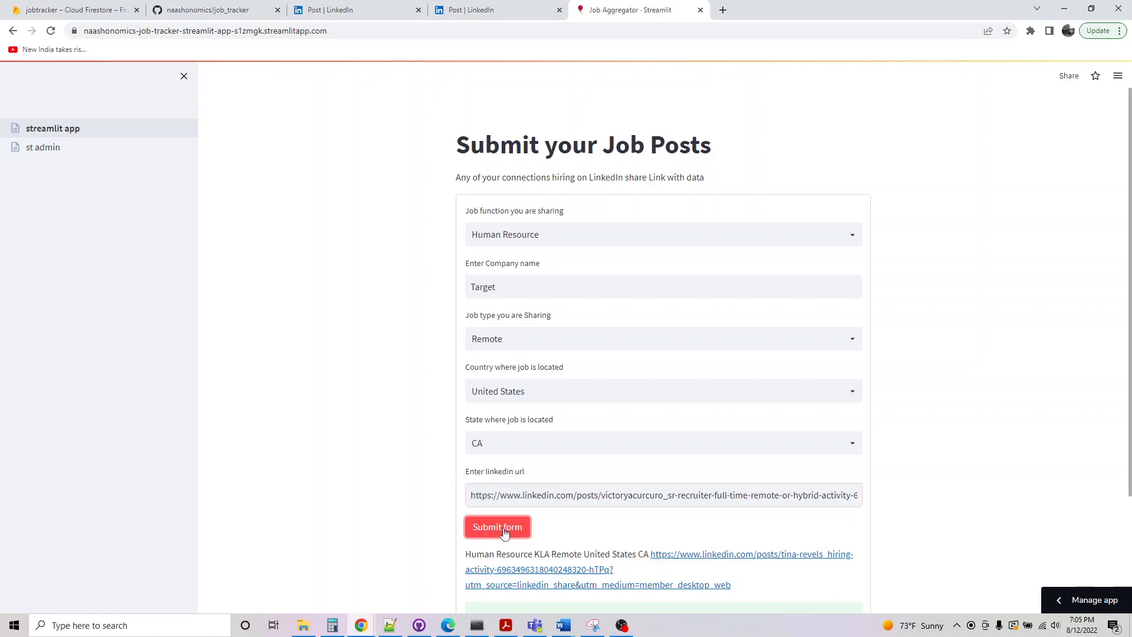
pyautogui.click(497, 527)
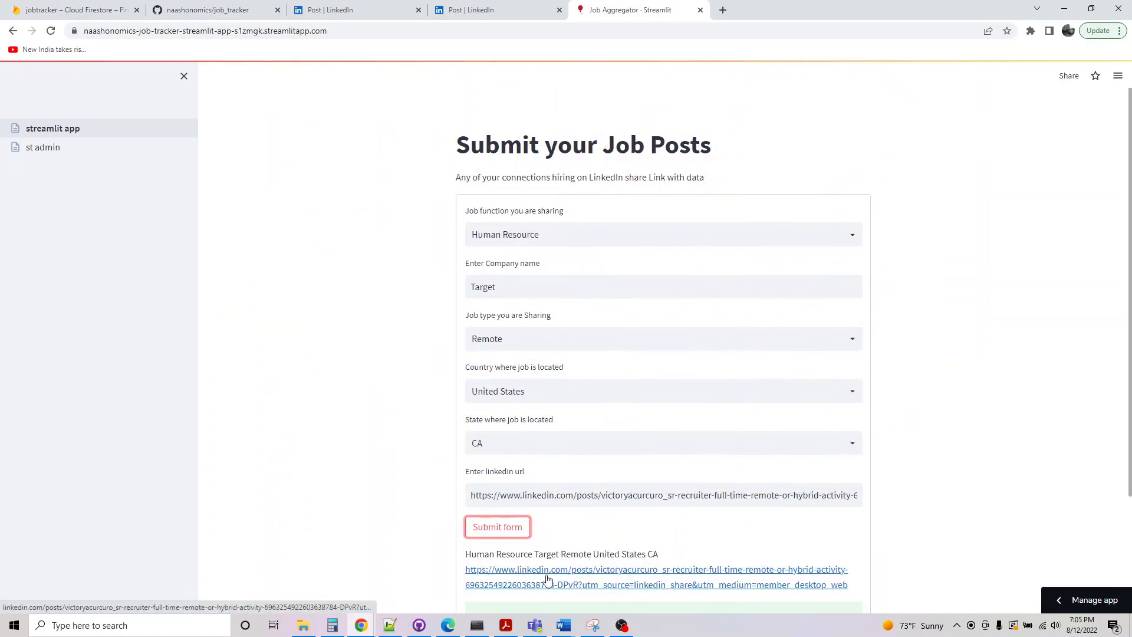
pyautogui.click(72, 10)
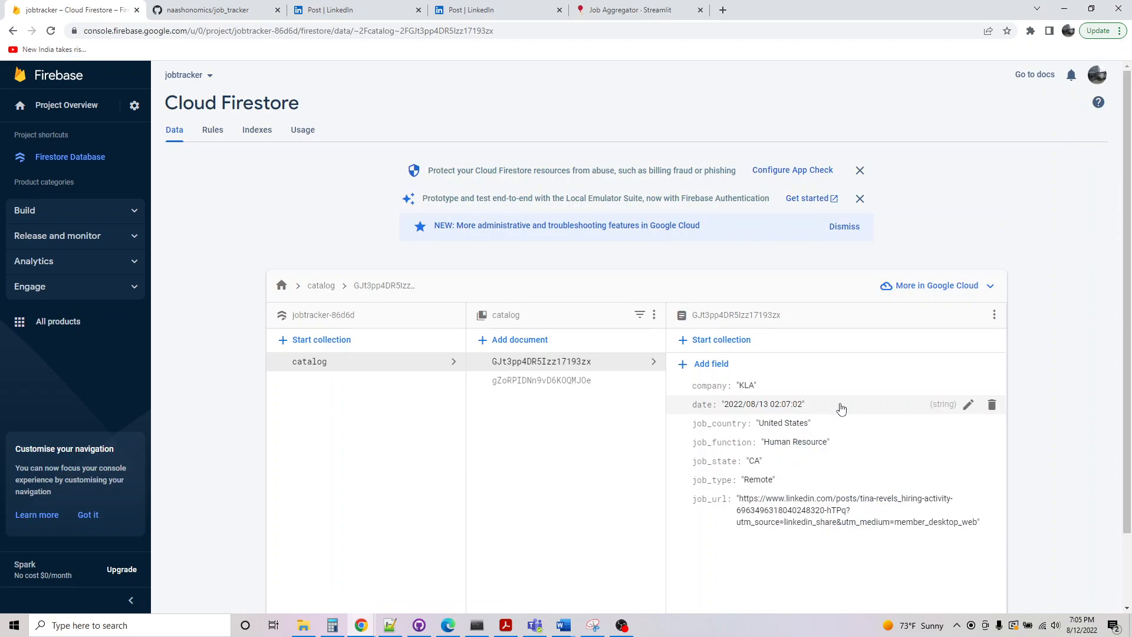
# Inspect the Target and KLA documents, then view usage: 122 reads, 7 writes, 5 deletes
pyautogui.click(541, 380)
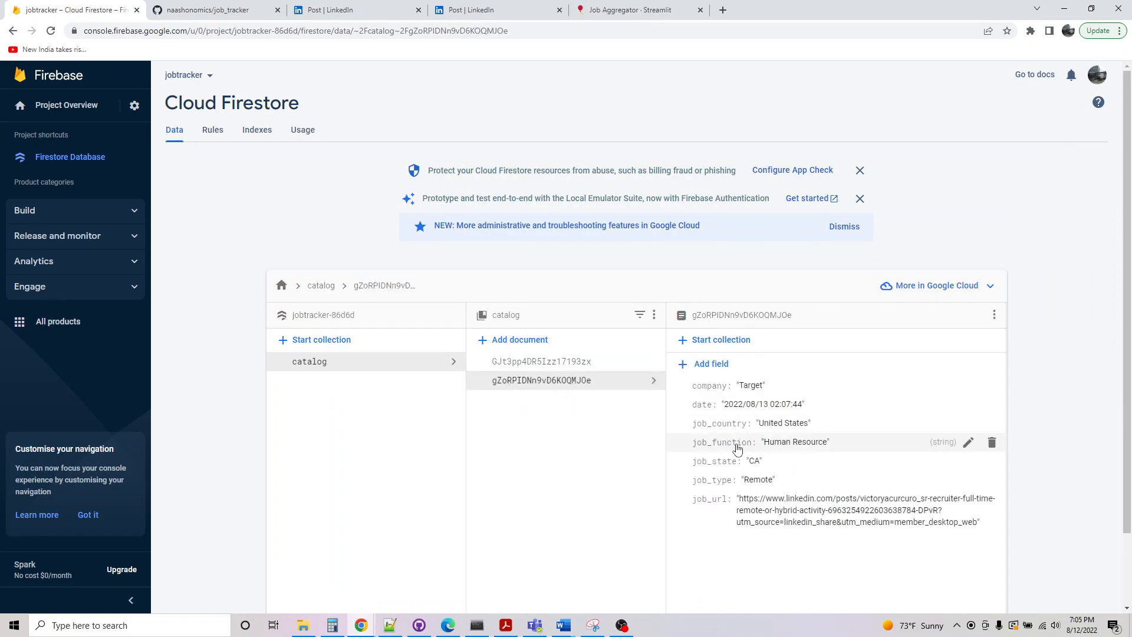
pyautogui.click(540, 361)
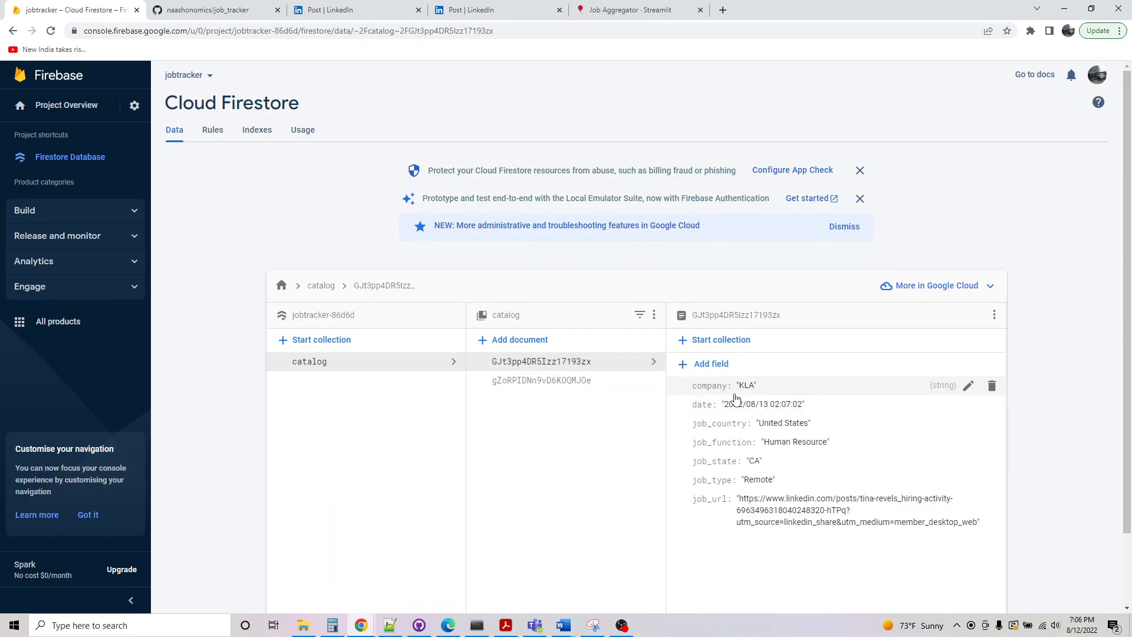
pyautogui.moveTo(619, 398)
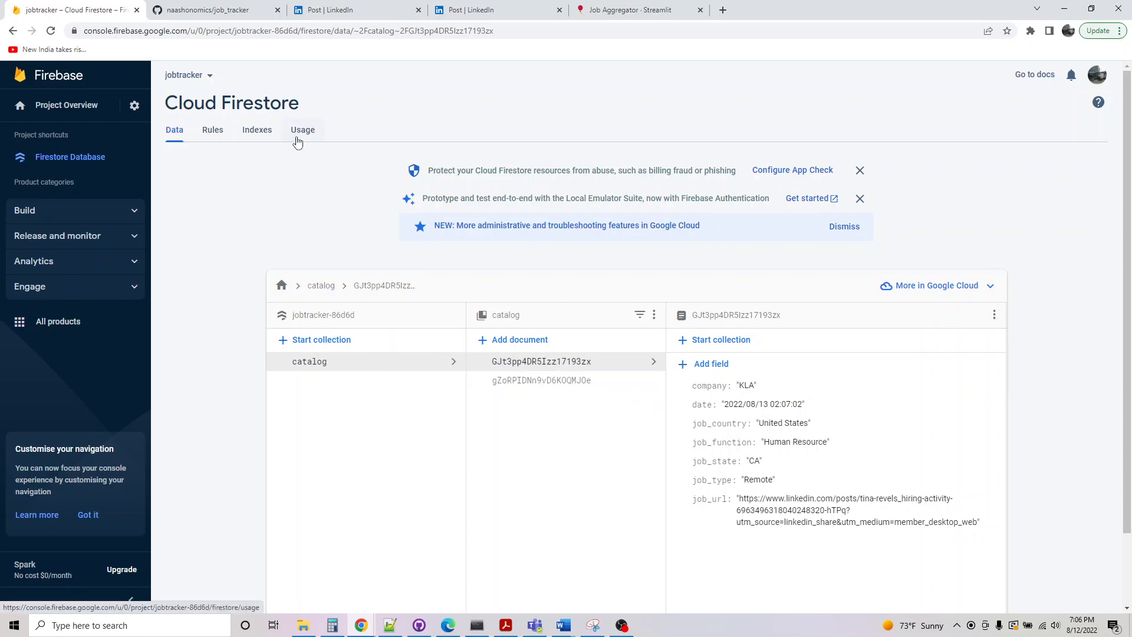
pyautogui.click(302, 130)
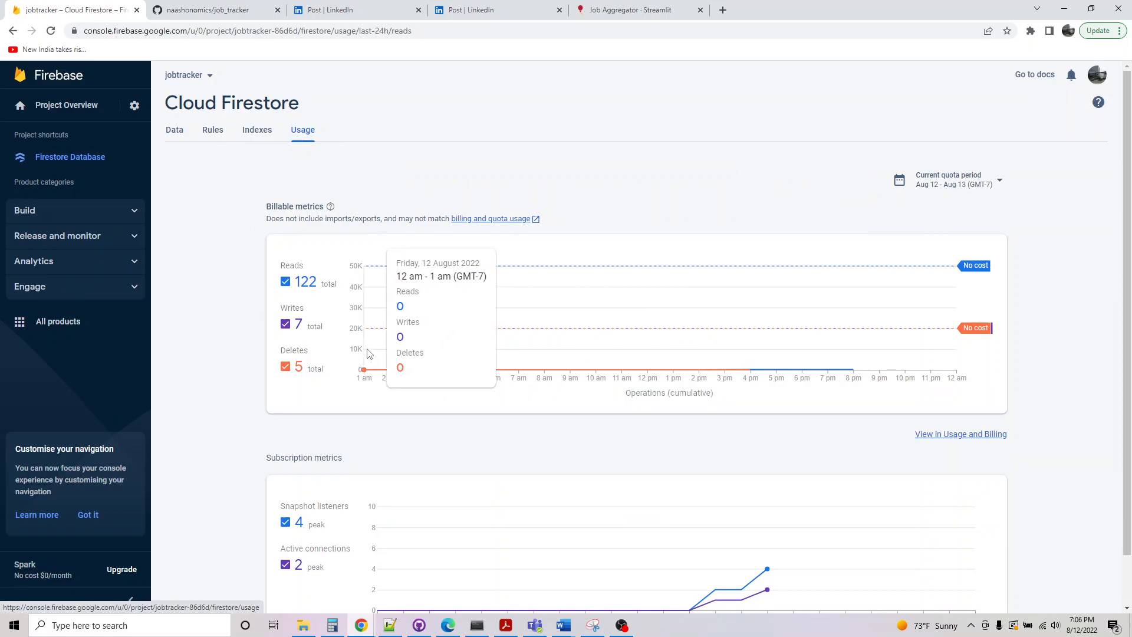
pyautogui.moveTo(415, 335)
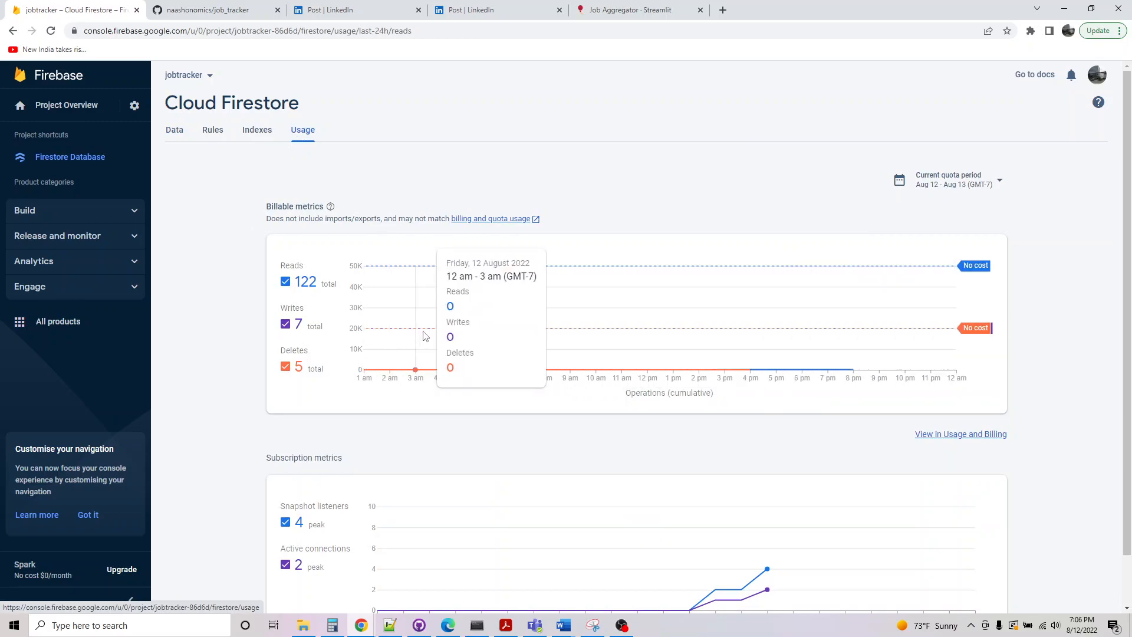
pyautogui.moveTo(332, 334)
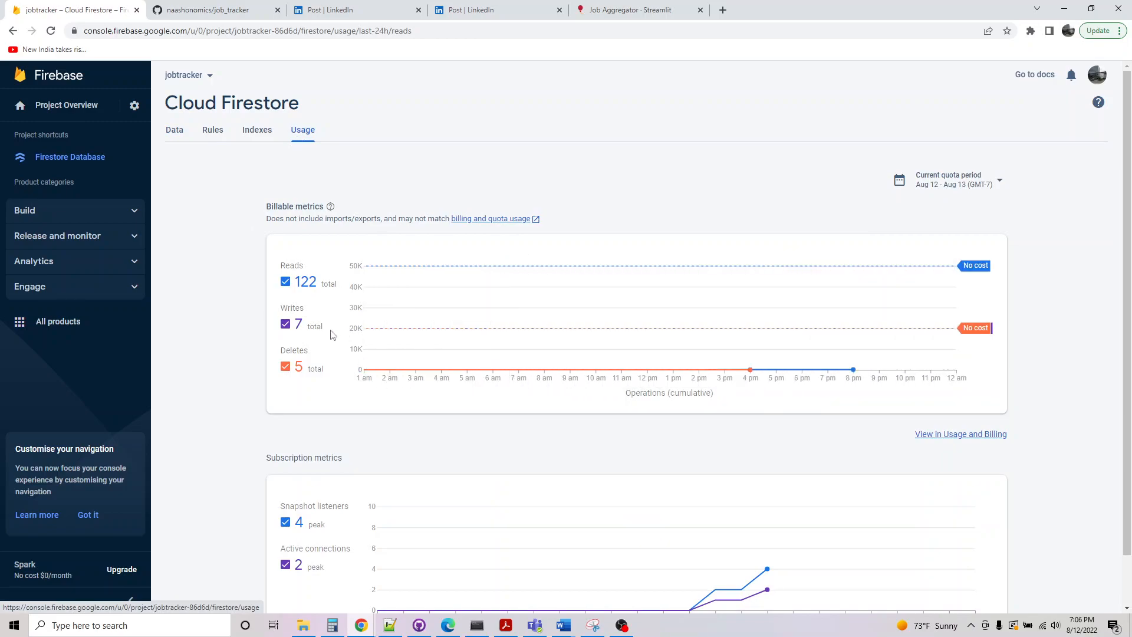
pyautogui.moveTo(517, 280)
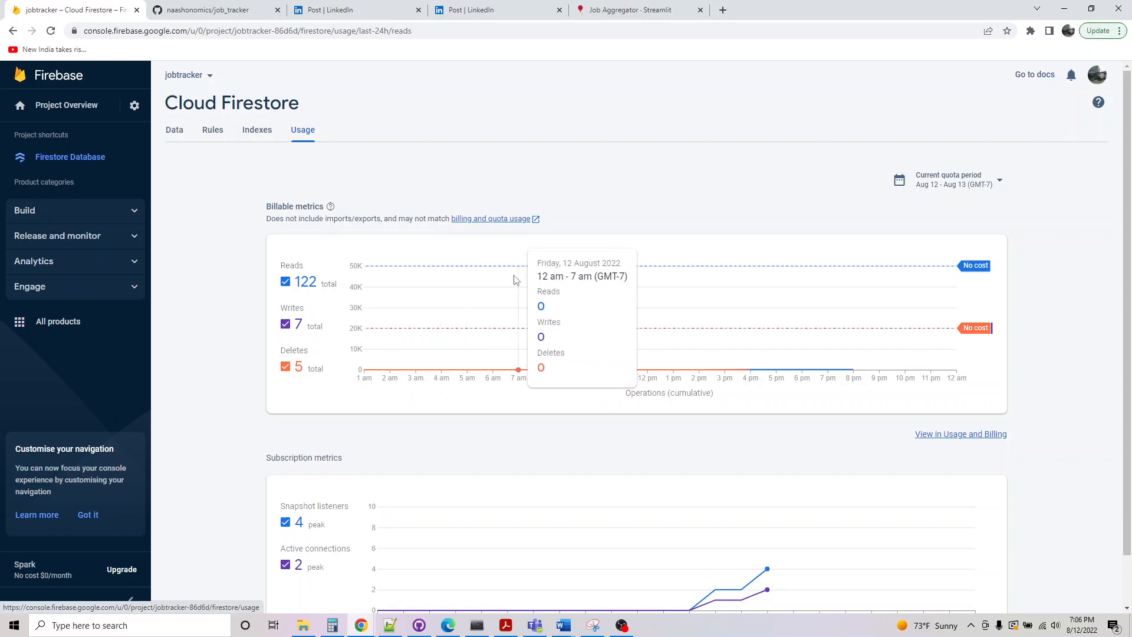
pyautogui.rightClick(490, 164)
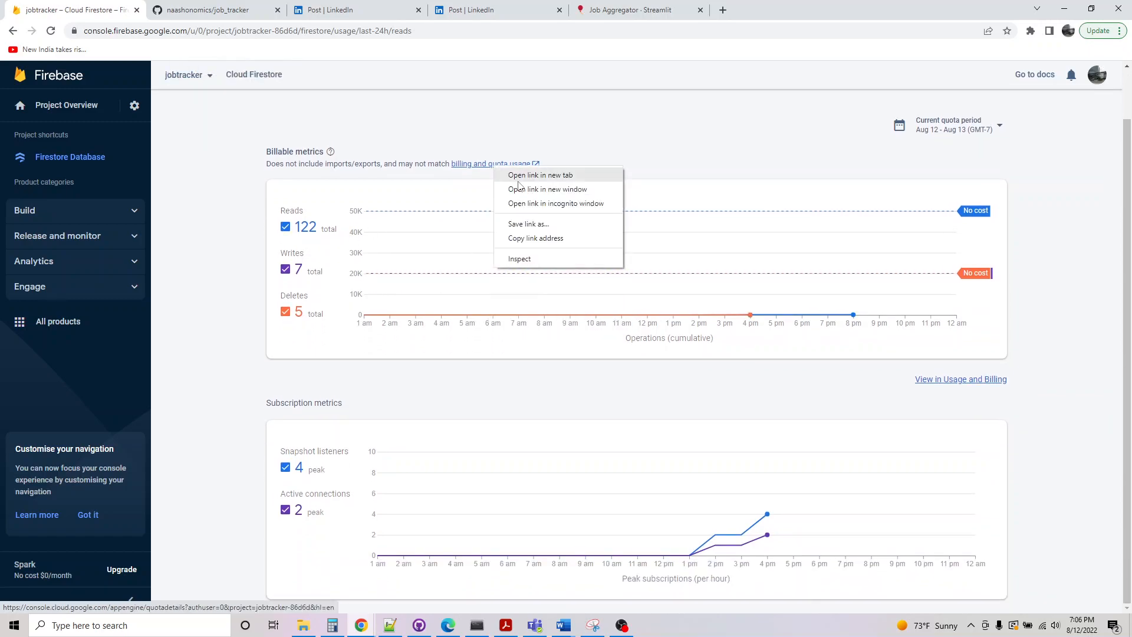
pyautogui.click(540, 175)
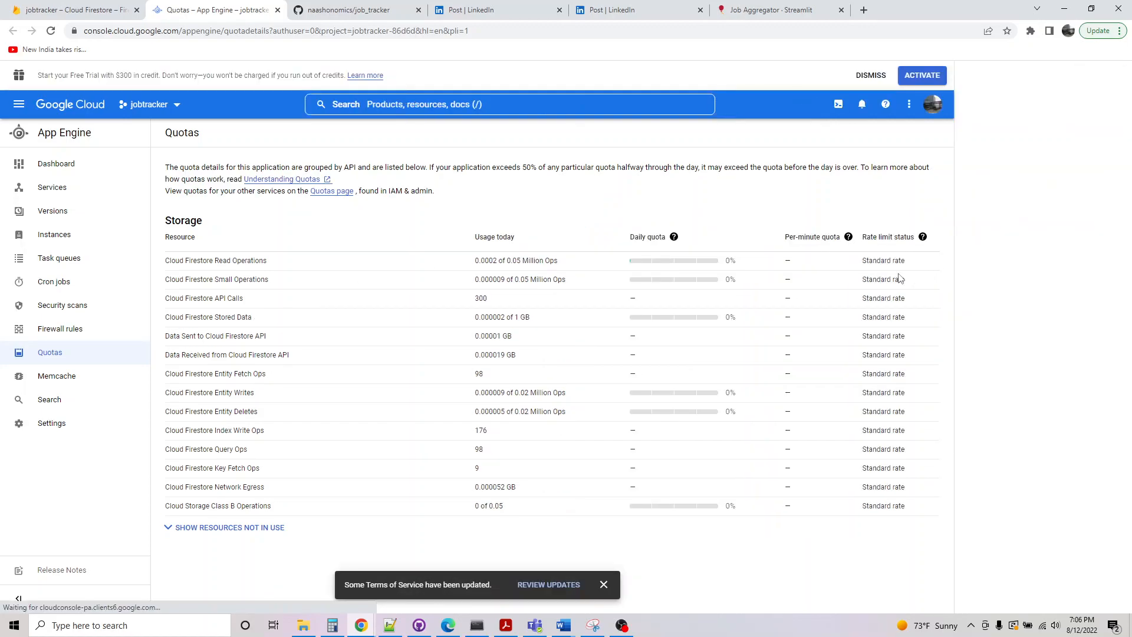
pyautogui.click(885, 103)
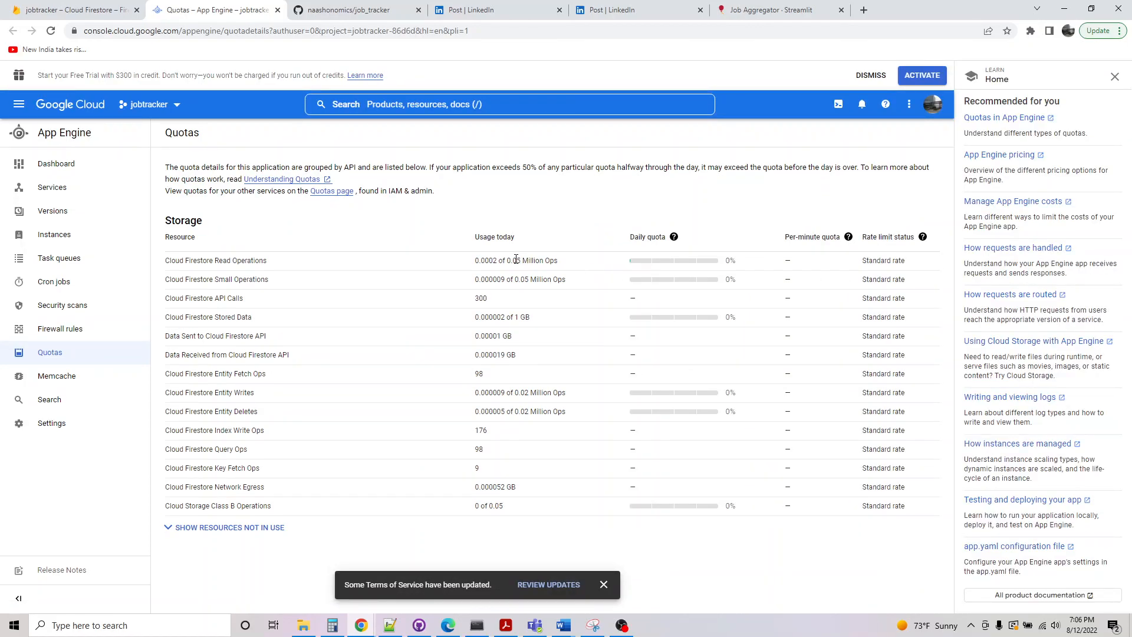
pyautogui.moveTo(885, 103)
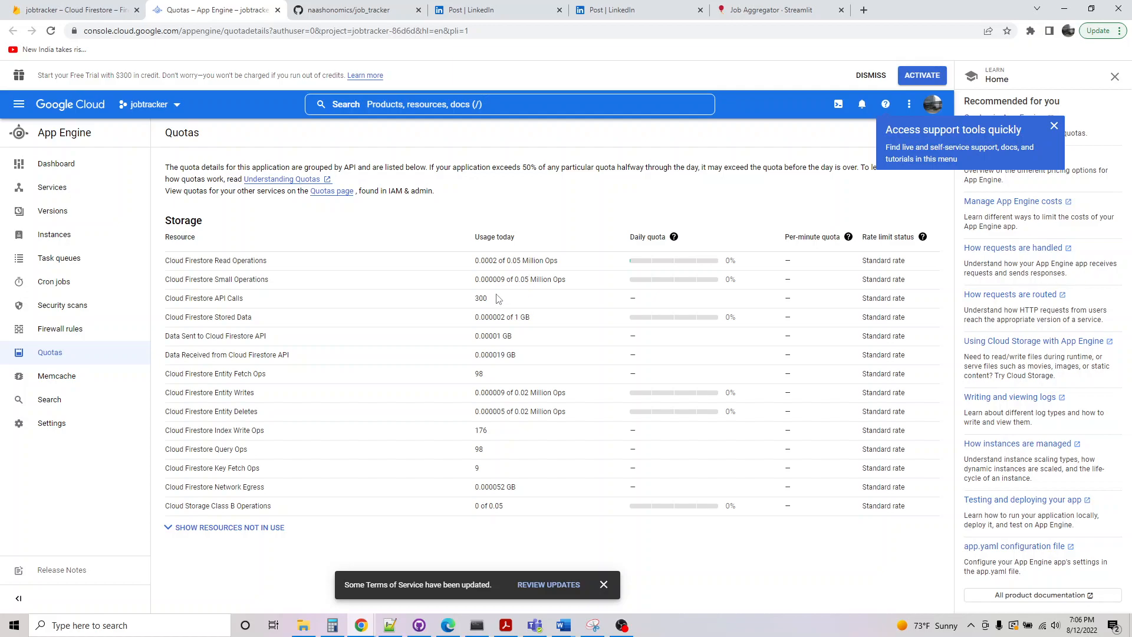
pyautogui.moveTo(607, 467)
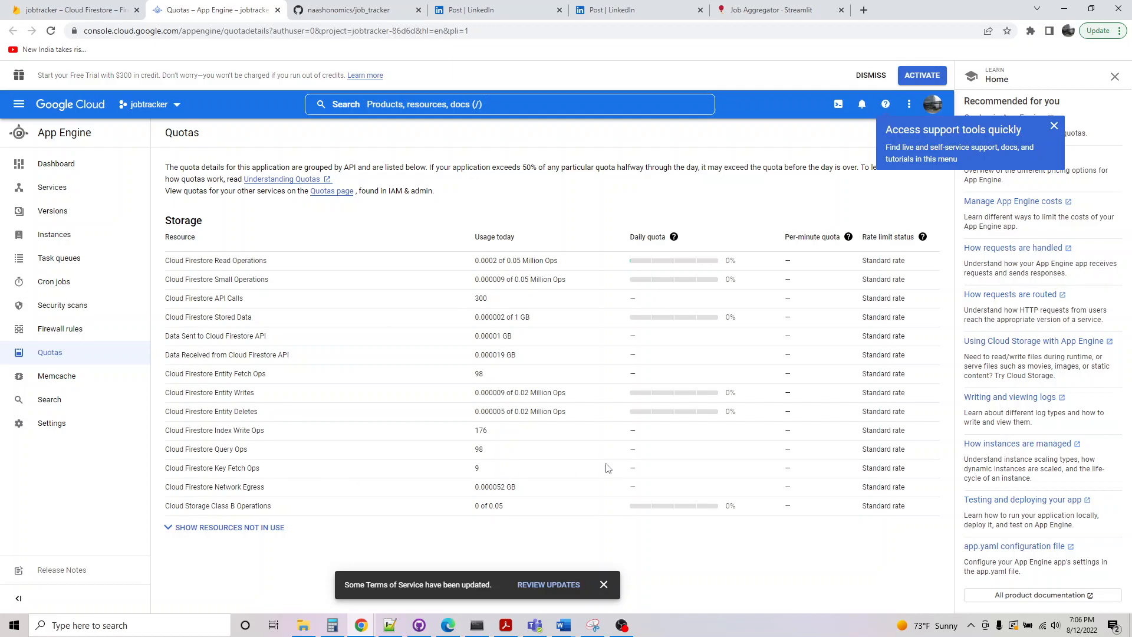
pyautogui.moveTo(536, 461)
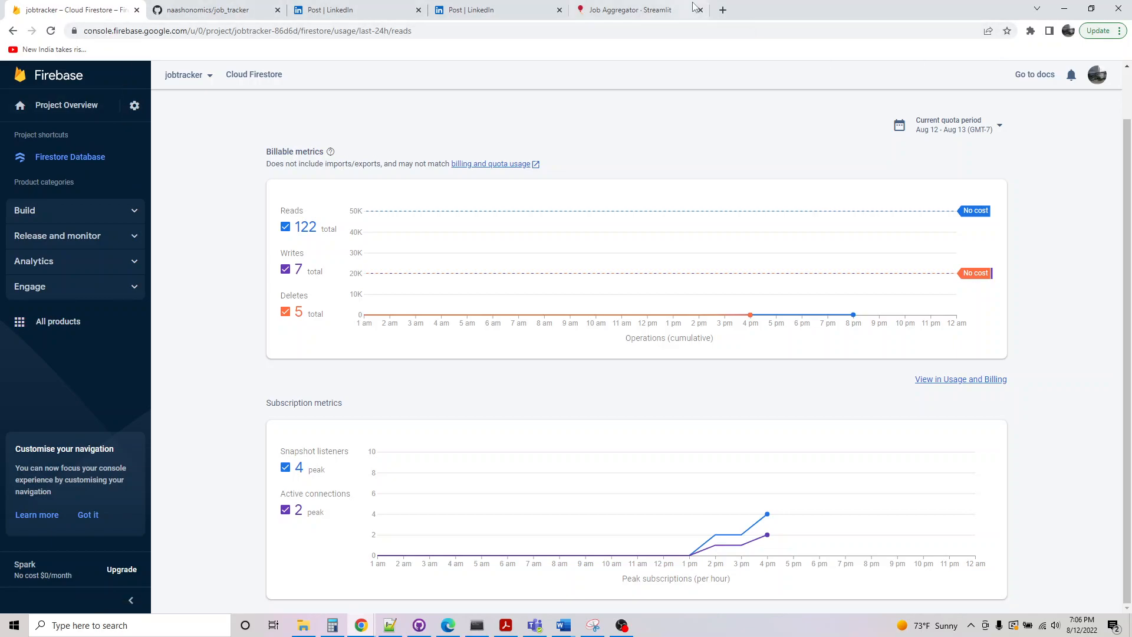
pyautogui.moveTo(628, 10)
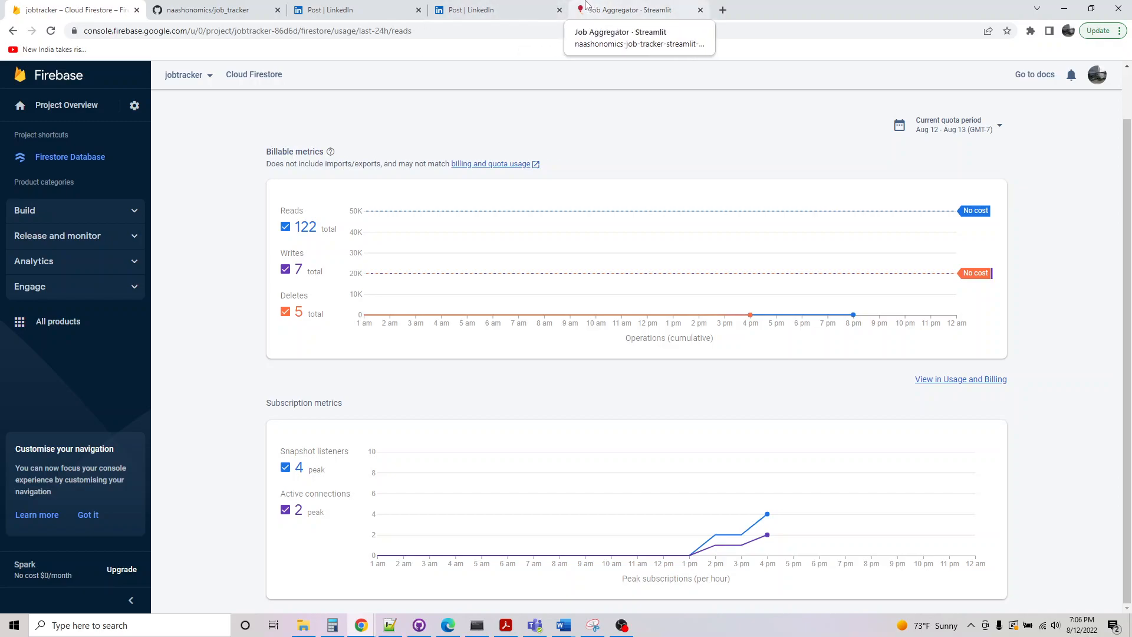
# Refresh the Job Aggregator's st admin page to list KLA and Target posts, then return to Firebase
pyautogui.click(636, 9)
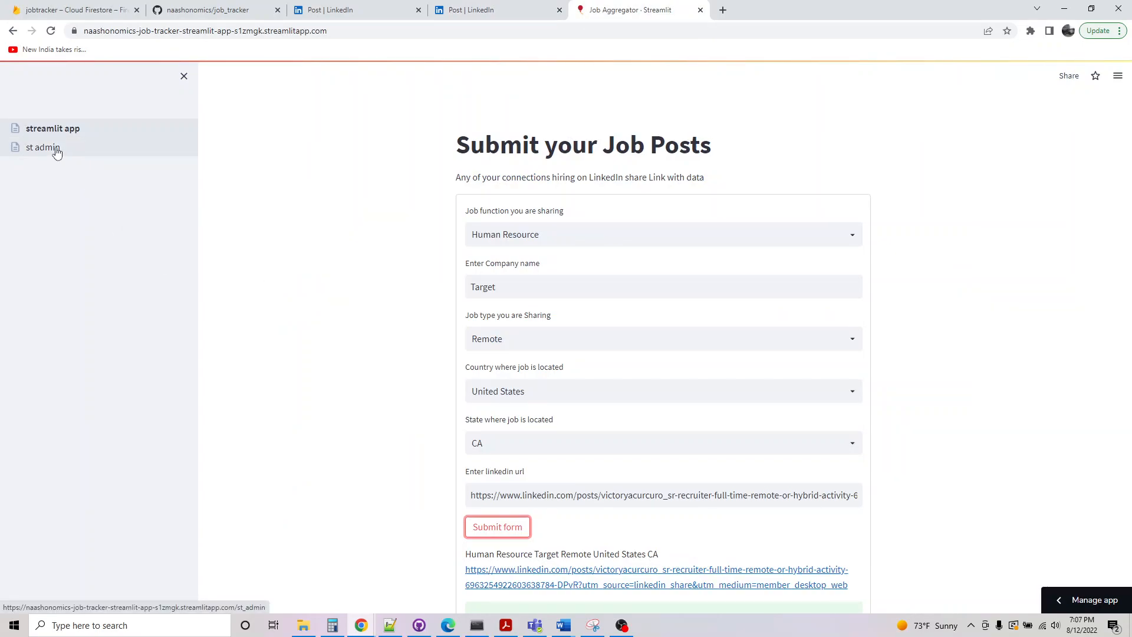
pyautogui.click(42, 148)
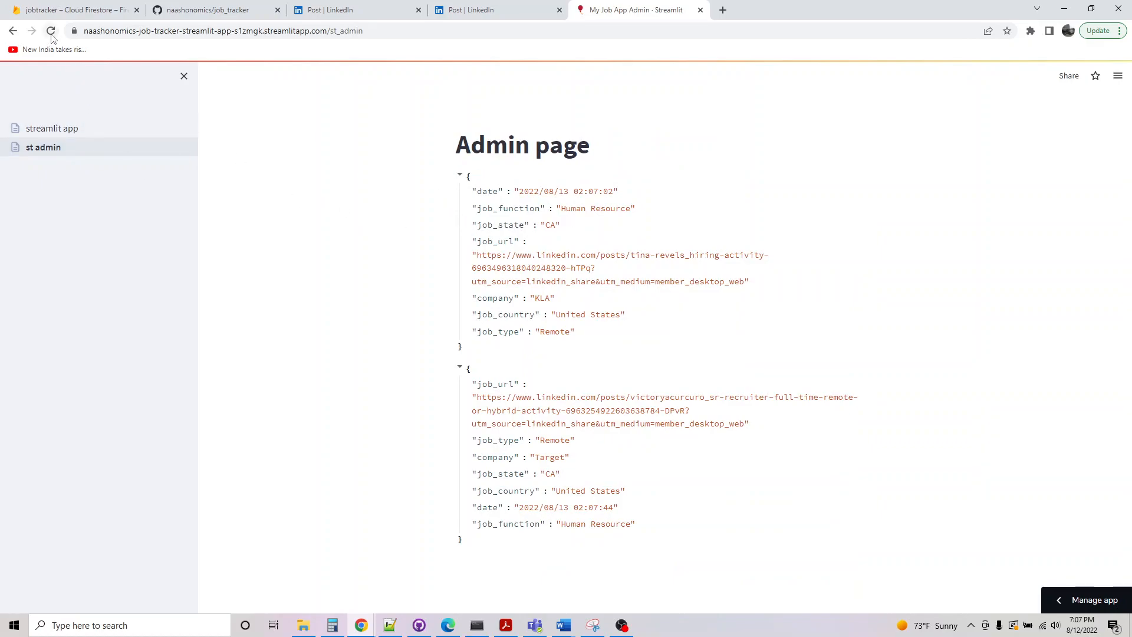
pyautogui.click(51, 30)
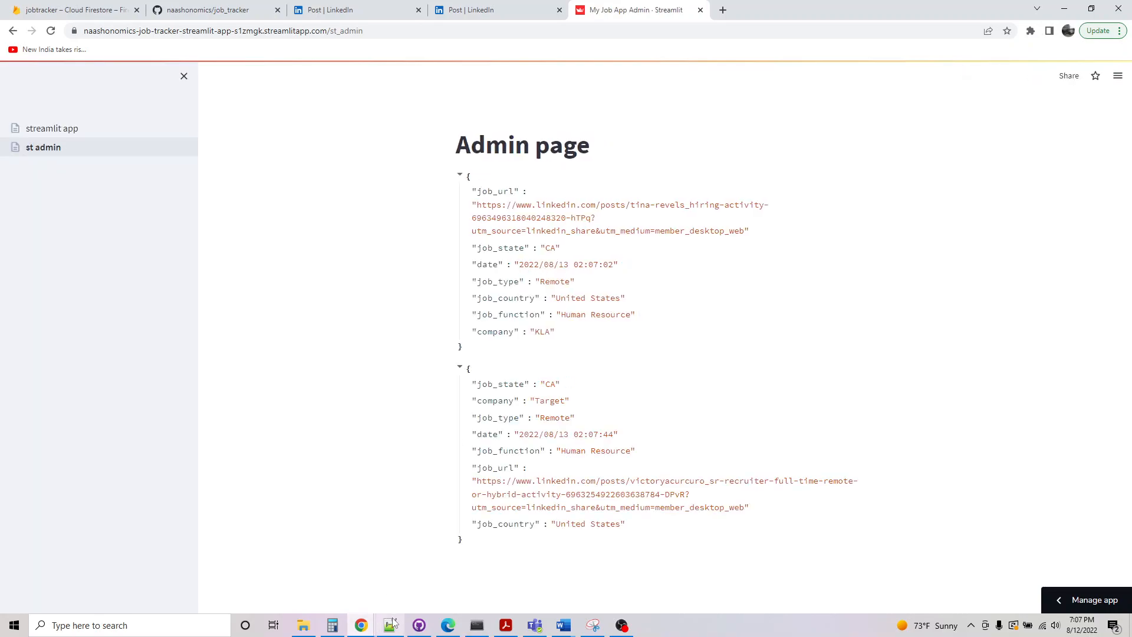
pyautogui.click(389, 625)
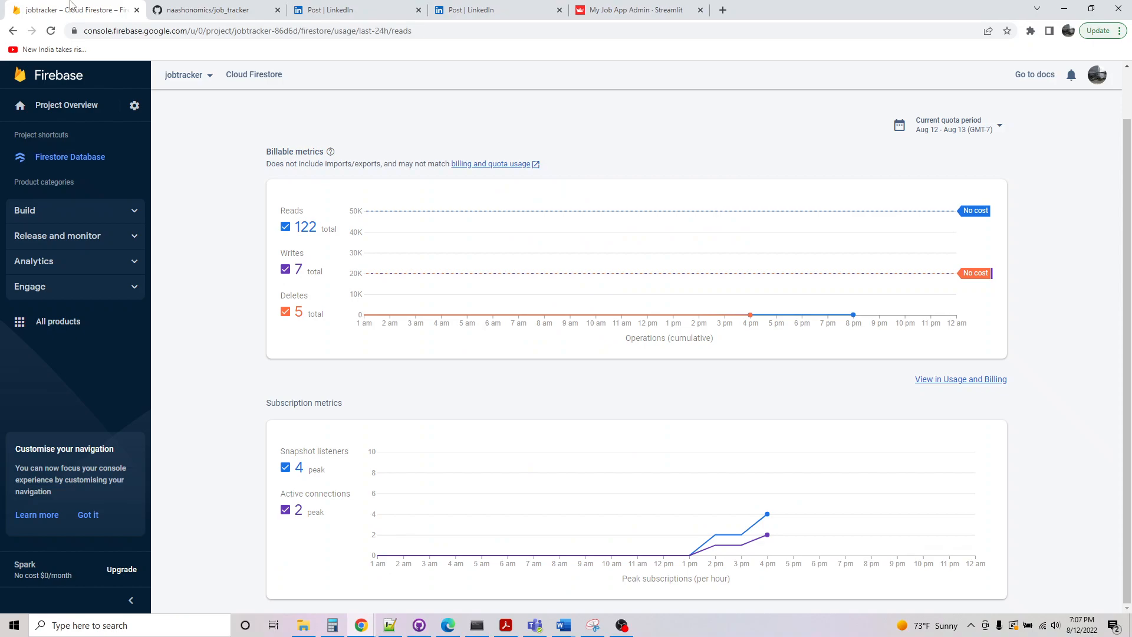
# Go from the gear menu's Project settings to the Service accounts tab
pyautogui.click(134, 106)
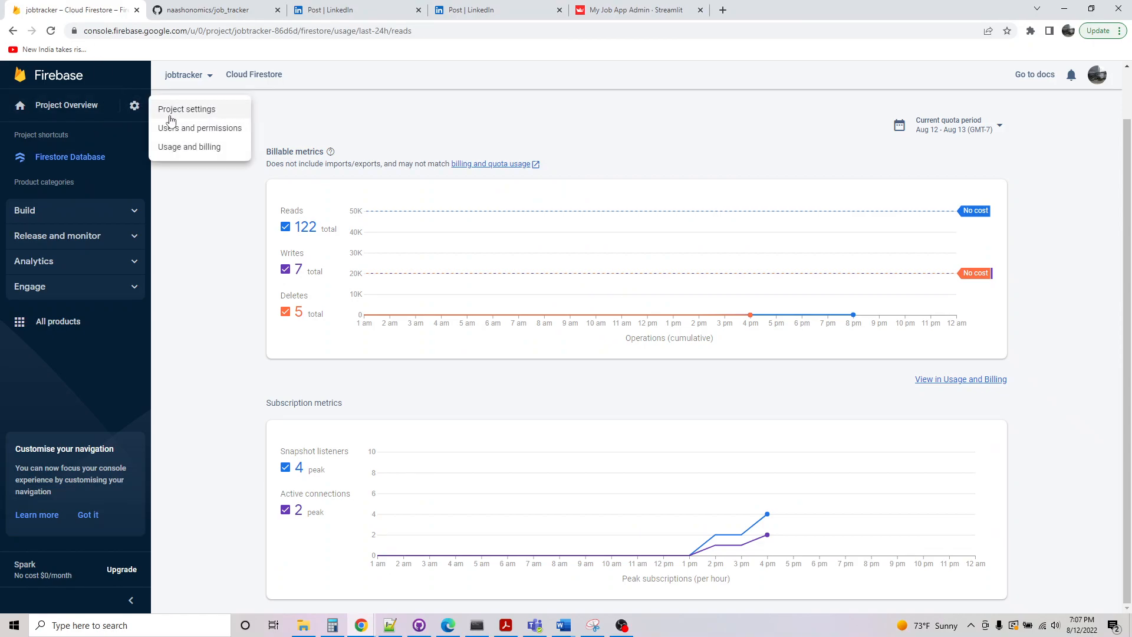
pyautogui.click(186, 109)
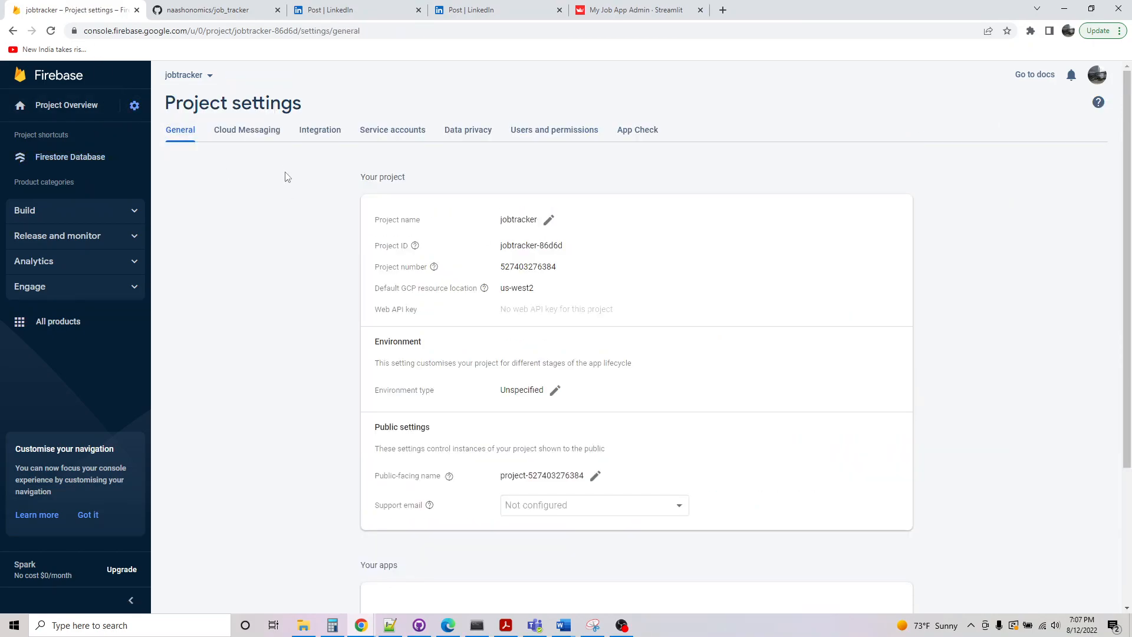
pyautogui.scroll(-3)
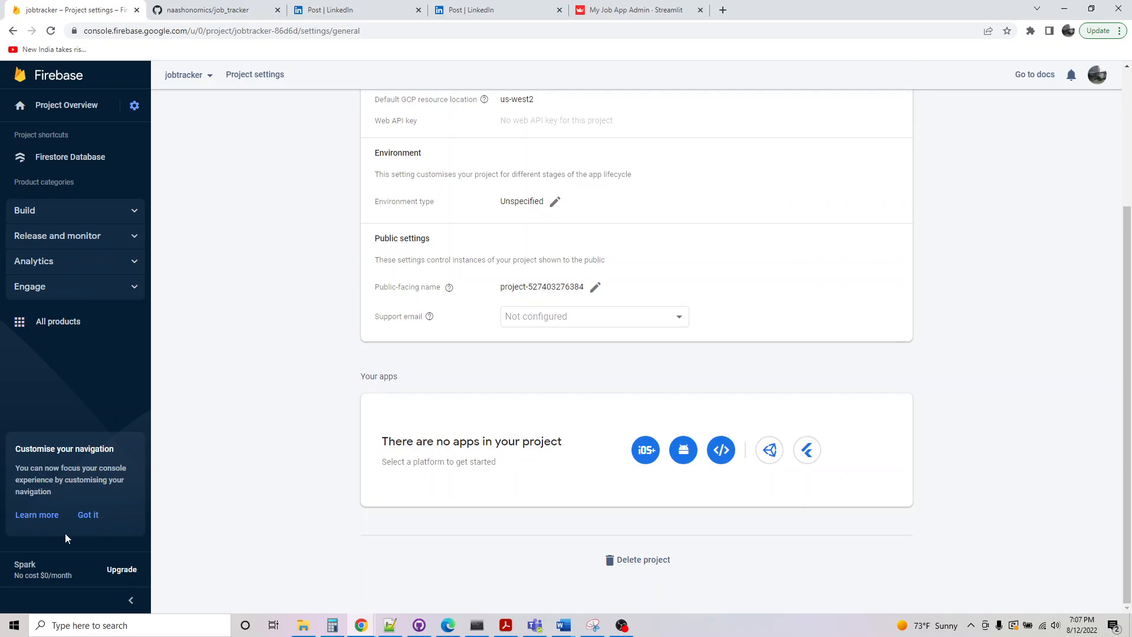
pyautogui.click(392, 130)
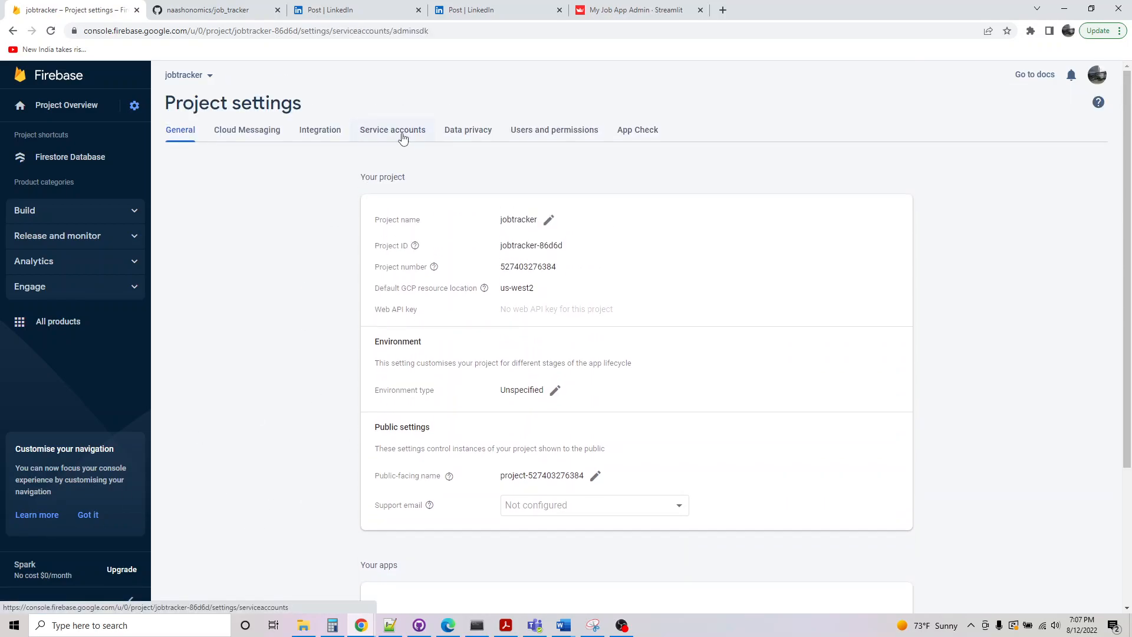
pyautogui.click(392, 129)
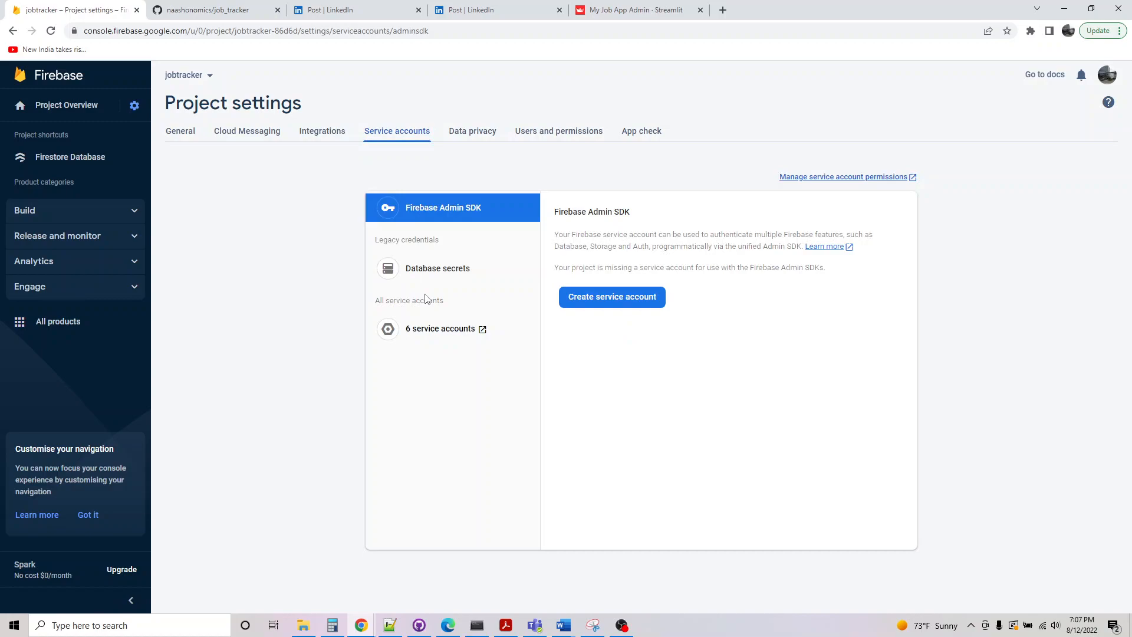
pyautogui.click(611, 296)
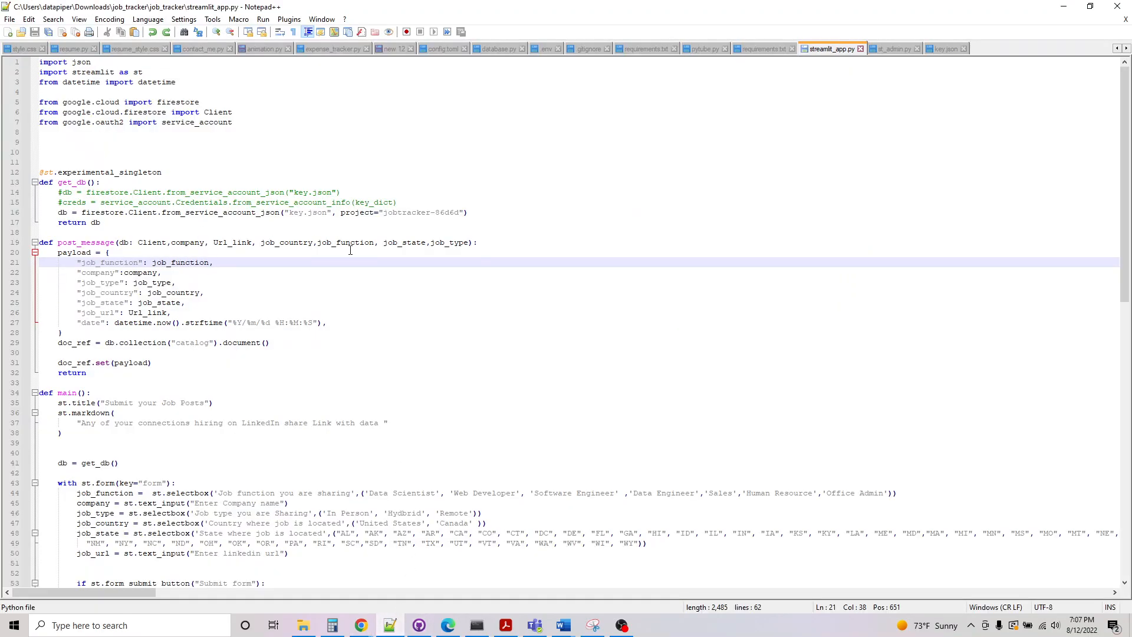
pyautogui.moveTo(202, 226)
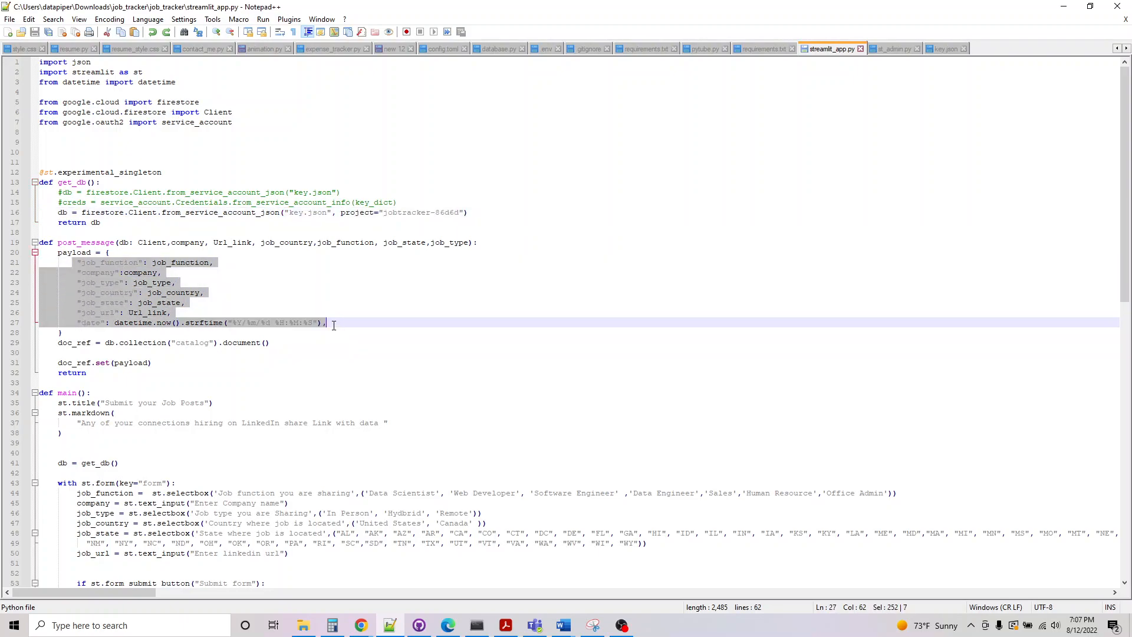
# Highlight the catalog doc_ref line and page_icon in streamlit_app.py, then open st_admin.py
pyautogui.click(267, 342)
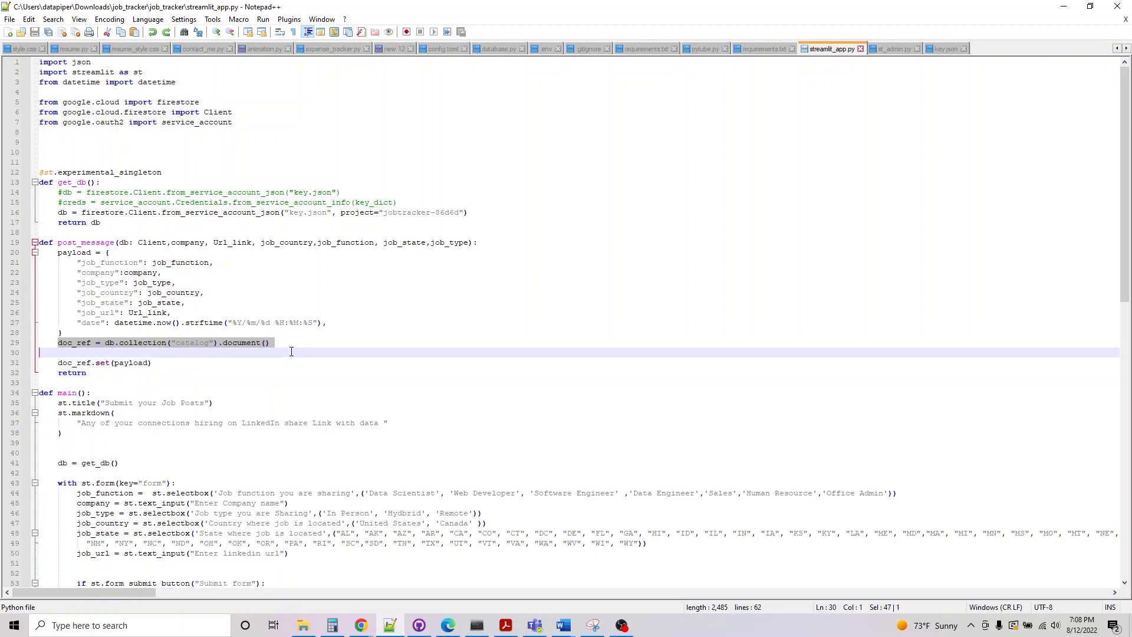
pyautogui.scroll(-3)
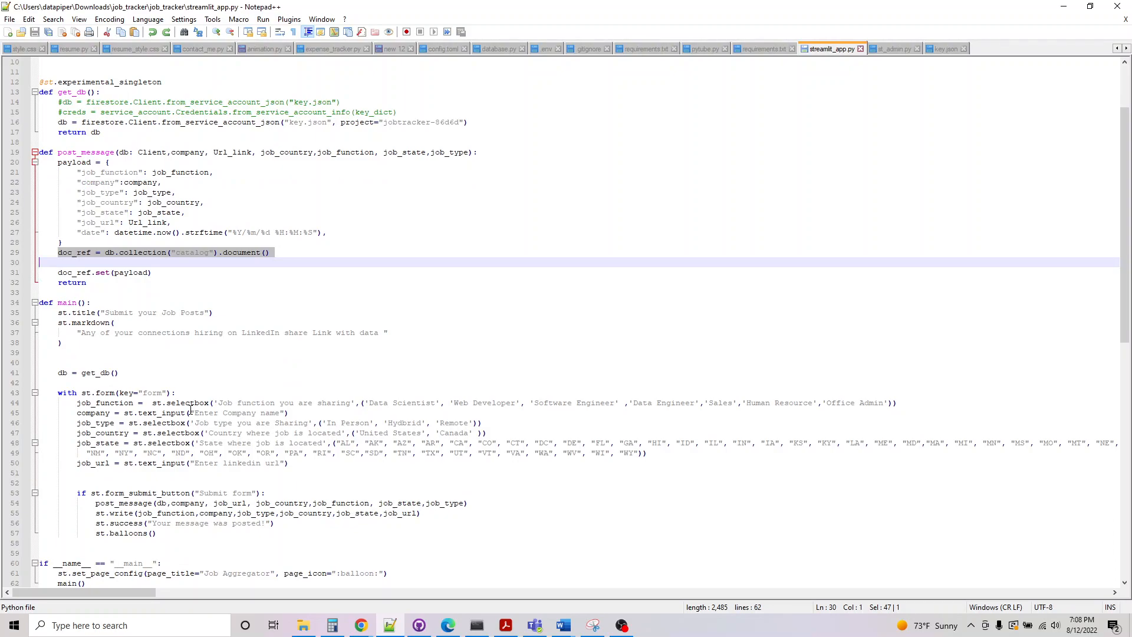
pyautogui.scroll(-3)
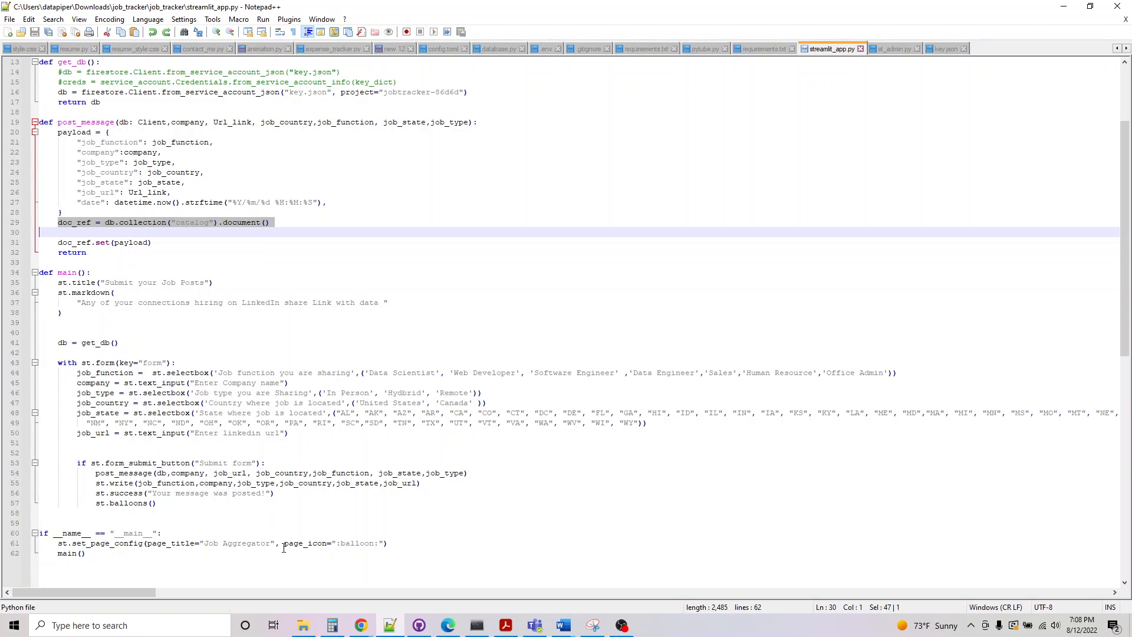
pyautogui.doubleClick(305, 543)
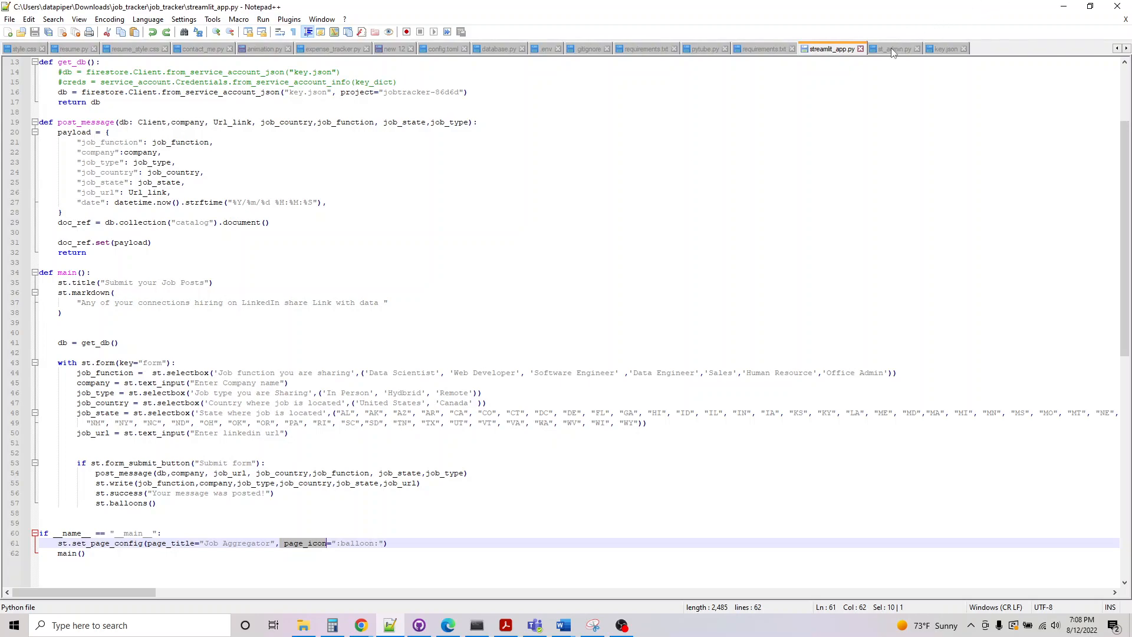
pyautogui.click(895, 48)
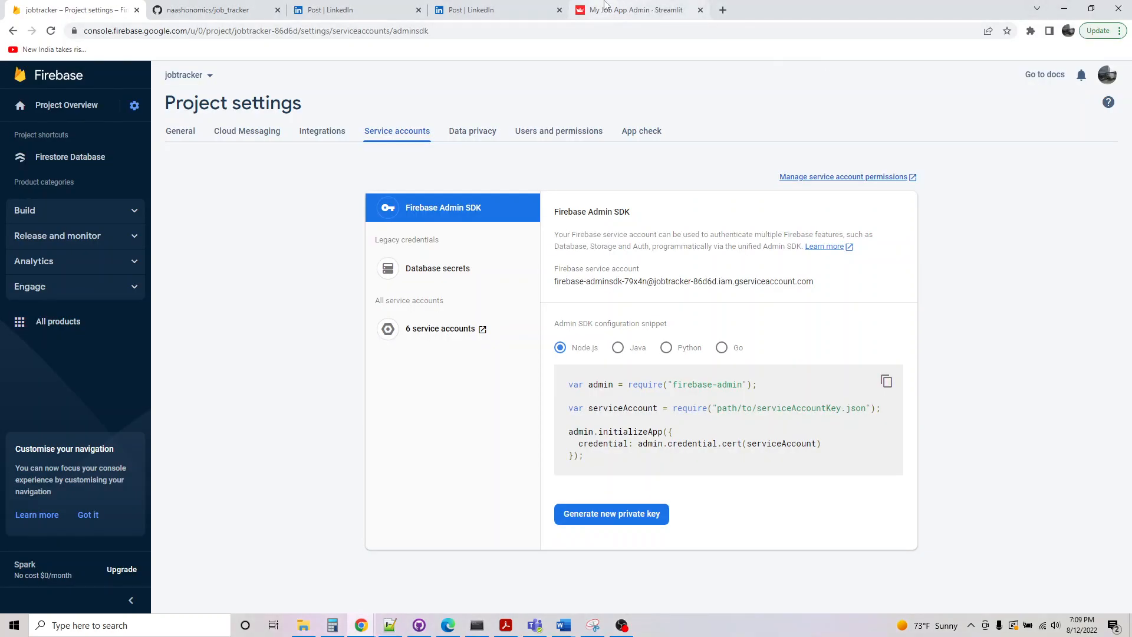
# Revisit the admin and job submission pages, close the LinkedIn tab, and return to Notepad++
pyautogui.click(636, 9)
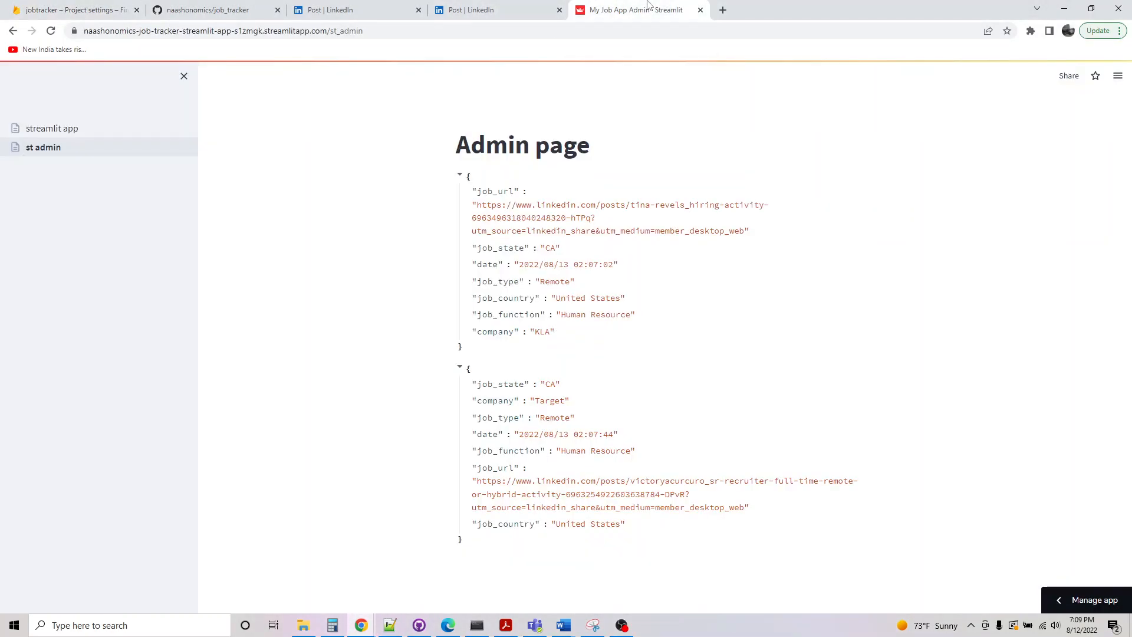
pyautogui.click(51, 128)
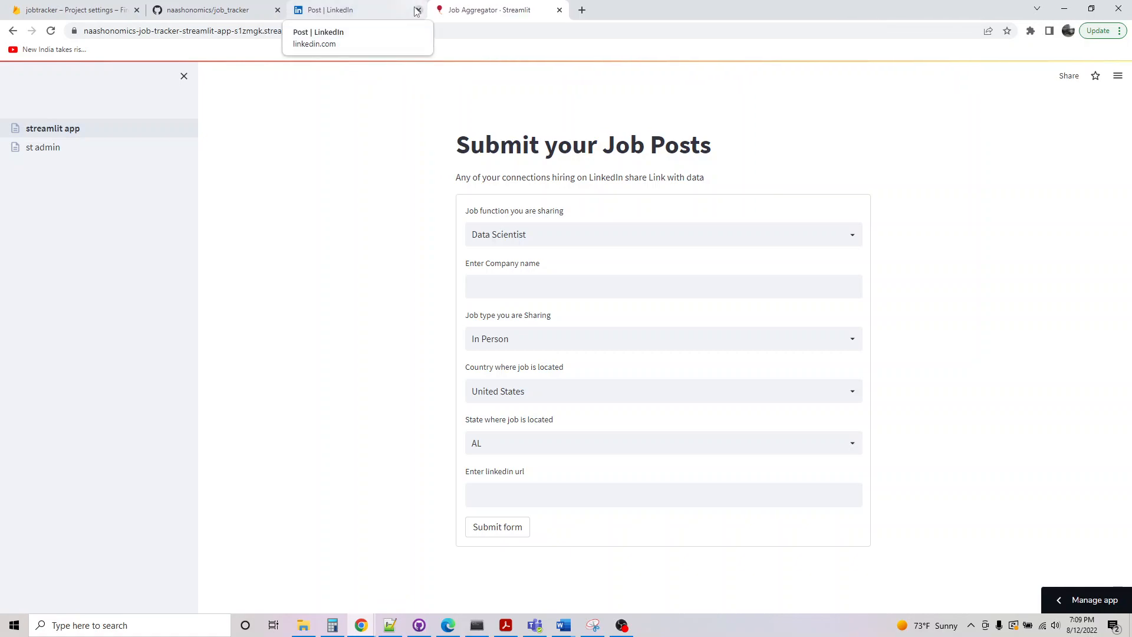
pyautogui.click(418, 9)
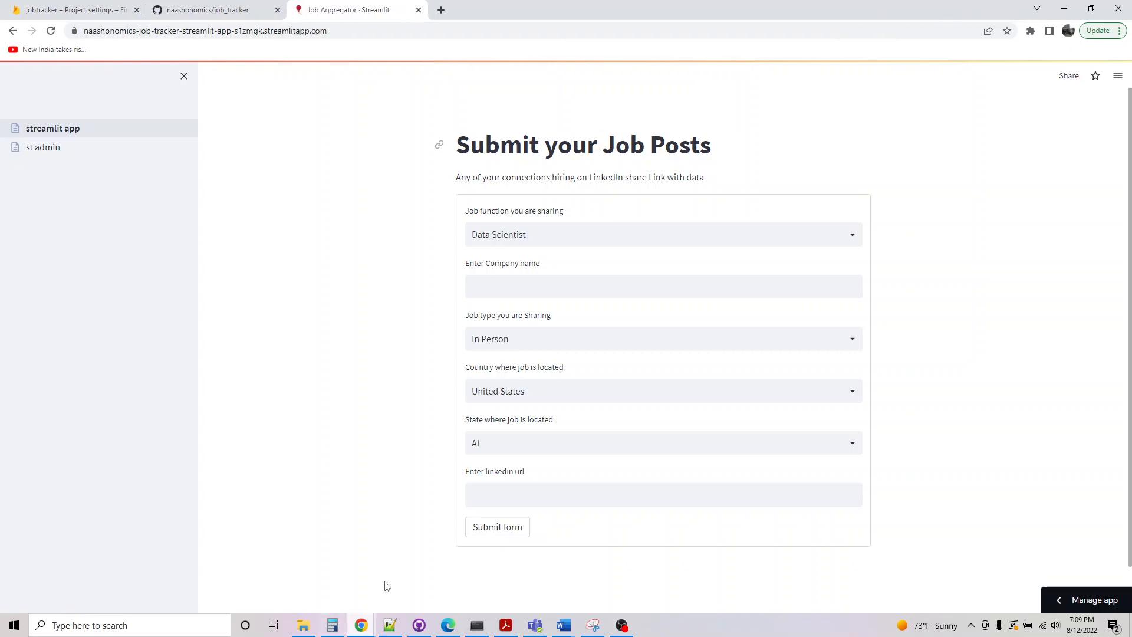
pyautogui.click(388, 625)
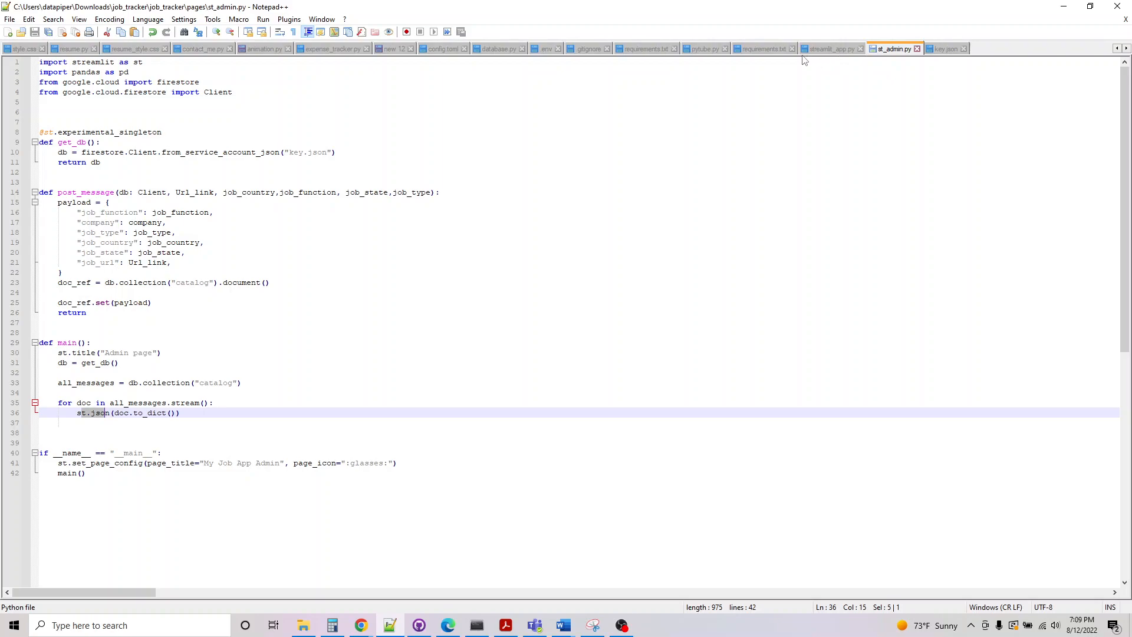
# Show requirements.txt with google-cloud-firestore, then run pip freeze in Anaconda Prompt
pyautogui.click(760, 48)
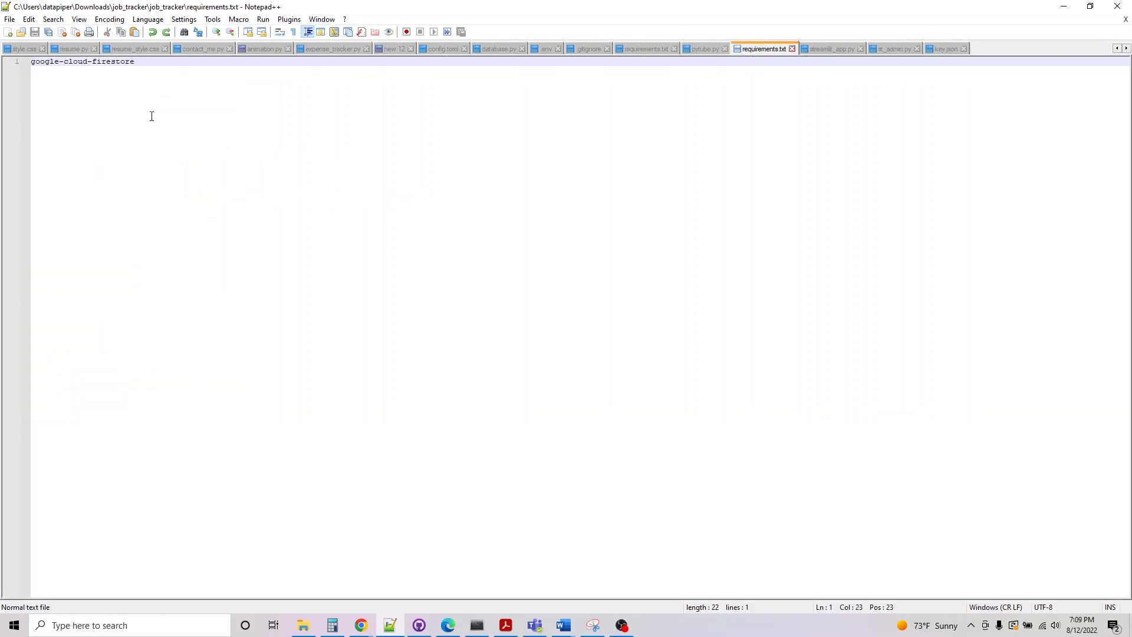
pyautogui.click(134, 60)
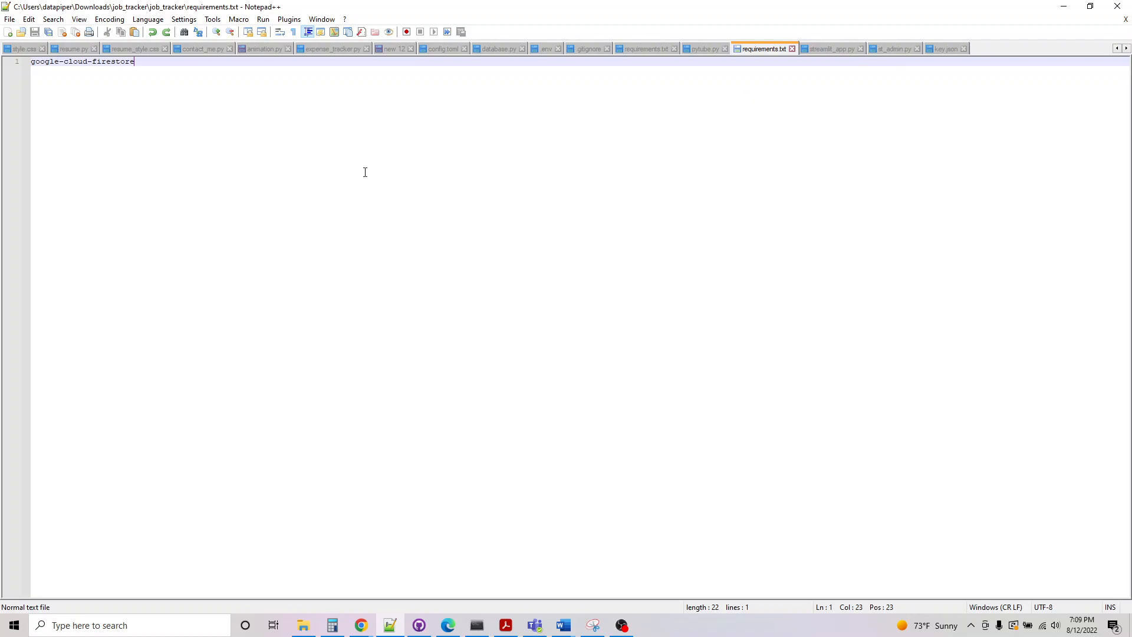
pyautogui.moveTo(833, 48)
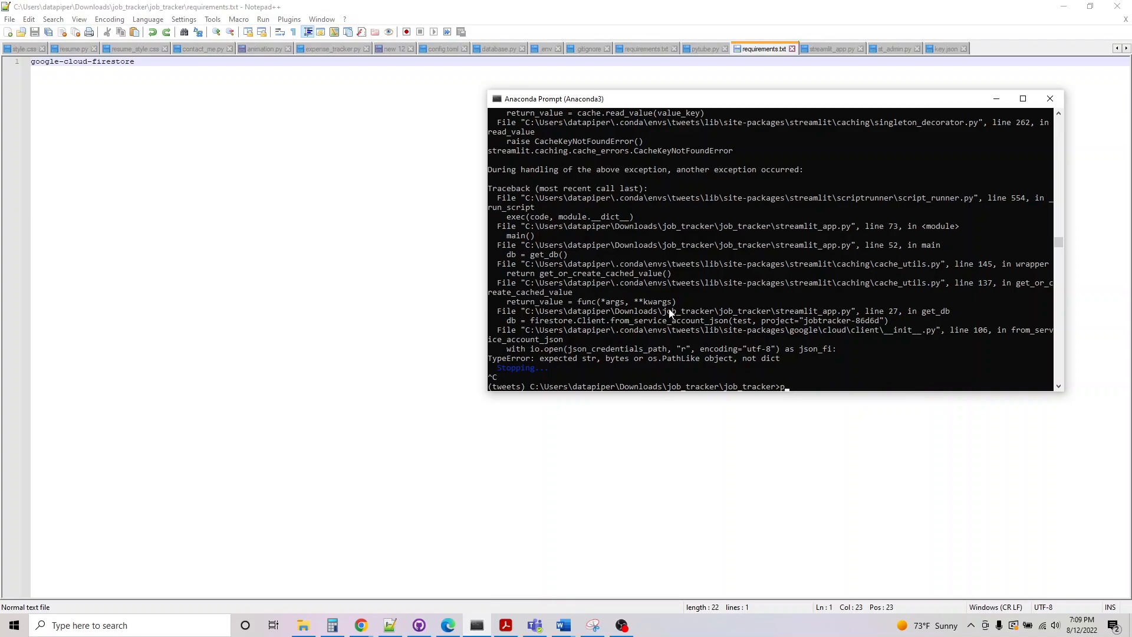
pyautogui.write('ip')
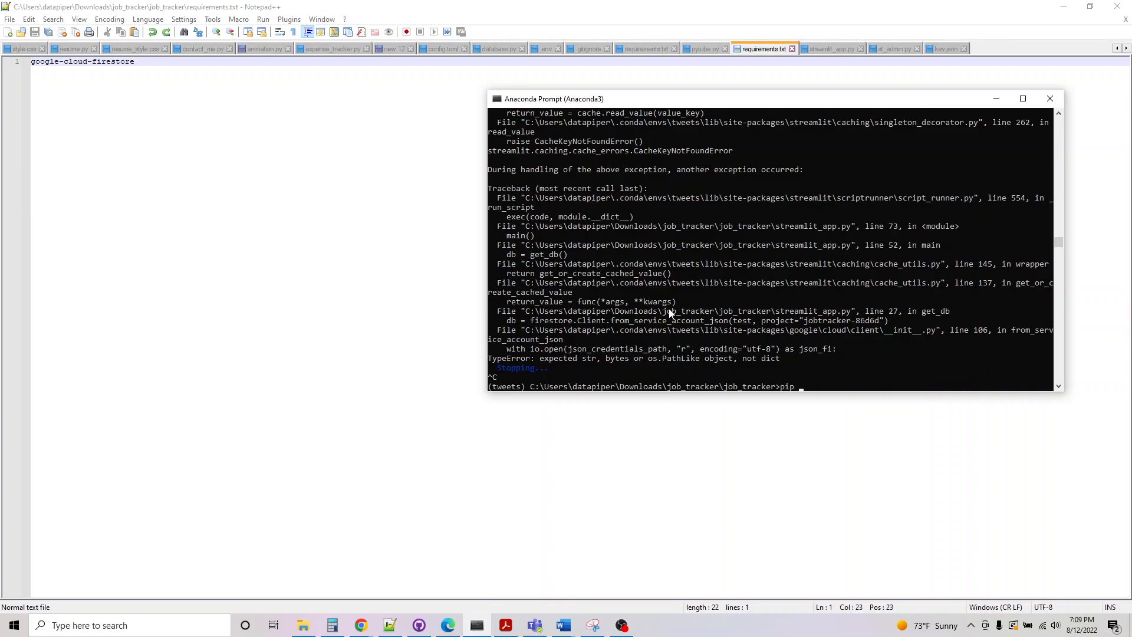
pyautogui.write('preeze')
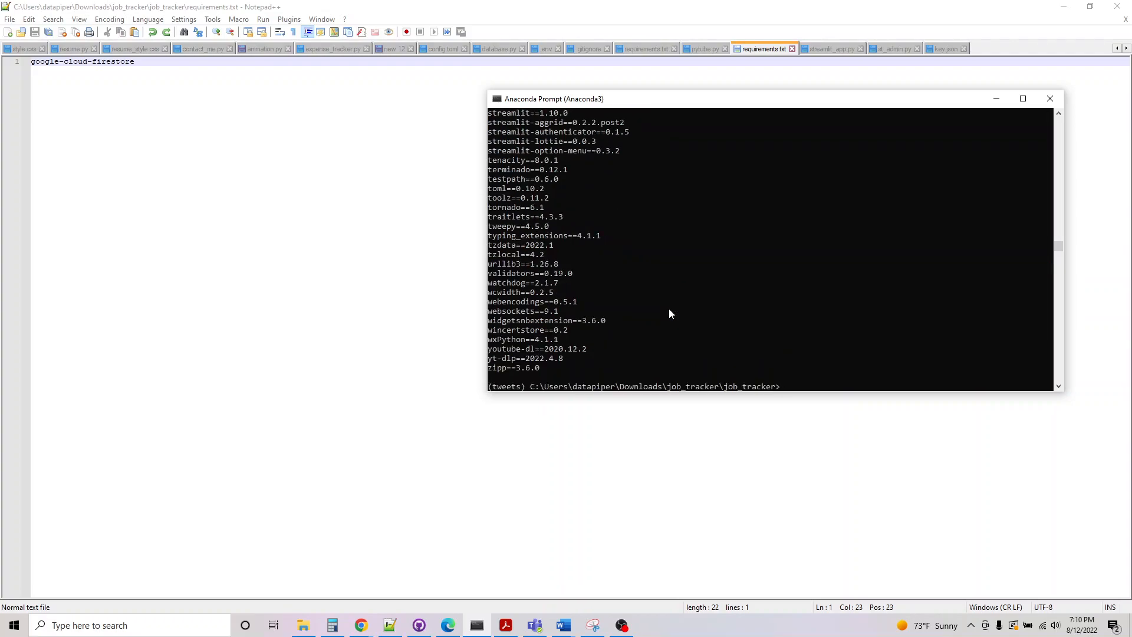
pyautogui.moveTo(629, 353)
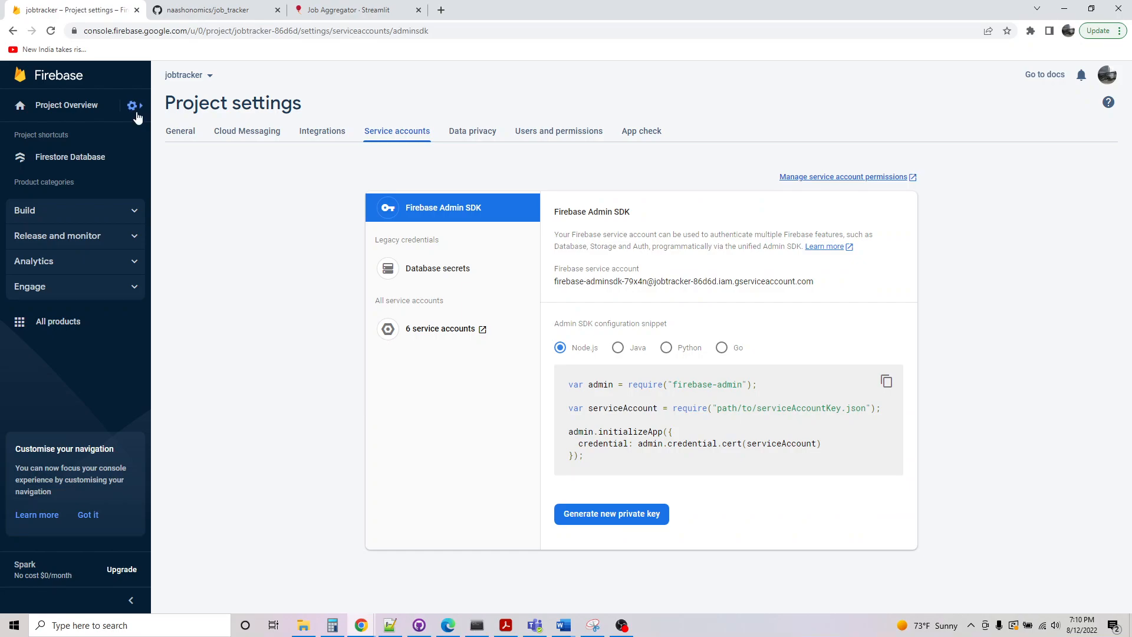
pyautogui.moveTo(450, 16)
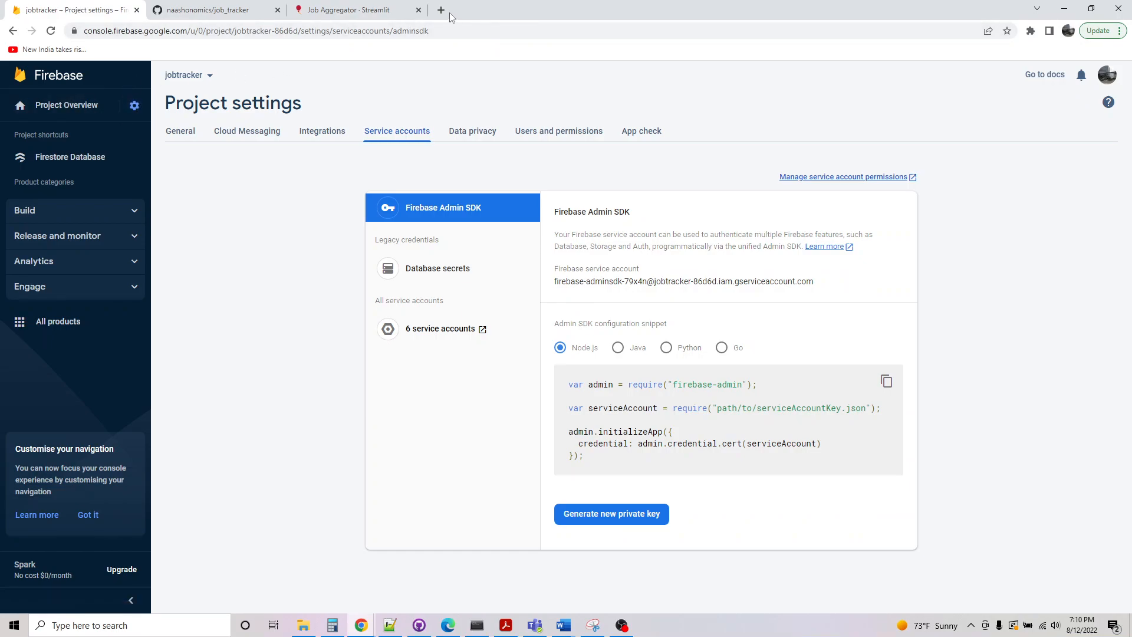
# Start a new Firebase project and name it demoforu
pyautogui.click(441, 9)
pyautogui.write('firebase.google.com')
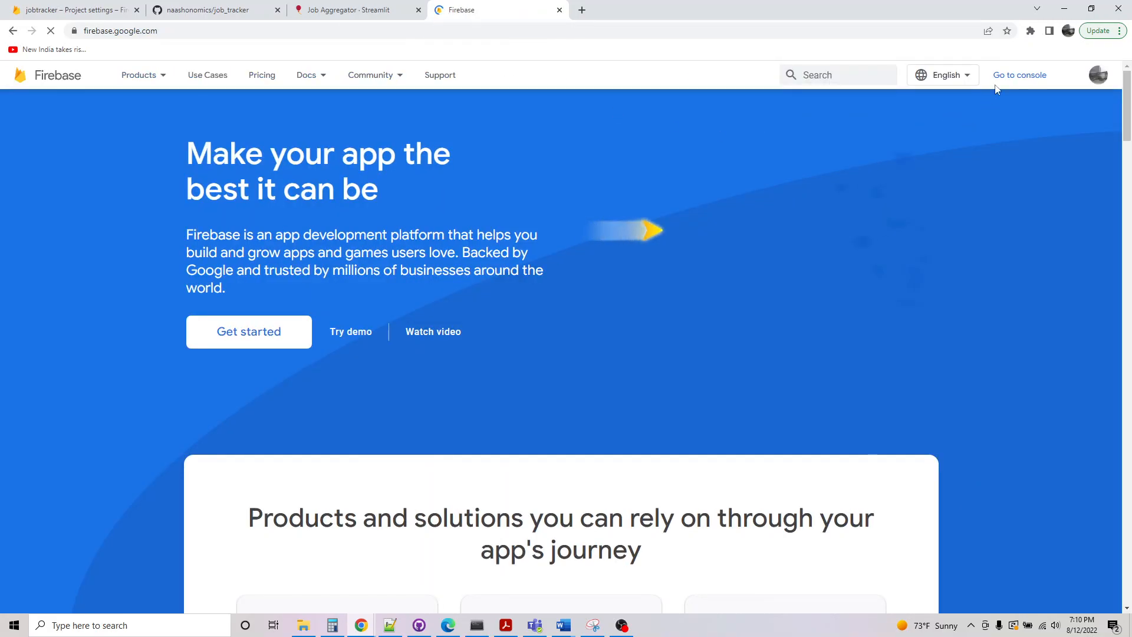
pyautogui.click(1019, 74)
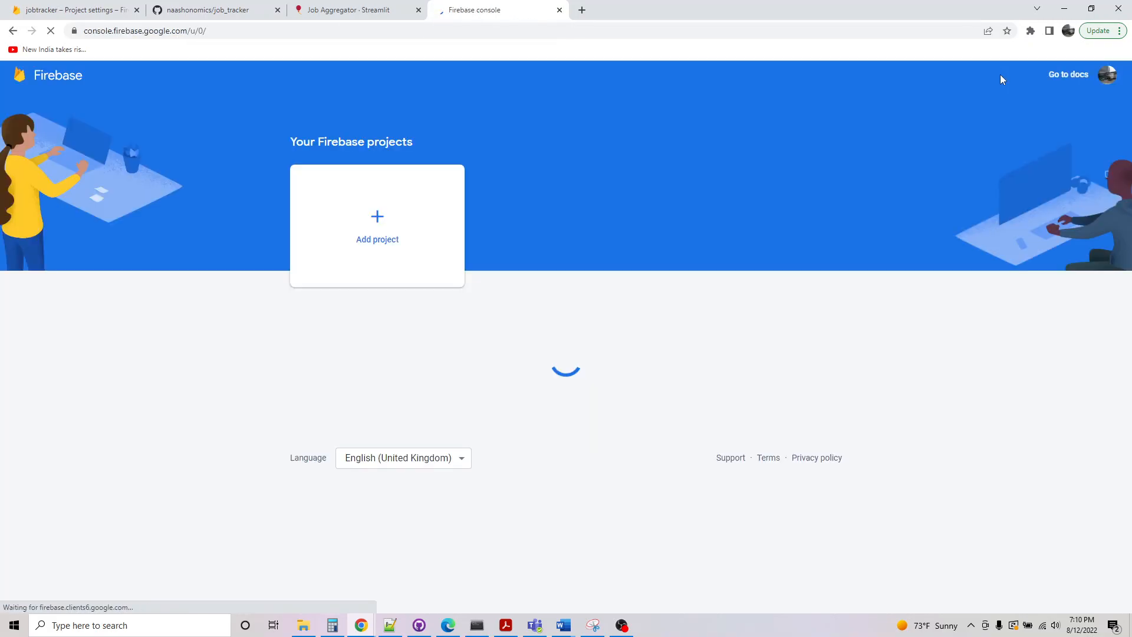
pyautogui.click(377, 225)
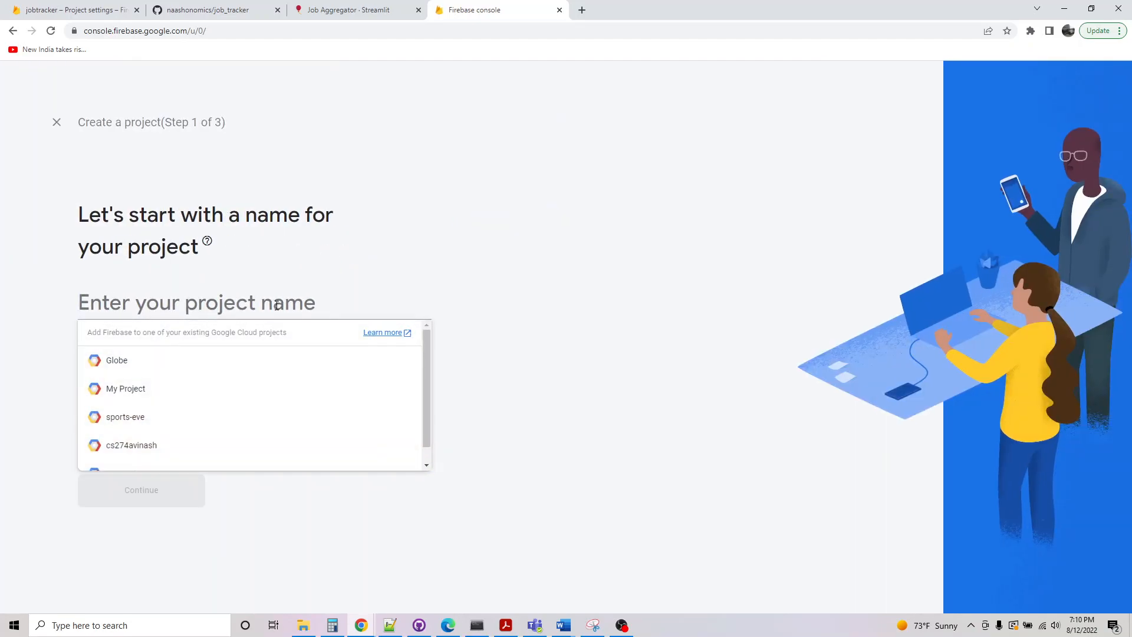
pyautogui.write('demo')
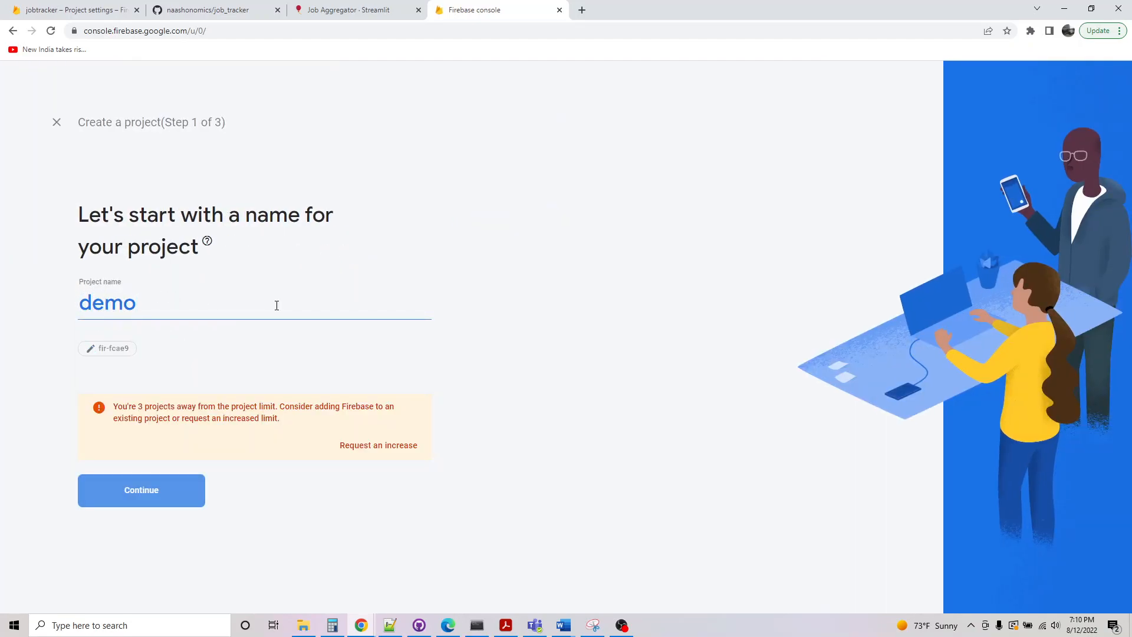
pyautogui.write('_for_')
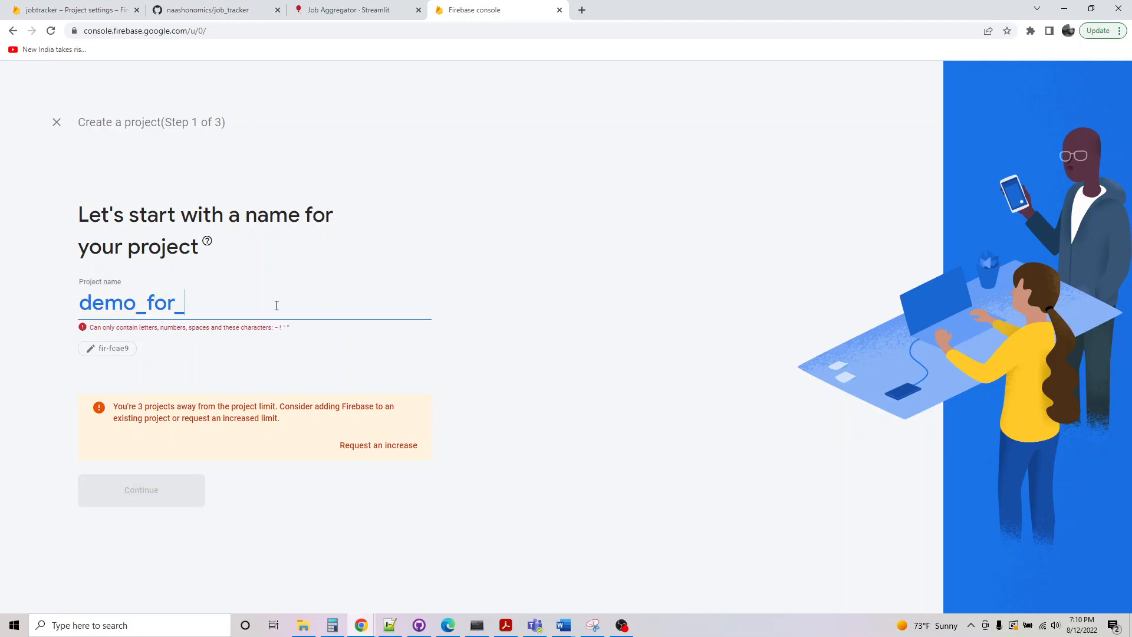
pyautogui.write('u')
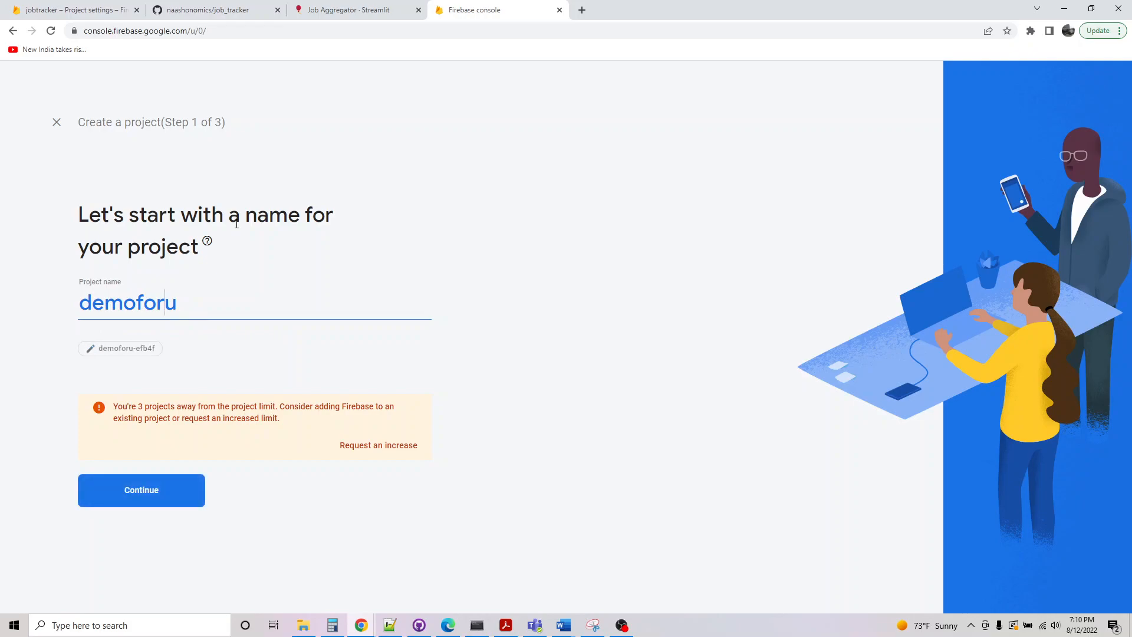
pyautogui.click(141, 490)
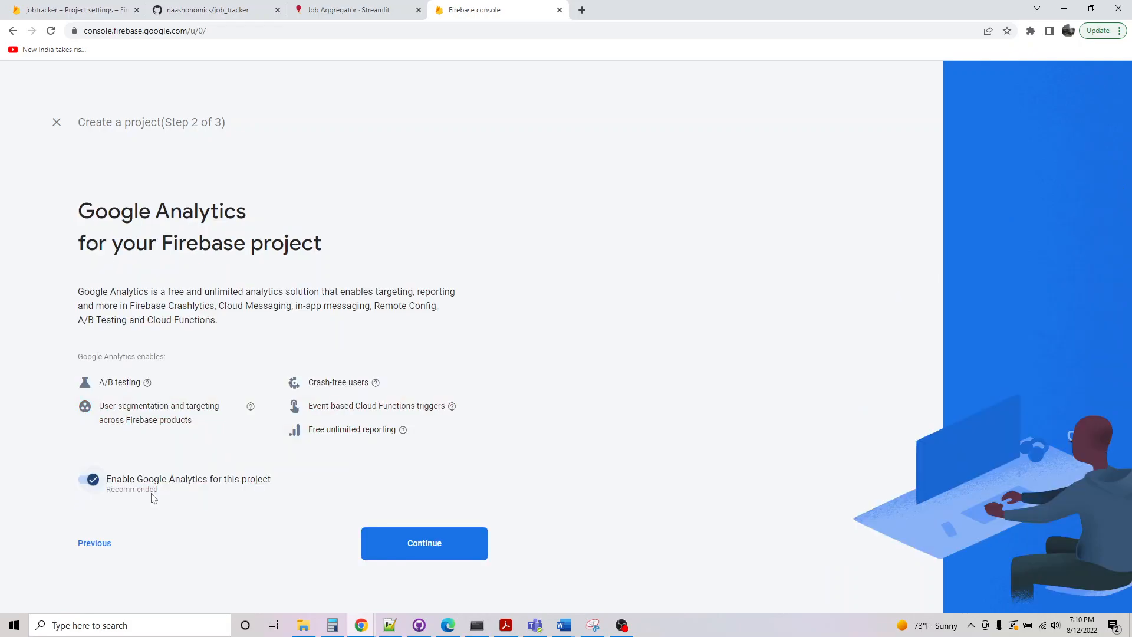
# Keep Google Analytics enabled and select an existing Analytics account
pyautogui.click(423, 543)
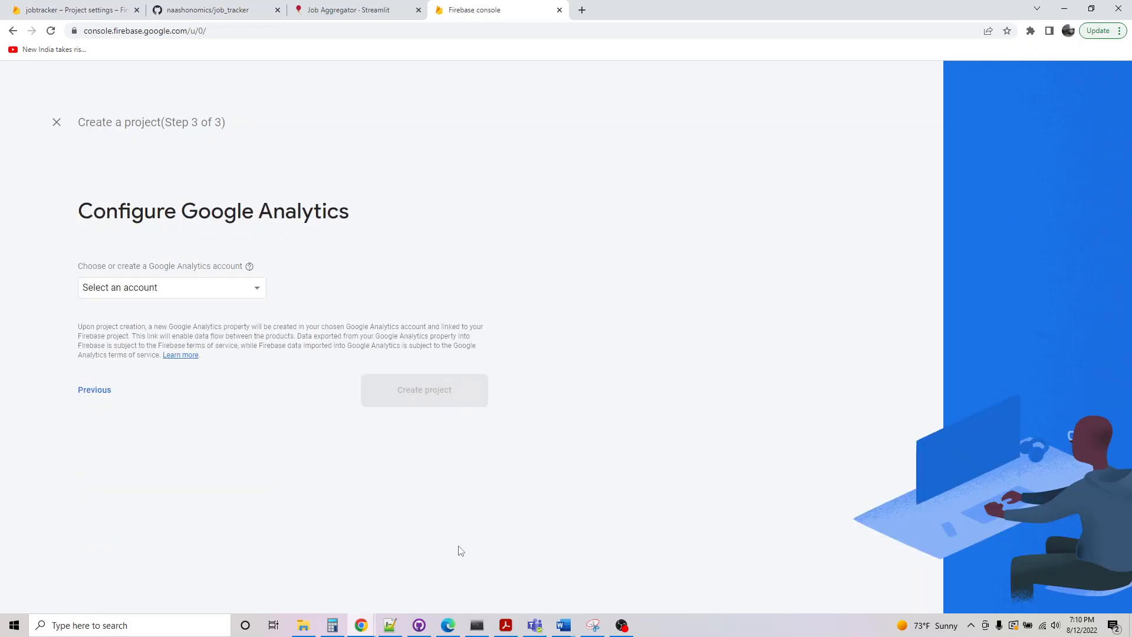
pyautogui.click(171, 287)
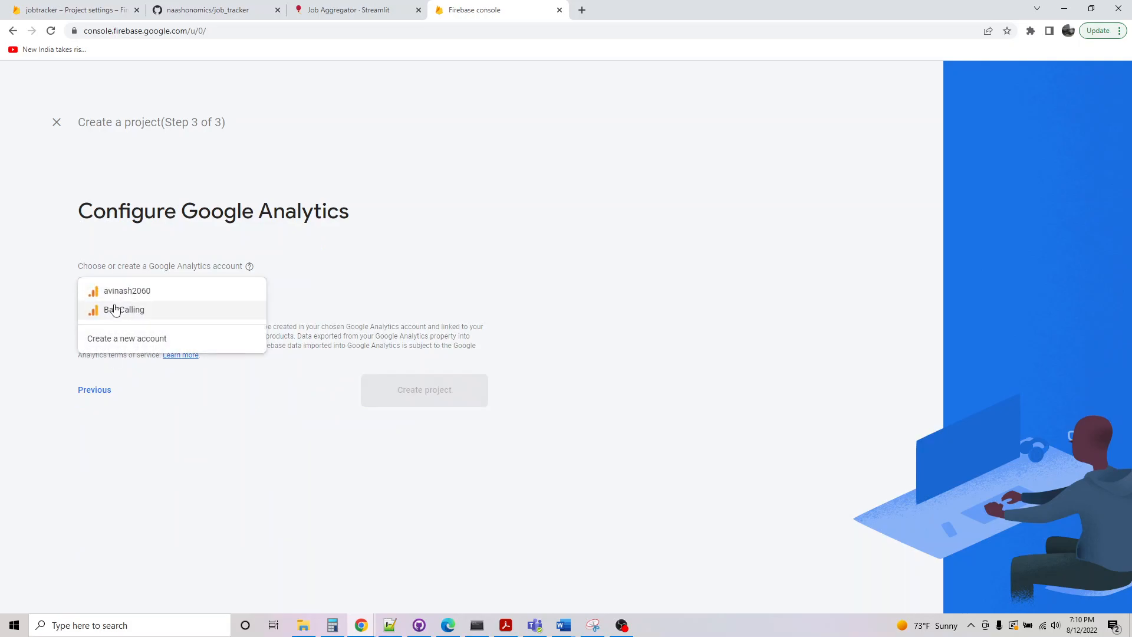
pyautogui.click(424, 389)
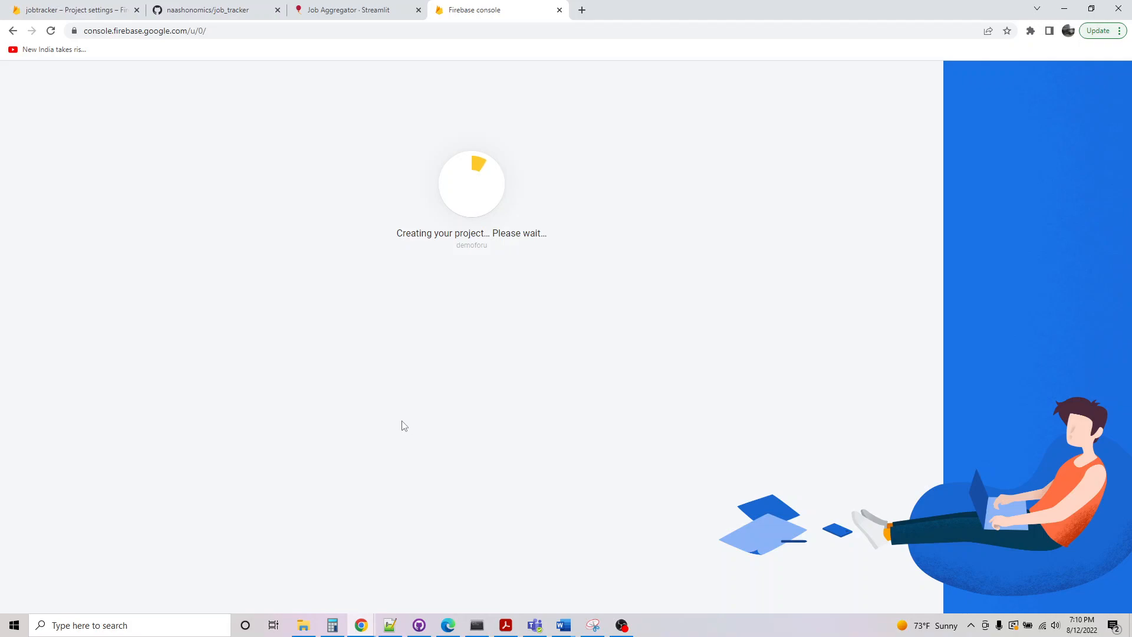
pyautogui.moveTo(212, 205)
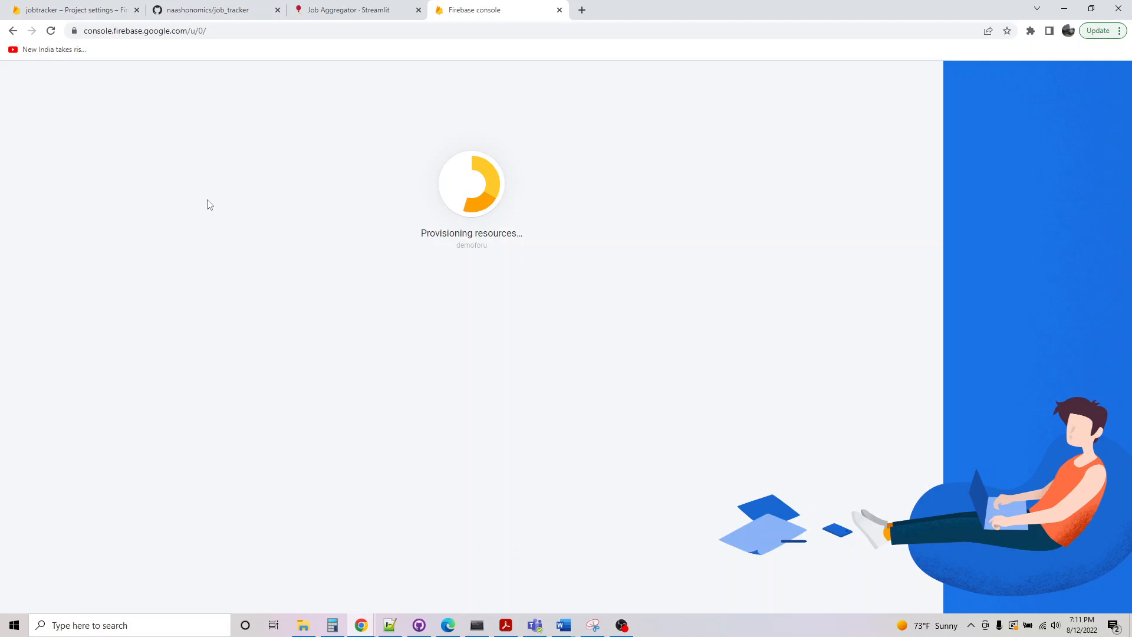
pyautogui.moveTo(201, 242)
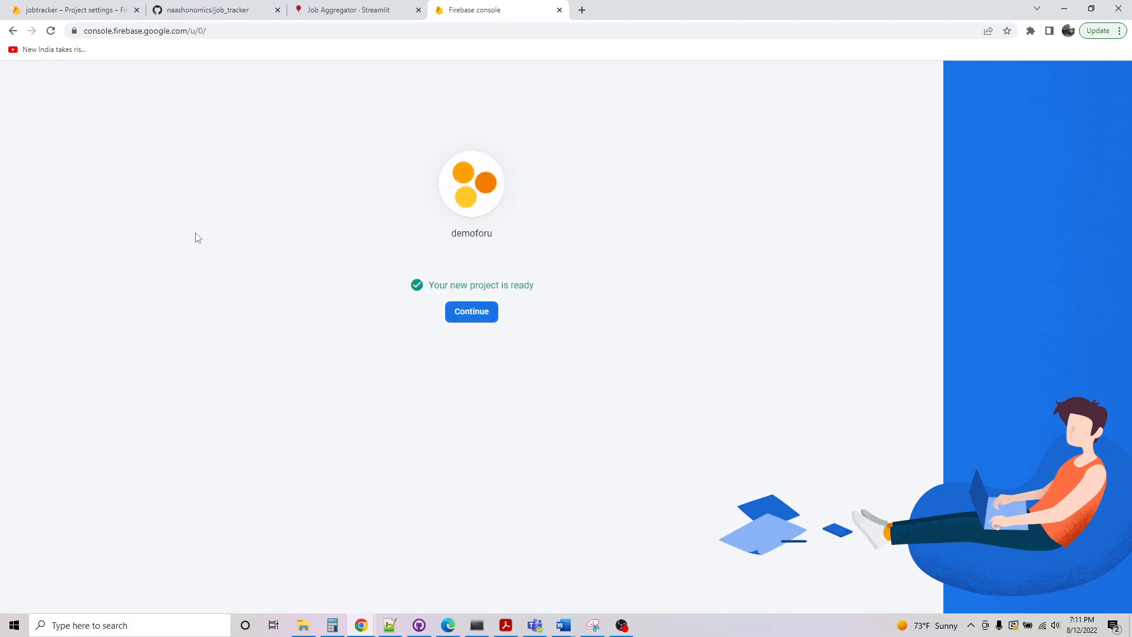
# Enter the demoforu project and begin creating a Firestore database
pyautogui.click(470, 311)
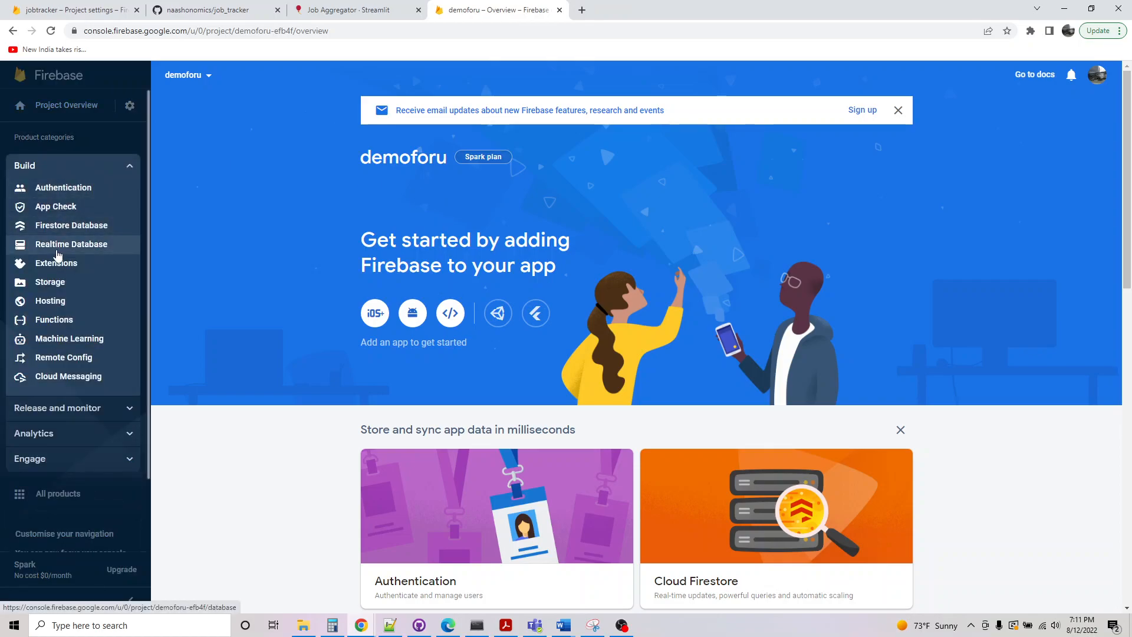
pyautogui.click(71, 225)
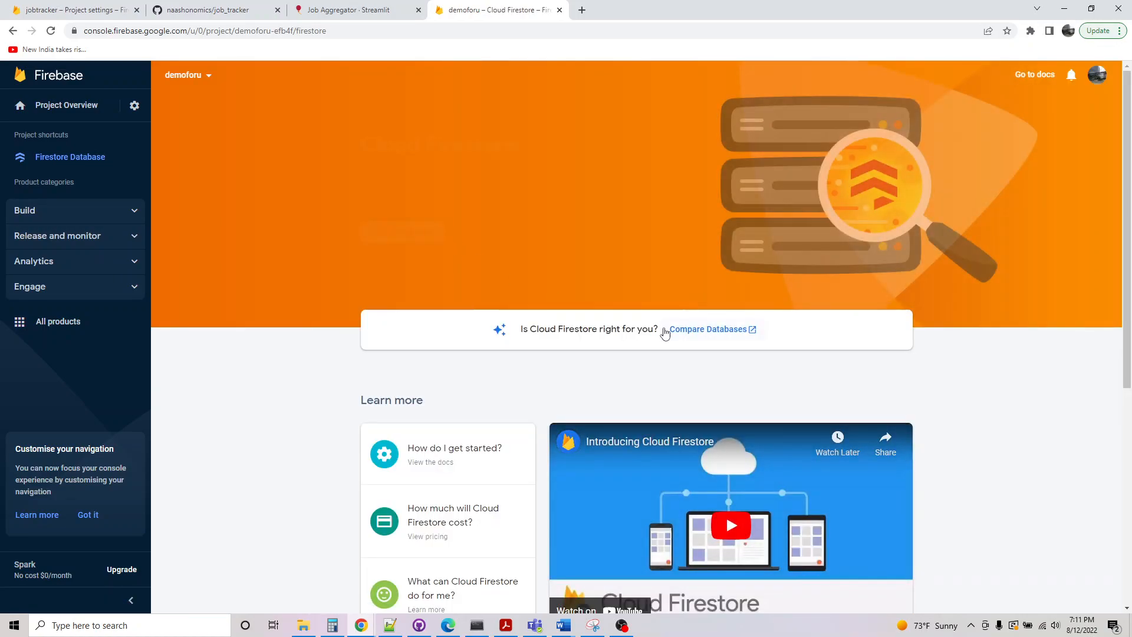
pyautogui.click(25, 210)
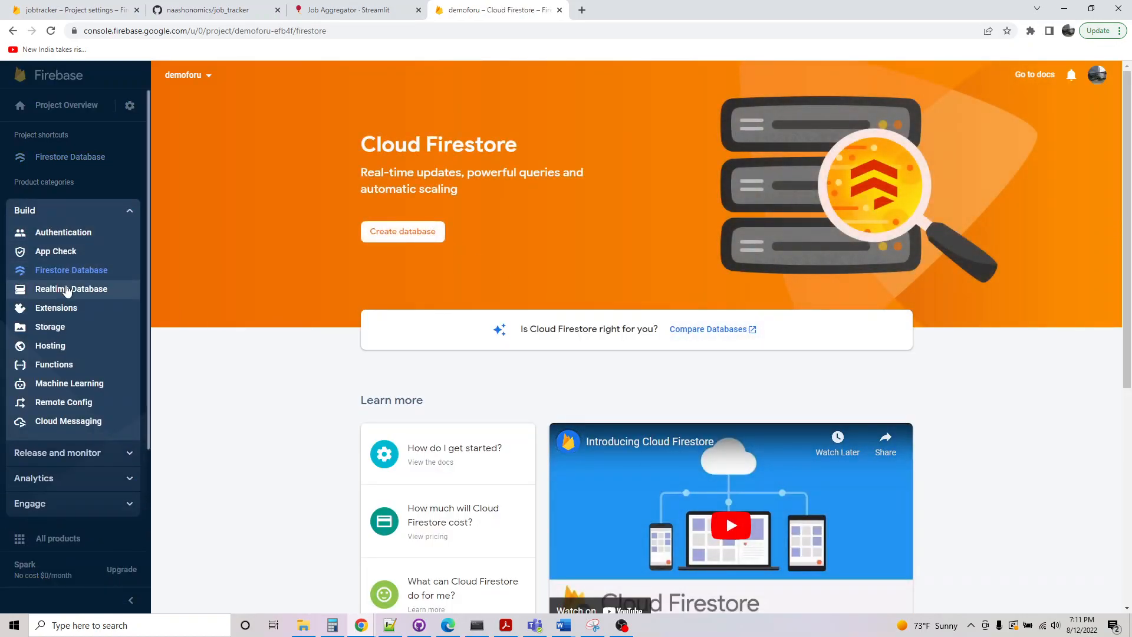
pyautogui.click(402, 231)
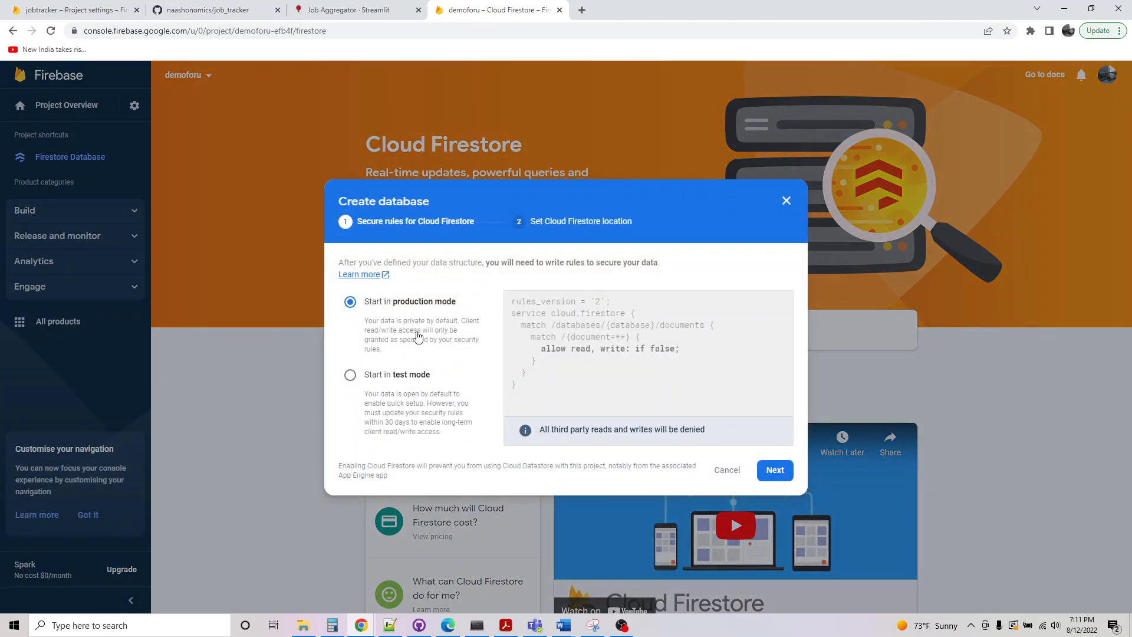
pyautogui.moveTo(392, 424)
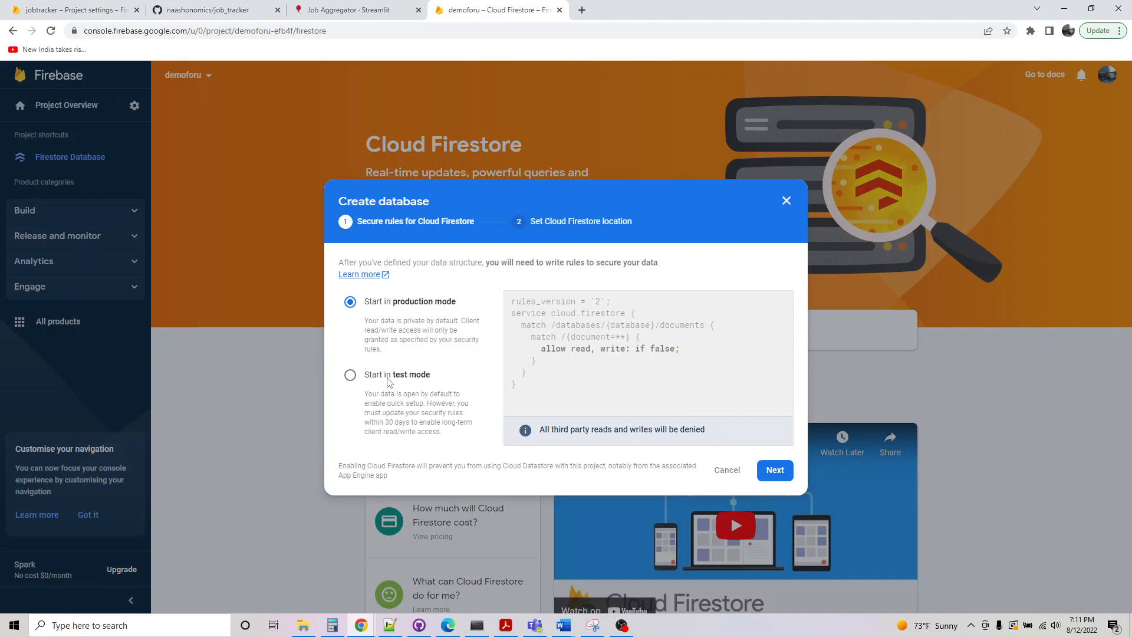
# Choose test-mode security rules for the database and proceed to location
pyautogui.click(350, 374)
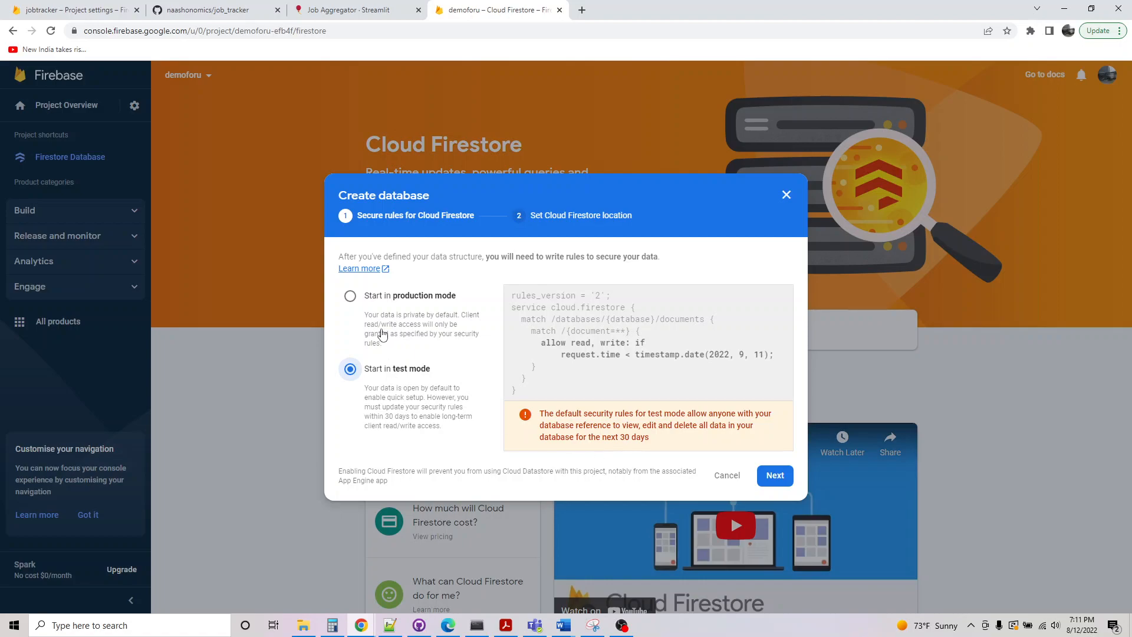
pyautogui.click(350, 301)
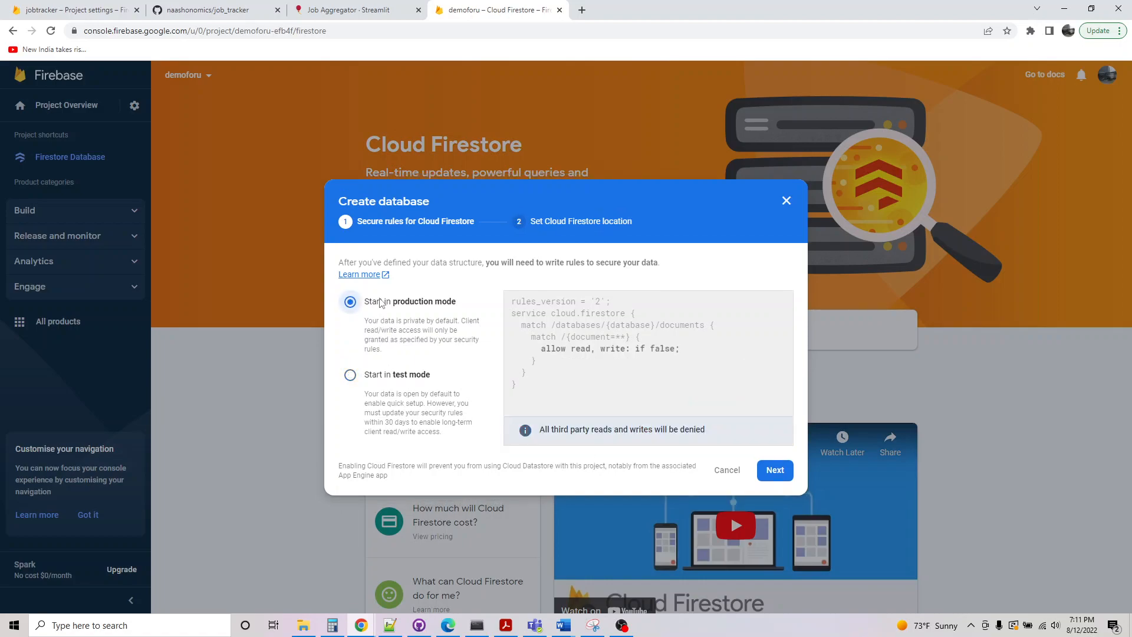
pyautogui.moveTo(380, 180)
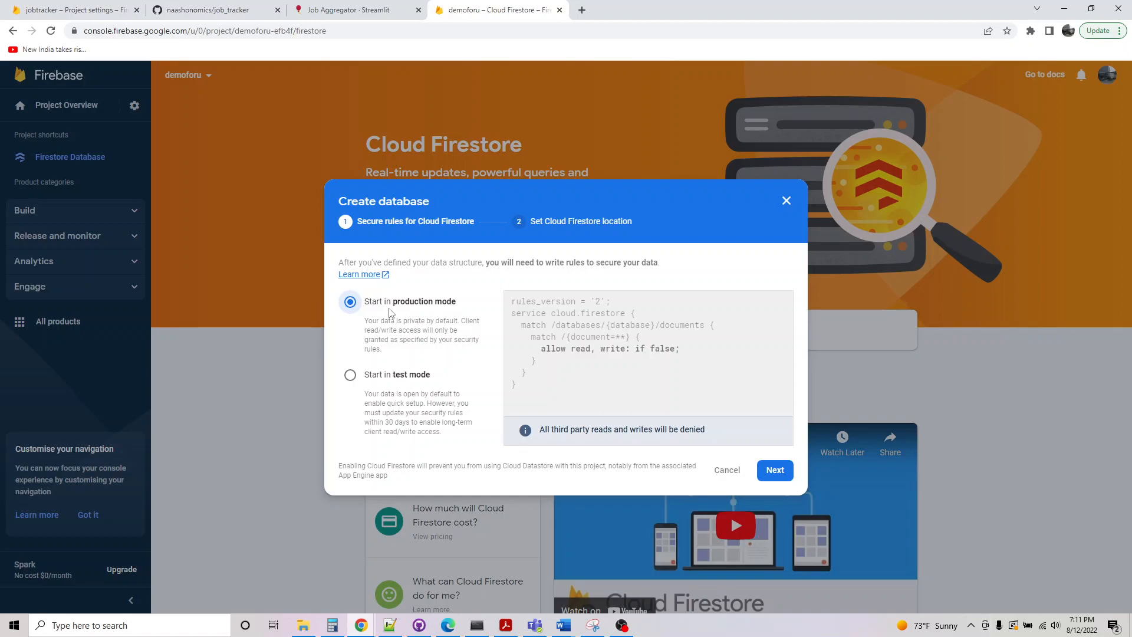
pyautogui.click(350, 368)
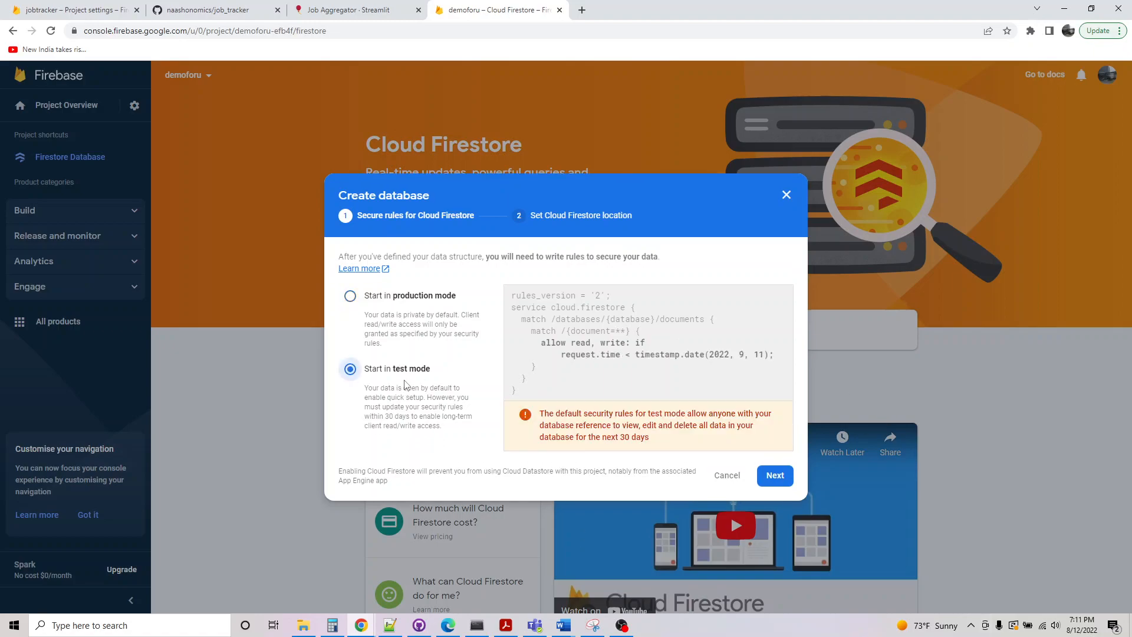
pyautogui.click(774, 475)
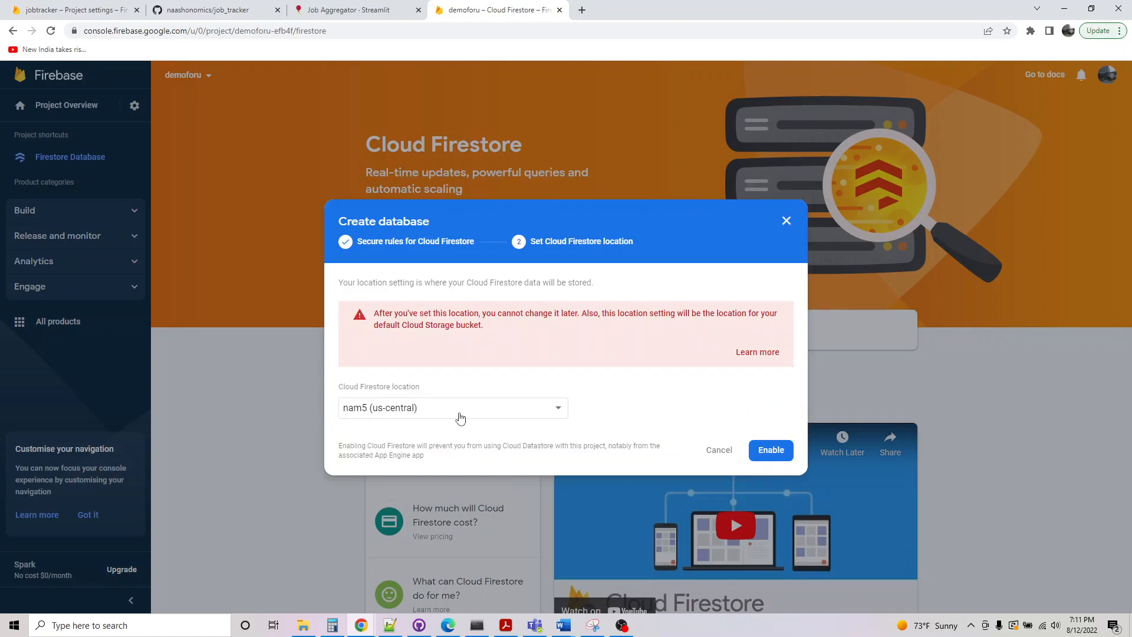
# Keep the nam5 (us-central) location and return to jobtracker's settings page
pyautogui.click(452, 408)
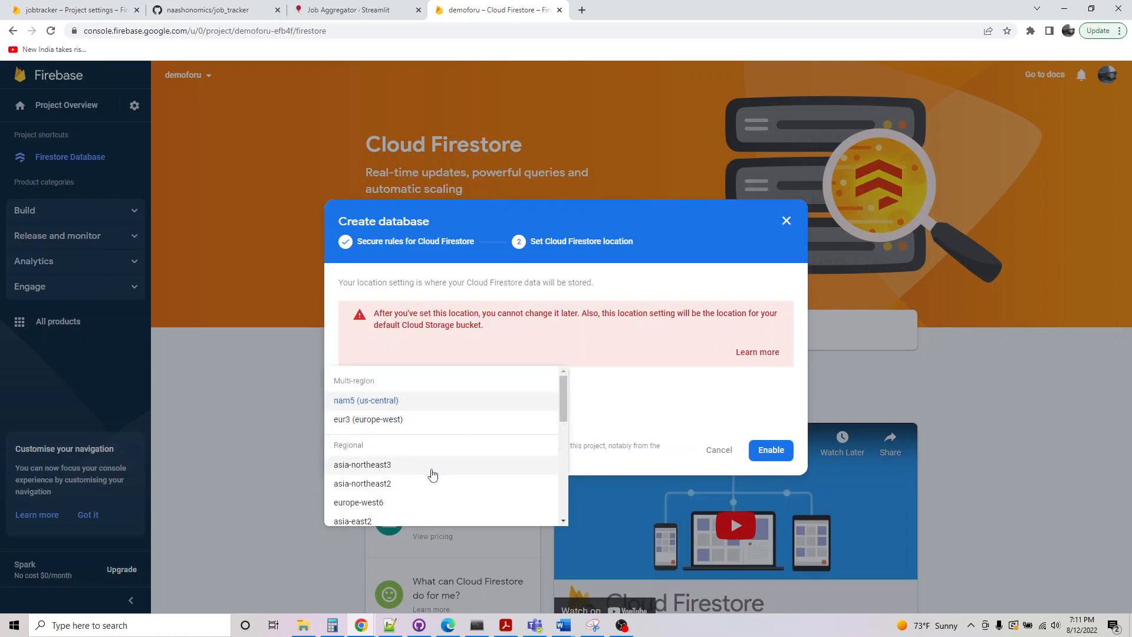
pyautogui.scroll(-3)
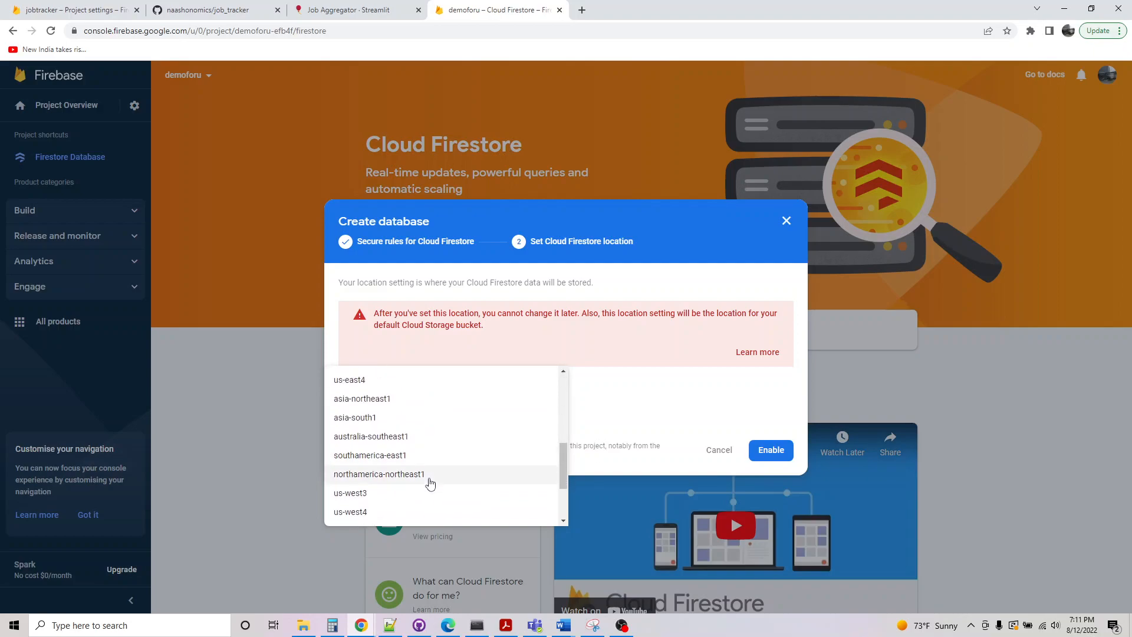
pyautogui.scroll(3)
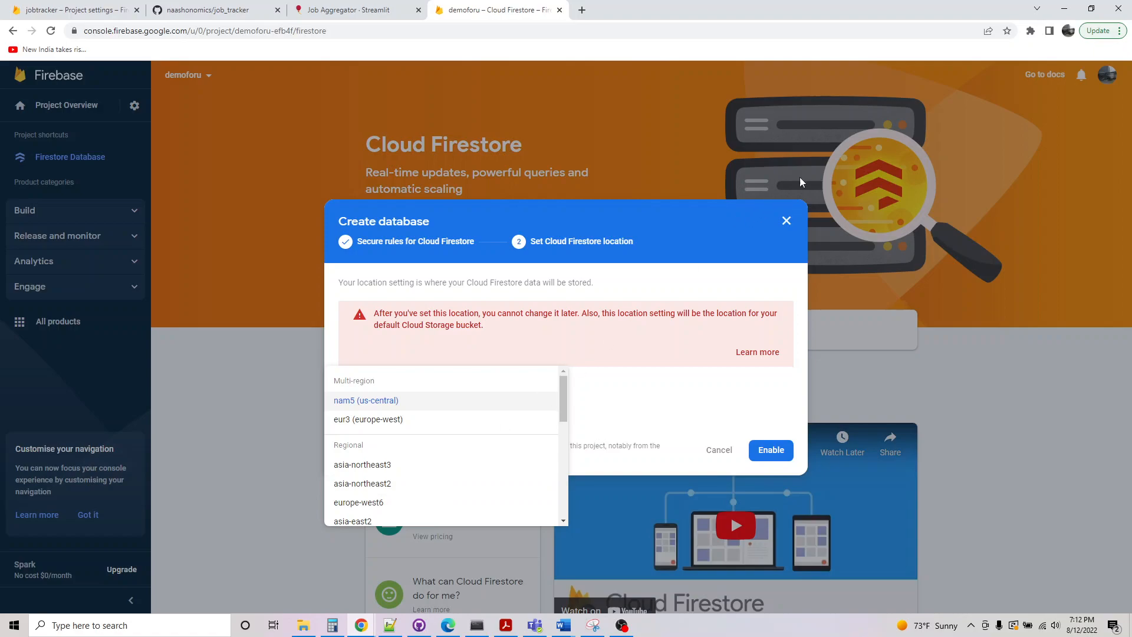
pyautogui.click(366, 399)
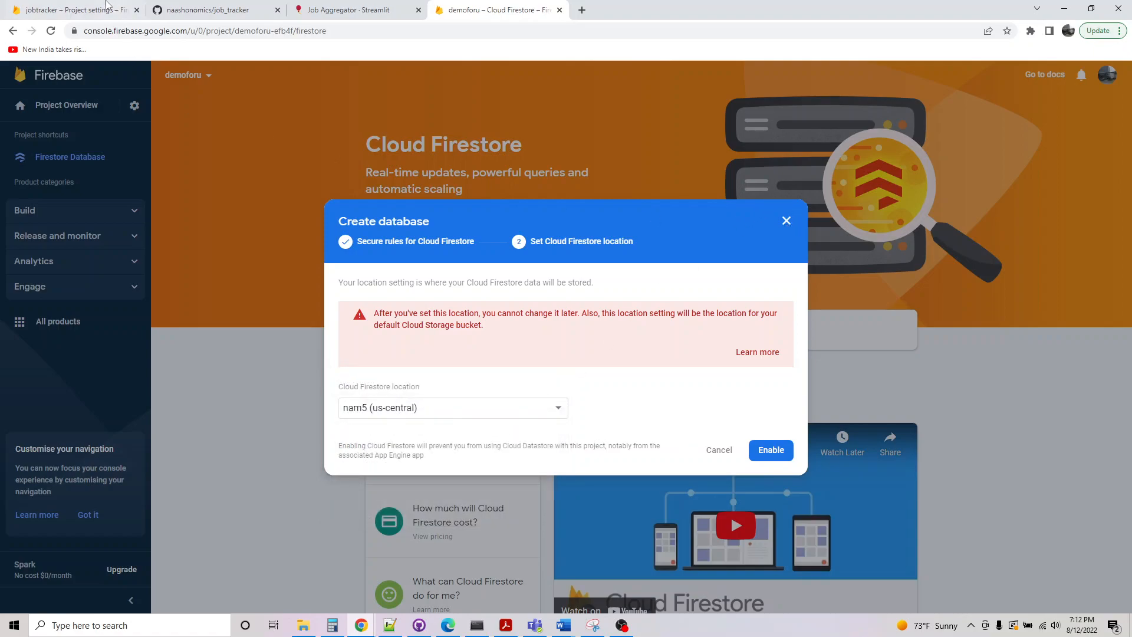
pyautogui.click(68, 9)
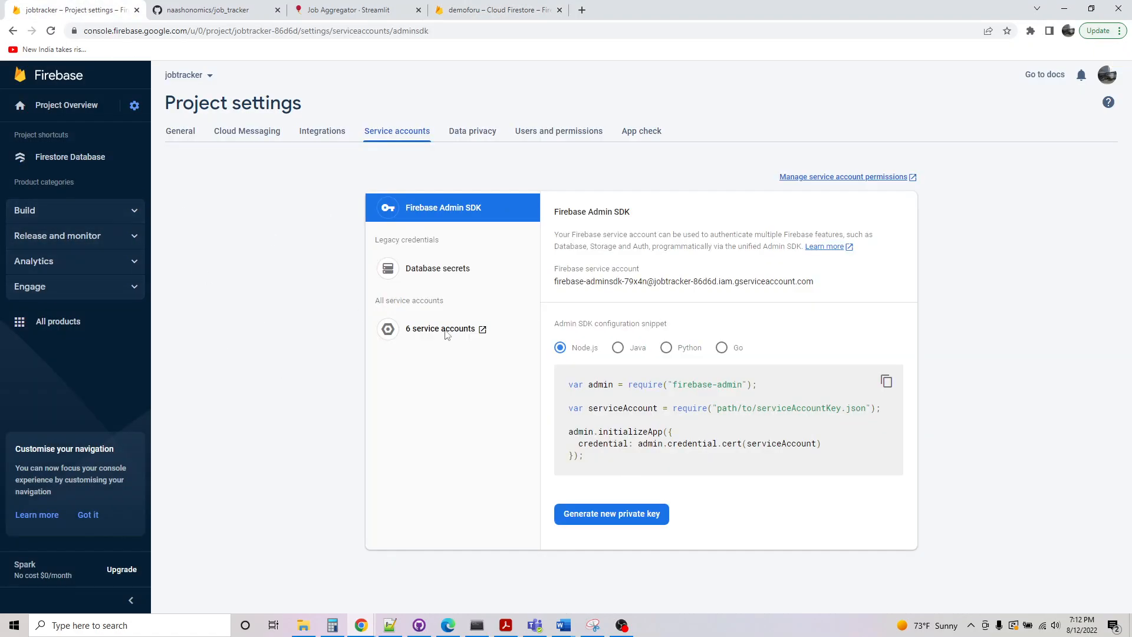
# Reach the Firebase console from a new page and list all projects, including demoforu and jobtracker
pyautogui.click(499, 10)
pyautogui.write('fre')
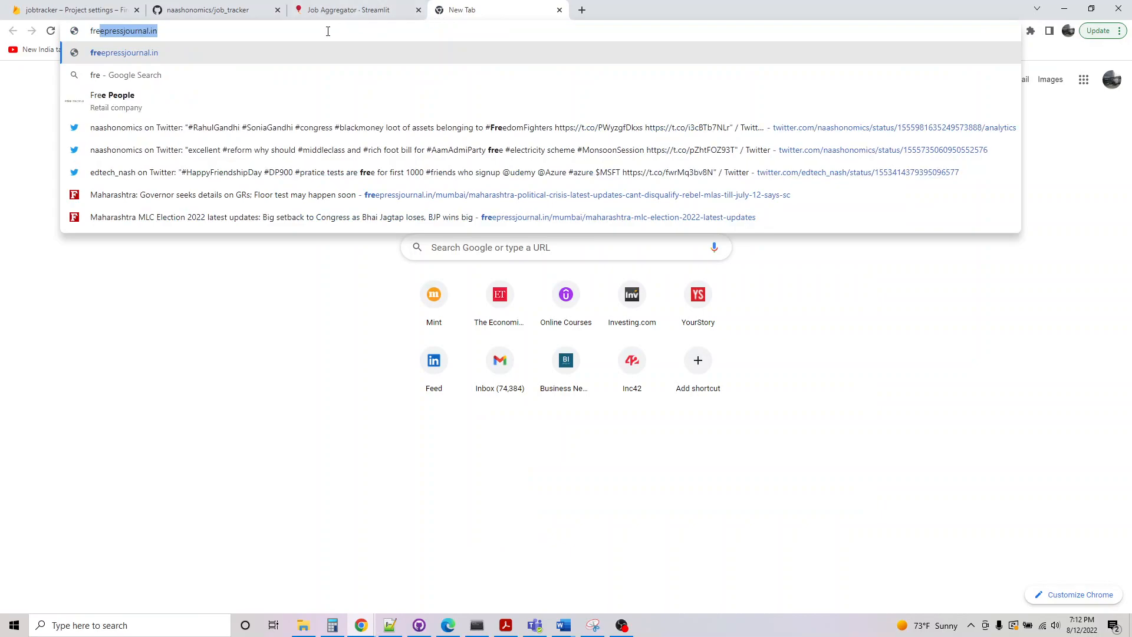
pyautogui.write('facebook.com')
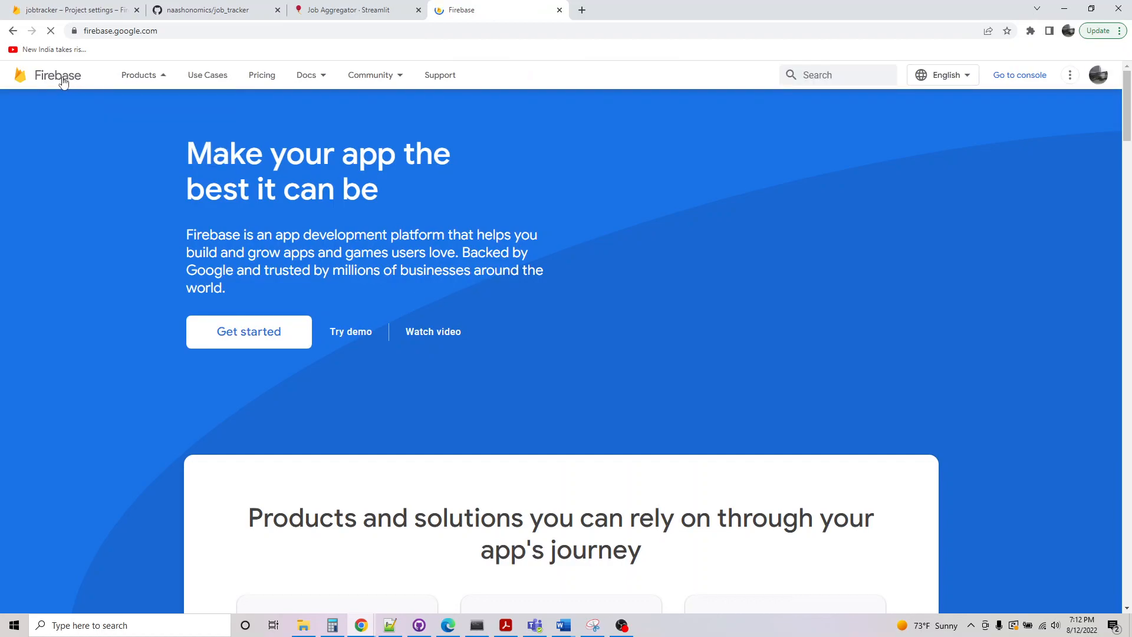
pyautogui.click(1019, 74)
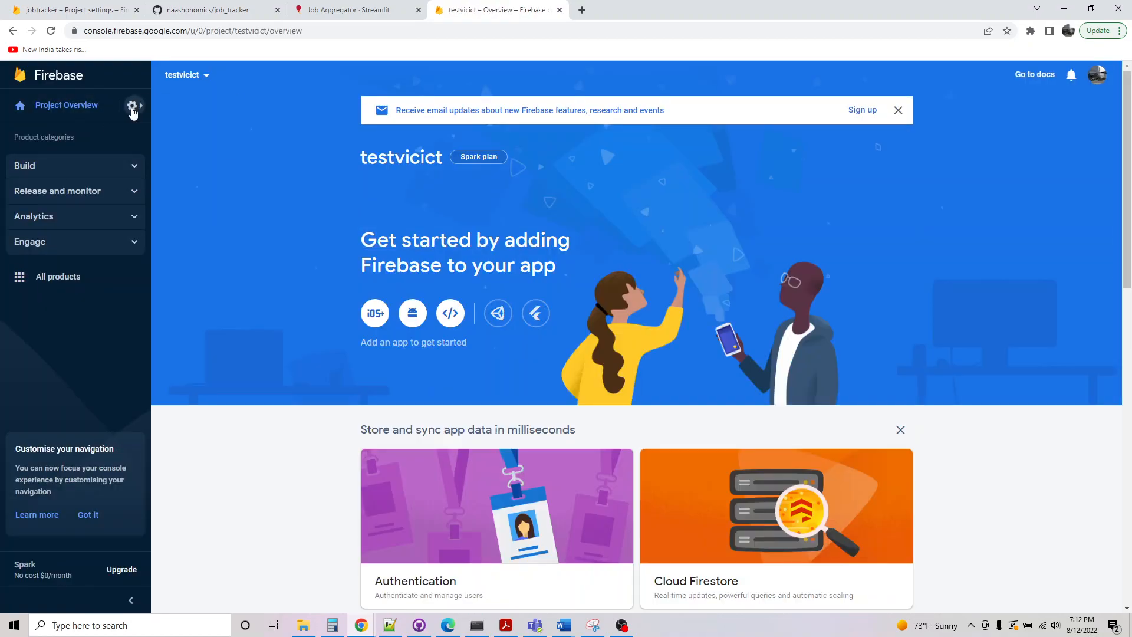
pyautogui.click(134, 106)
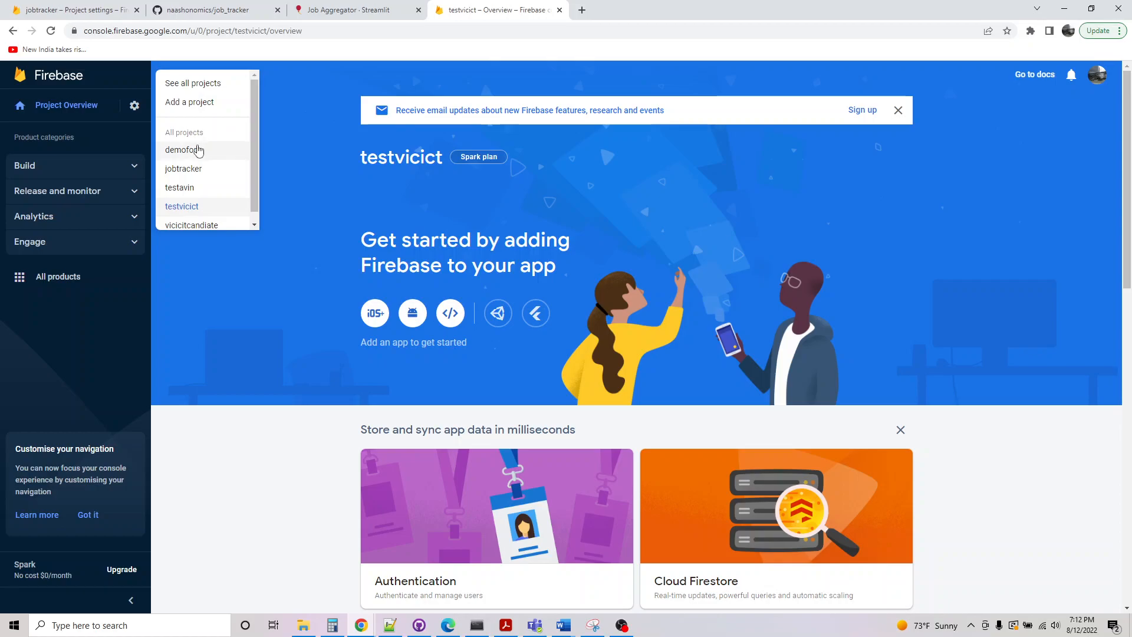
pyautogui.moveTo(224, 49)
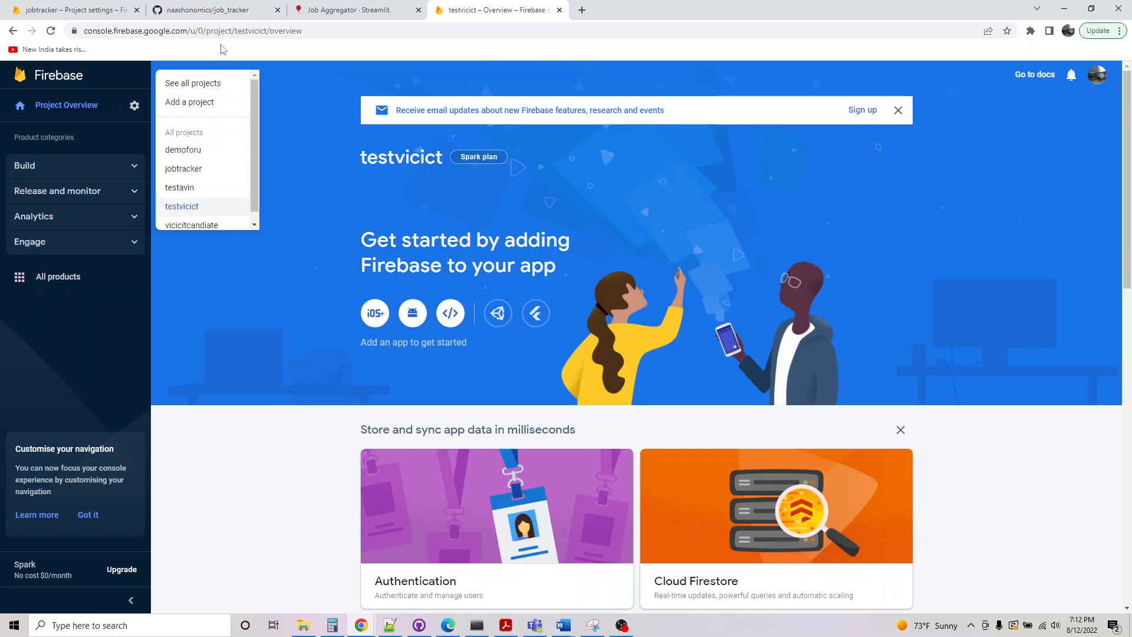